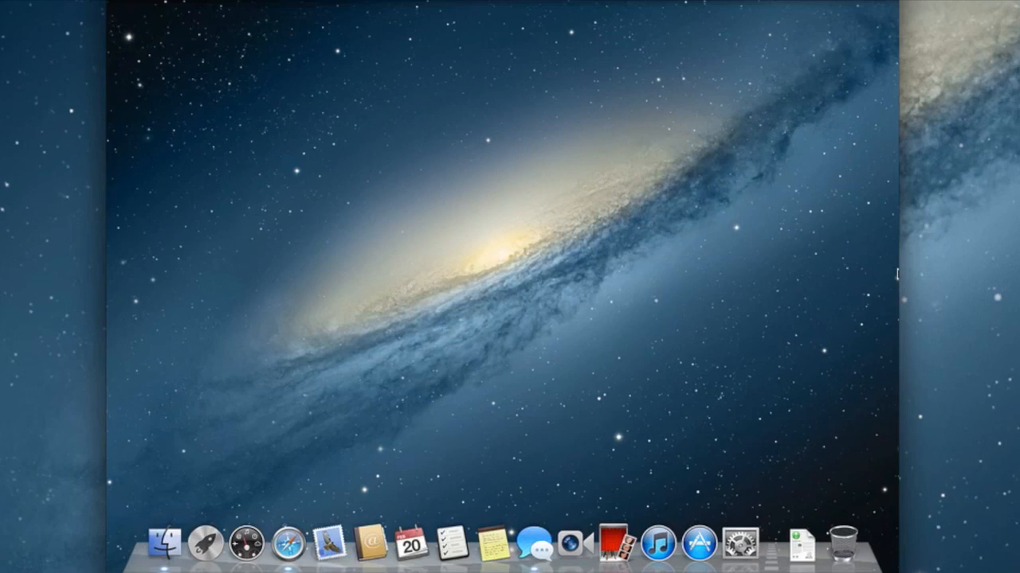
mouse_move(727, 364)
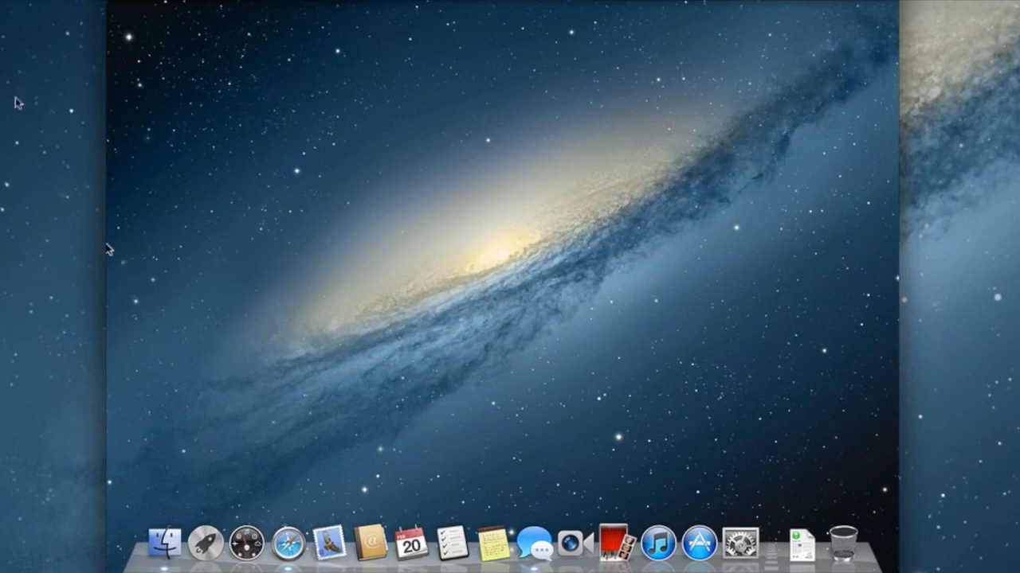
mouse_move(997, 230)
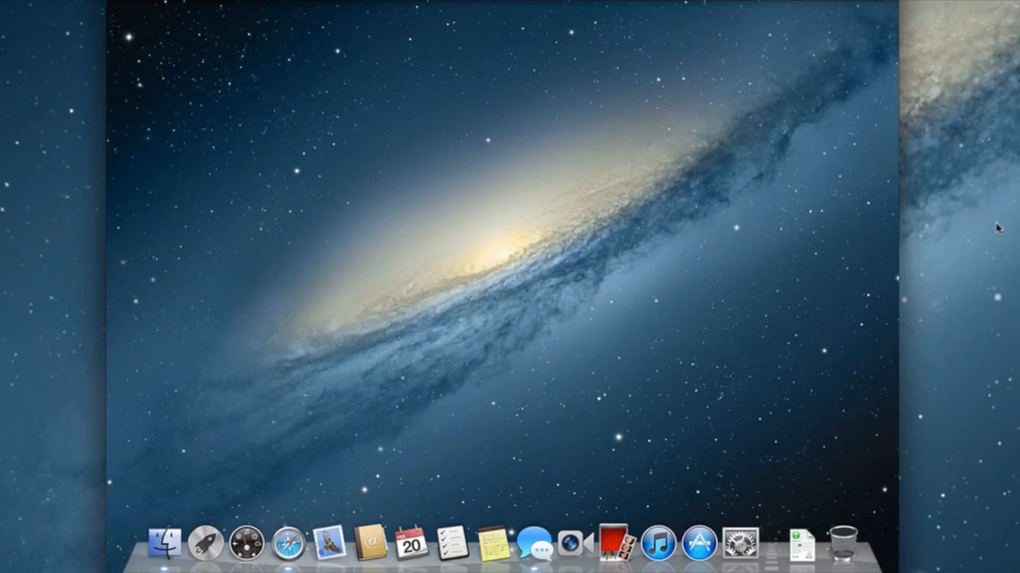
mouse_move(558, 280)
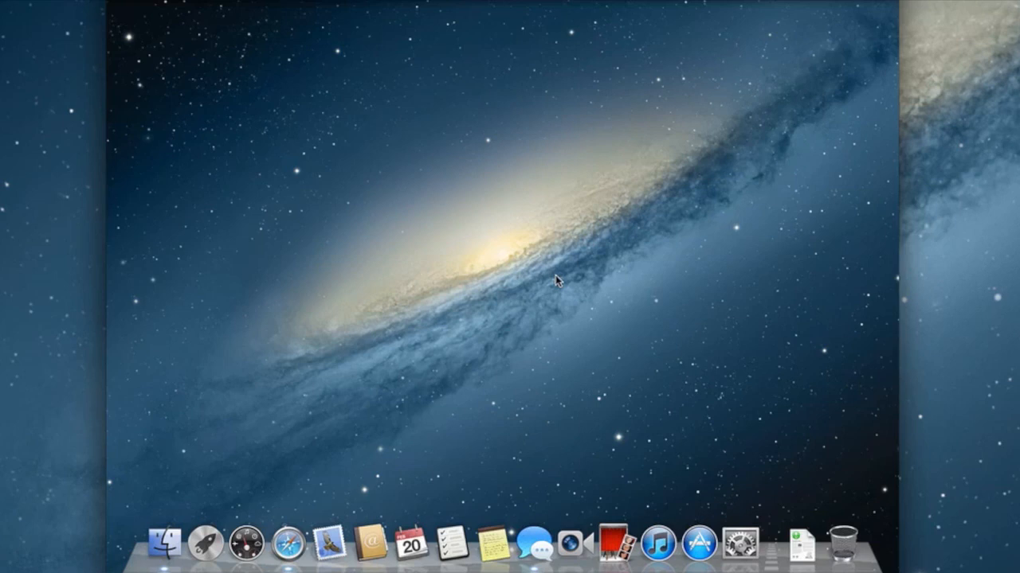
mouse_move(897, 261)
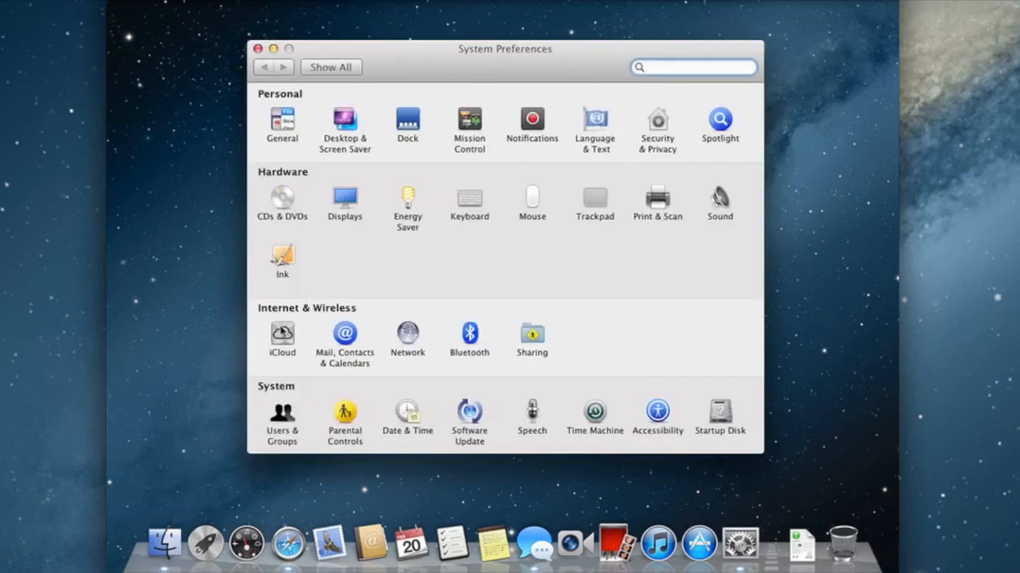
Step: Enable Notes syncing in the iCloud preferences pane and review the service list
left_click(282, 335)
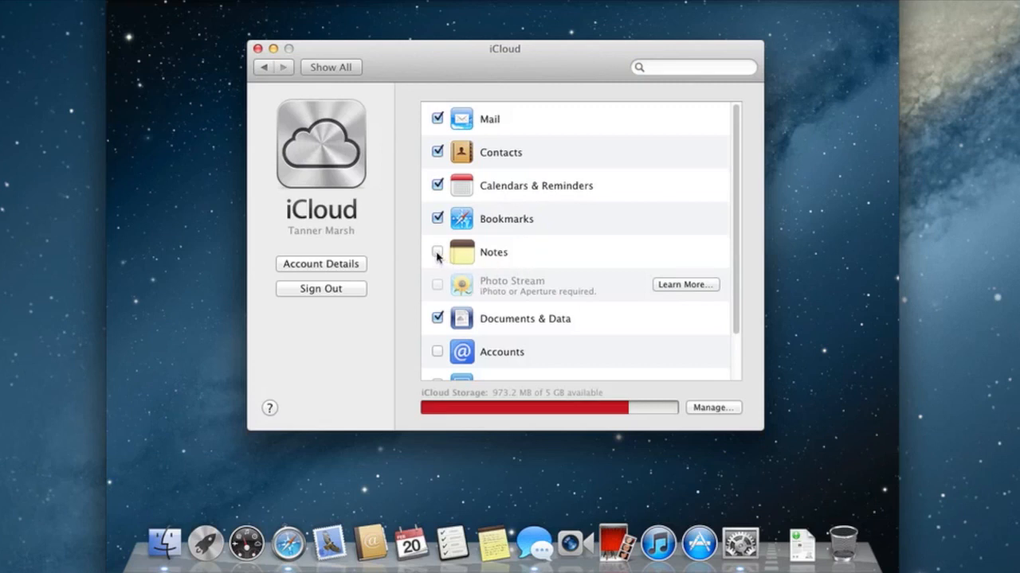
left_click(436, 252)
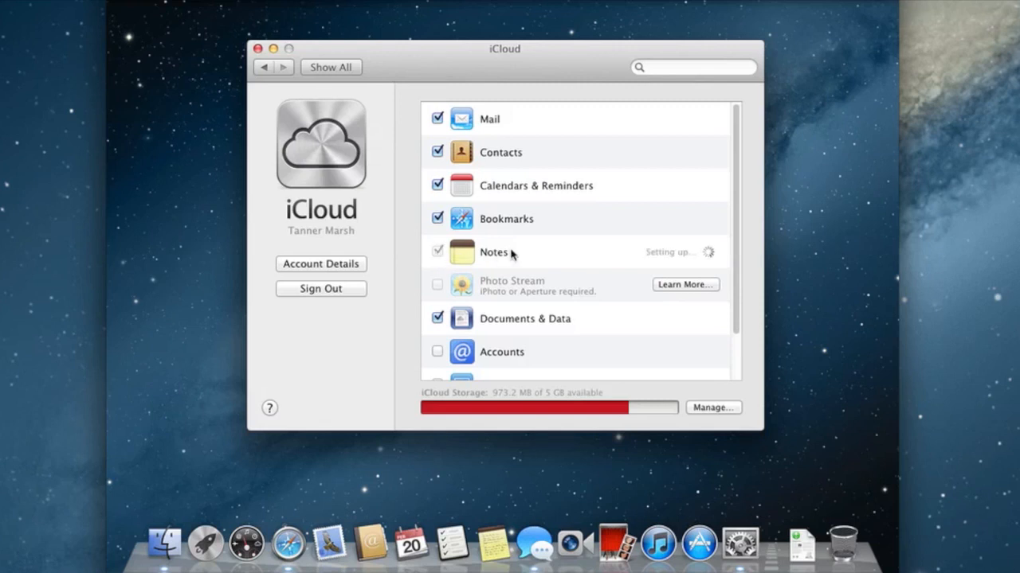
scroll("down", 3)
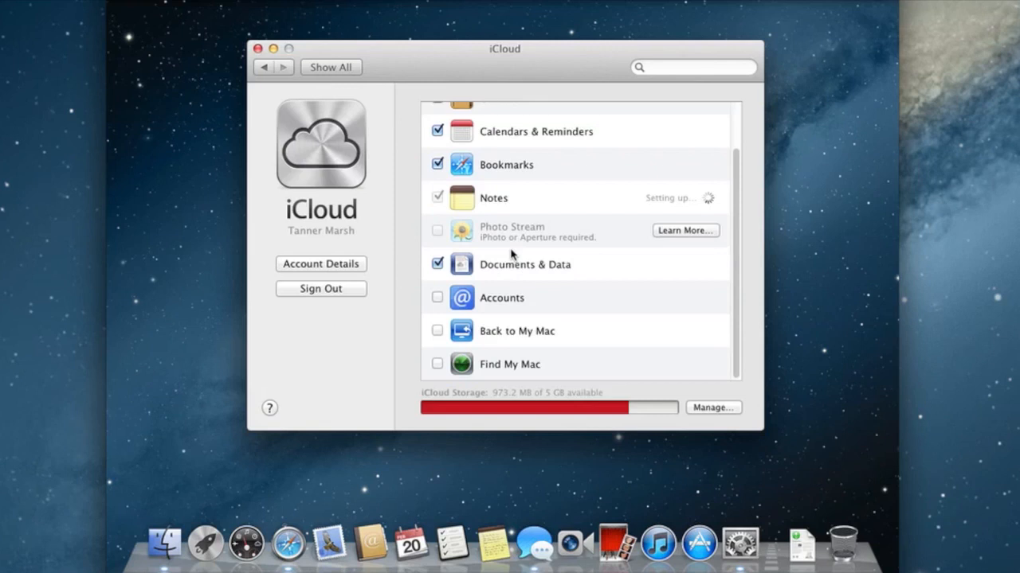
mouse_move(580, 322)
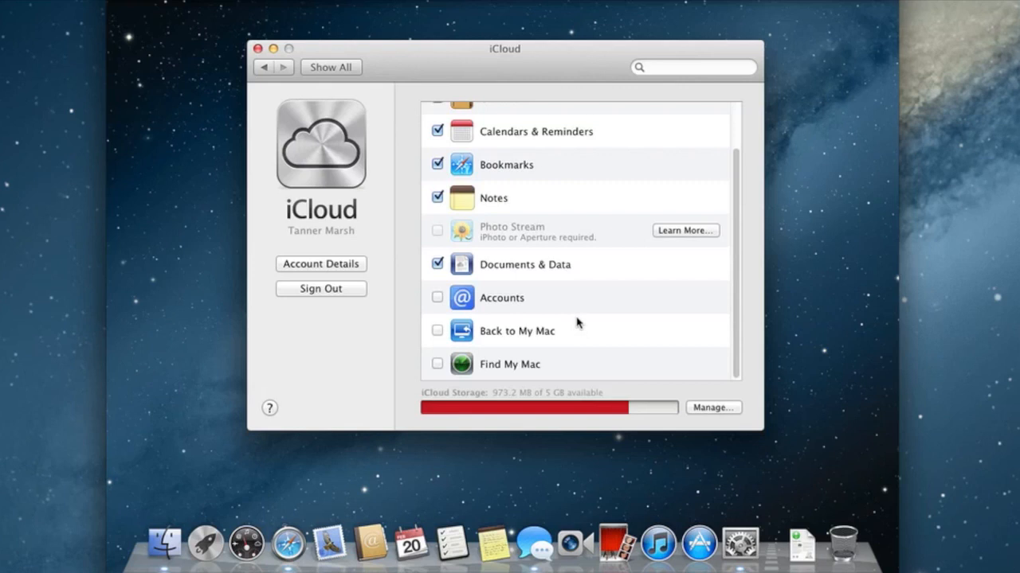
mouse_move(522, 72)
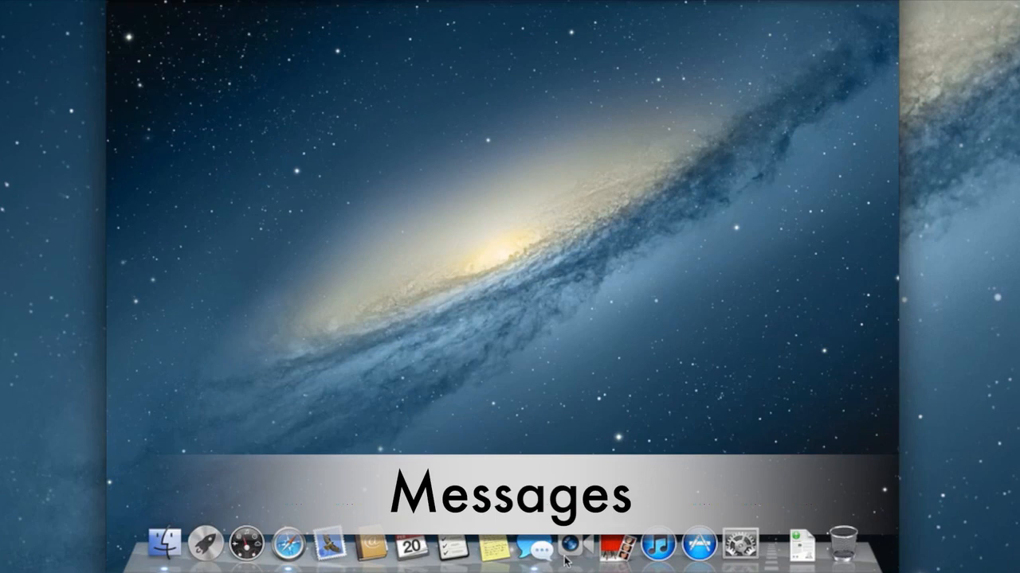
mouse_move(550, 557)
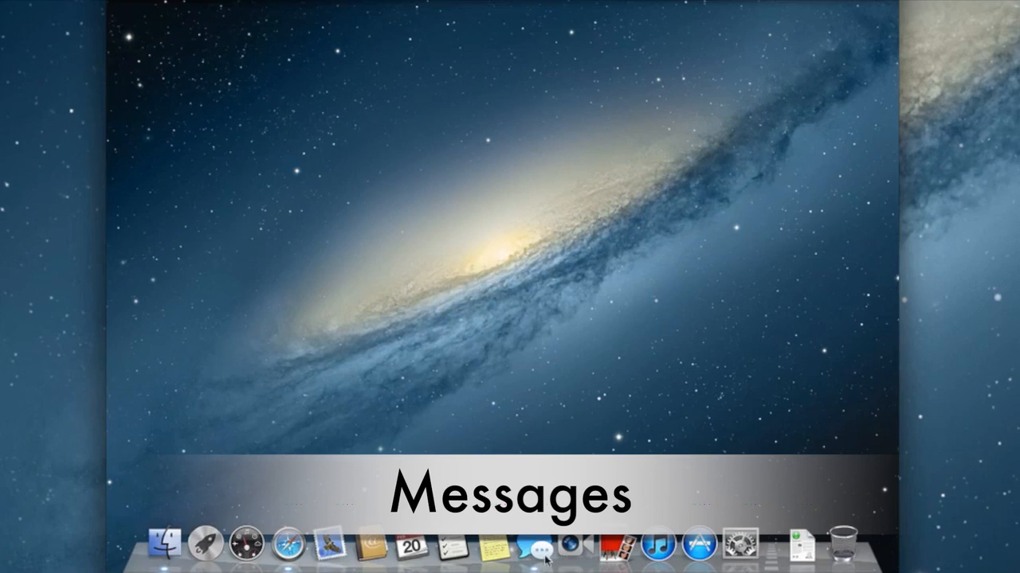
Step: Launch Messages from the Dock so the incoming test message can arrive
left_click(542, 545)
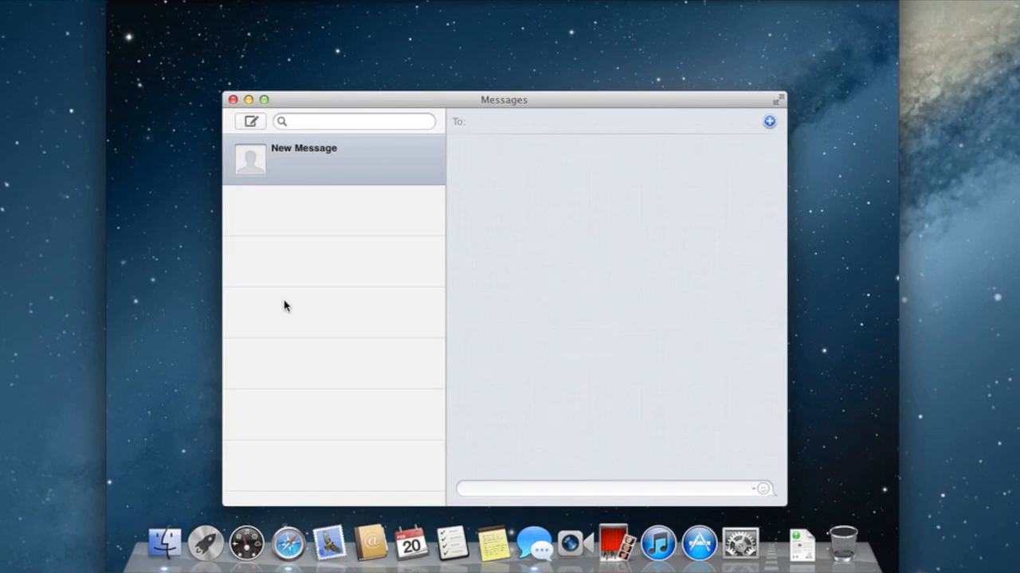
mouse_move(346, 243)
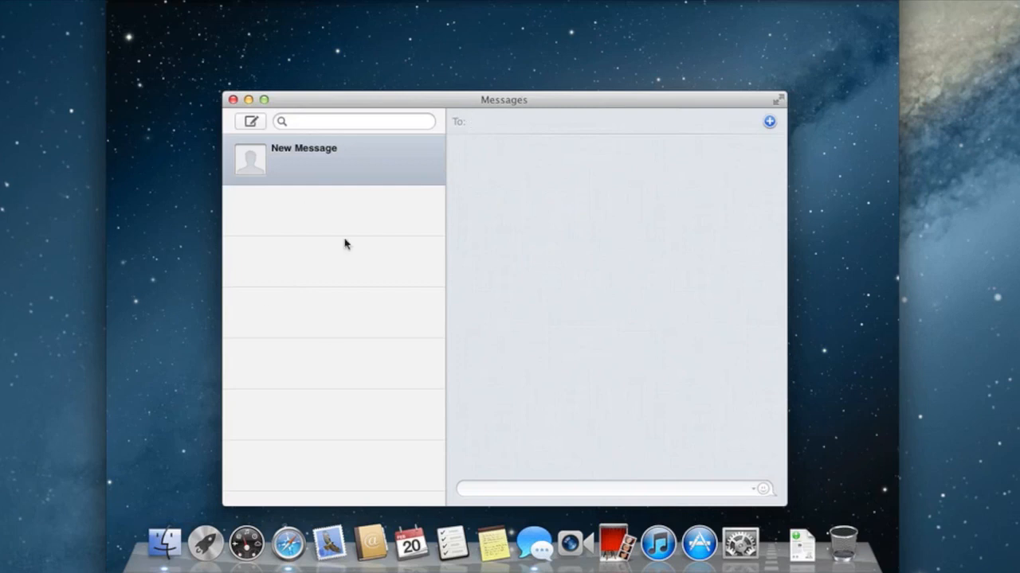
mouse_move(666, 147)
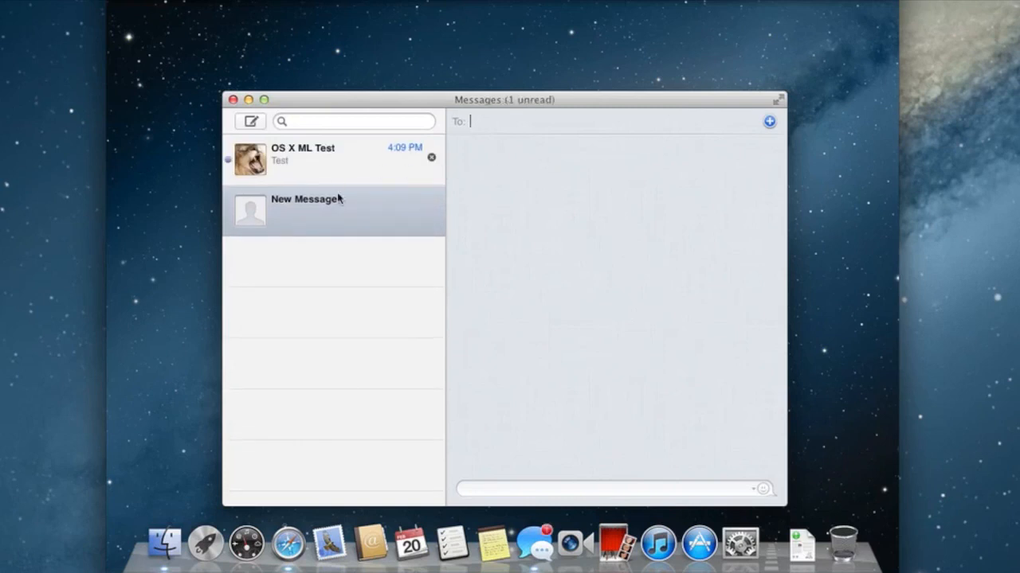
mouse_move(551, 478)
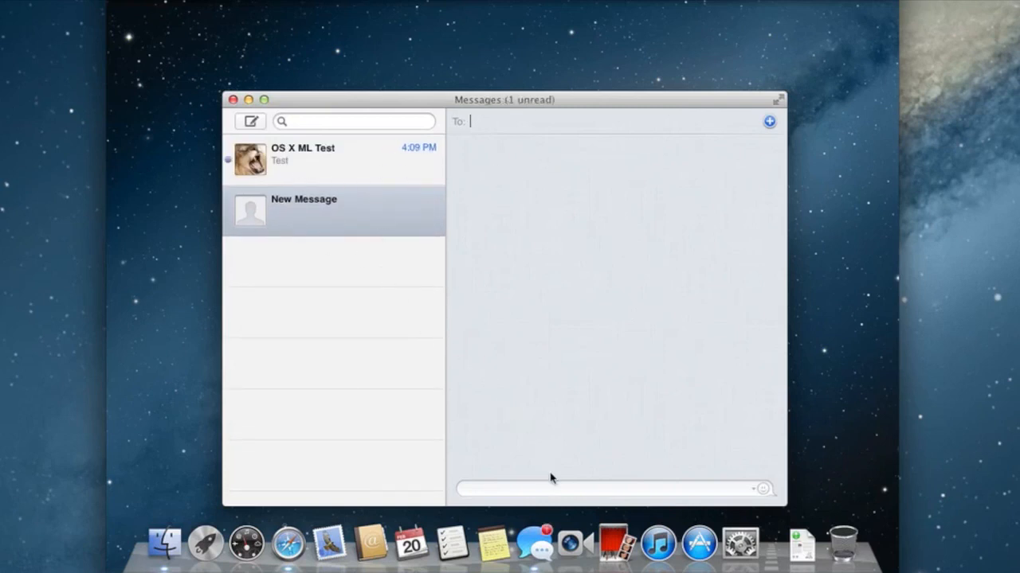
mouse_move(799, 35)
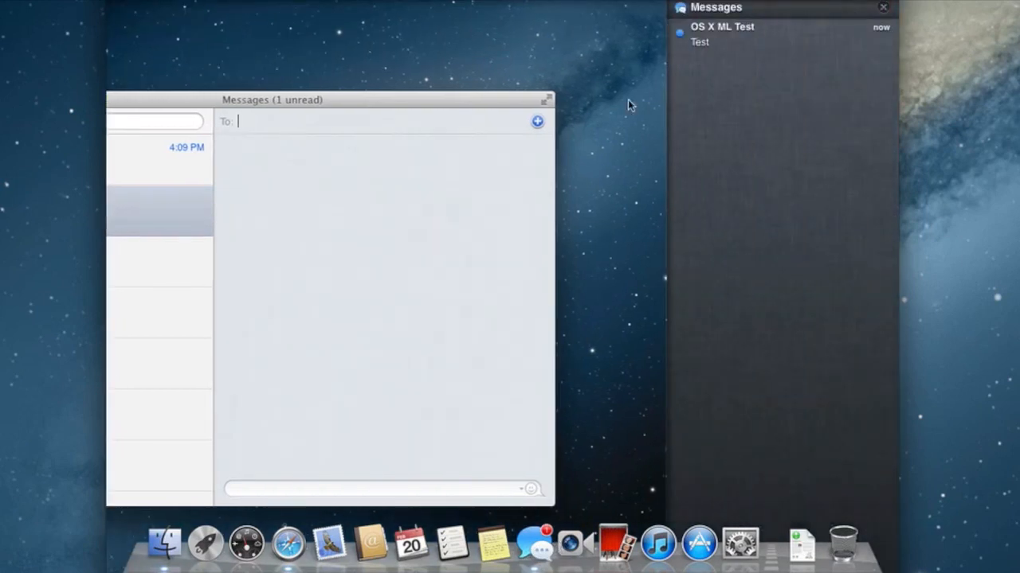
mouse_move(791, 28)
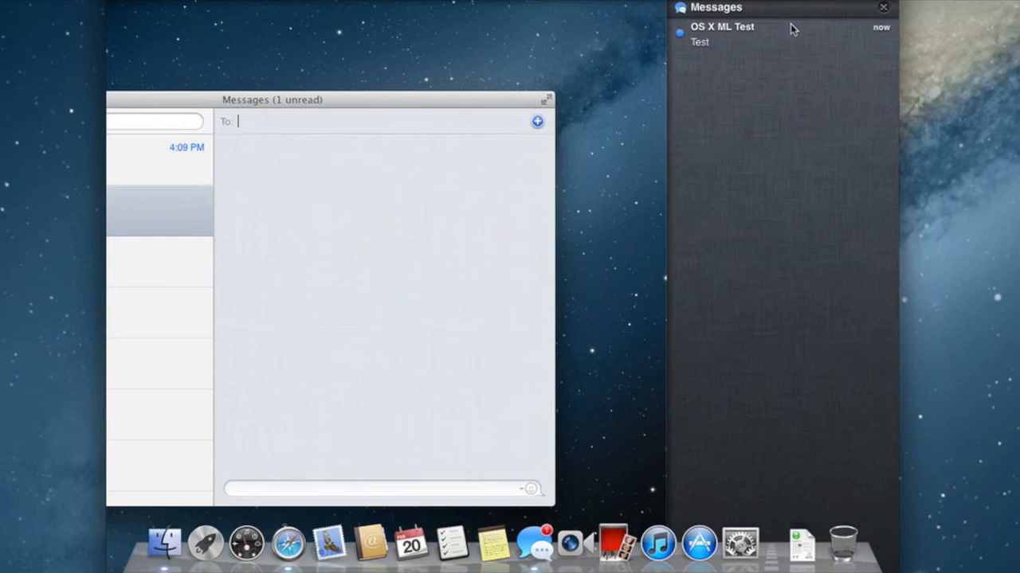
mouse_move(407, 147)
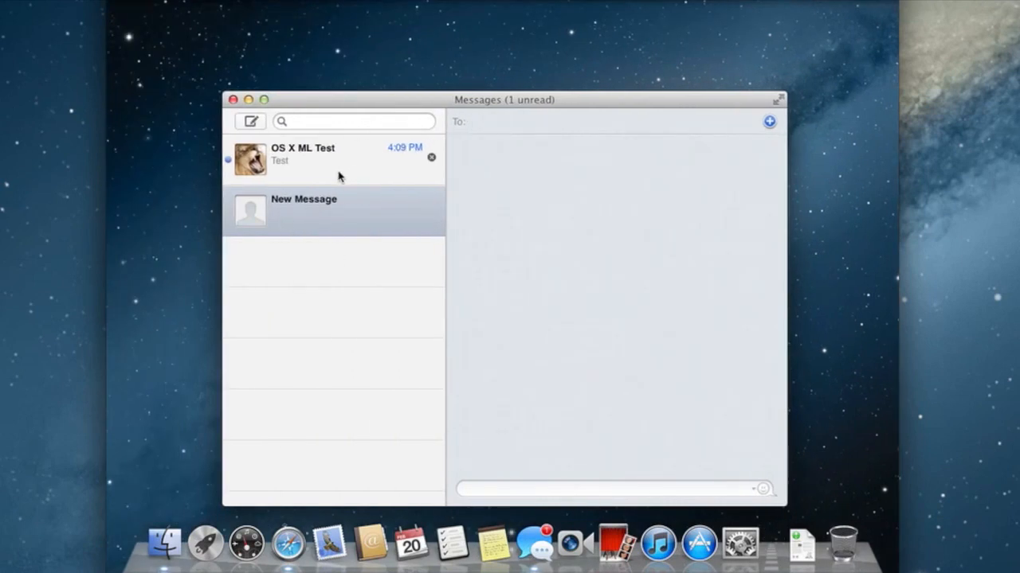
Step: Open the OS X ML Test conversation to read the exchanged Test messages
left_click(318, 153)
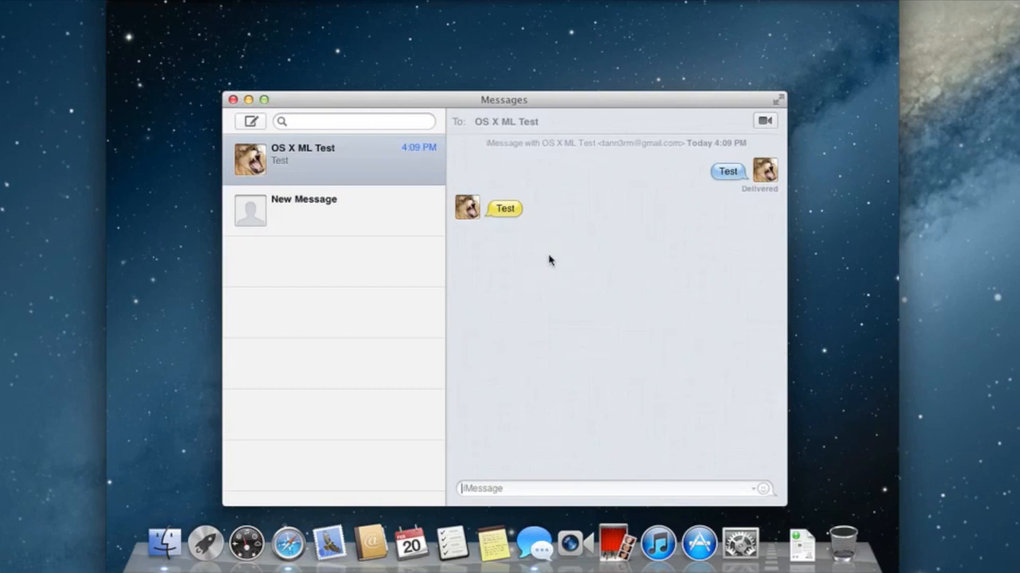
mouse_move(711, 191)
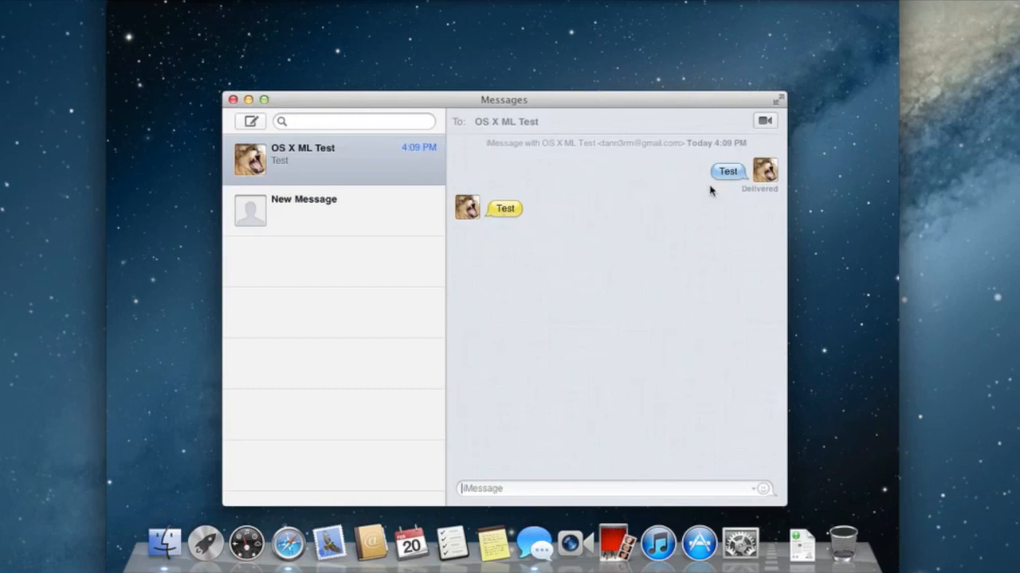
mouse_move(732, 197)
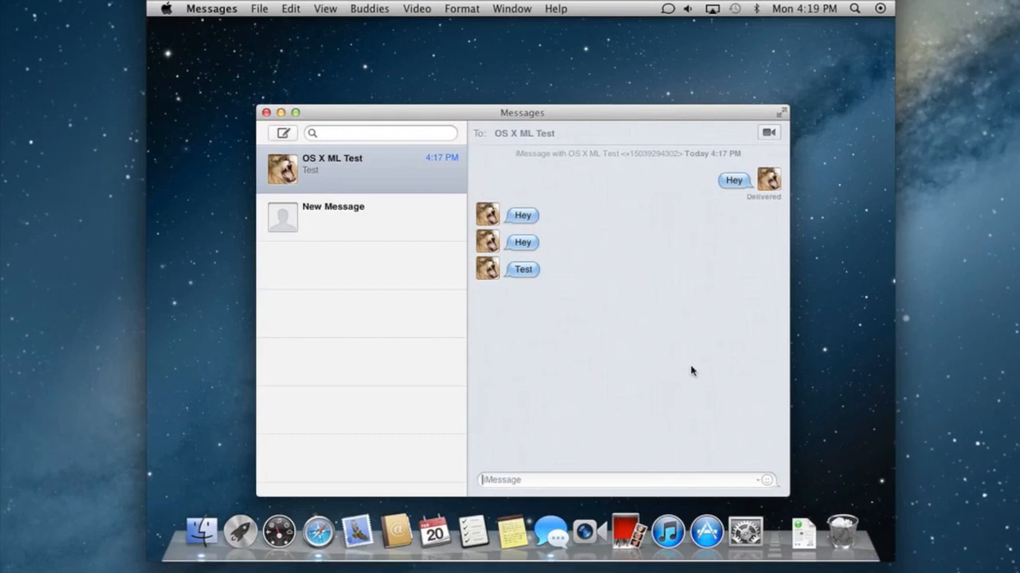
mouse_move(714, 325)
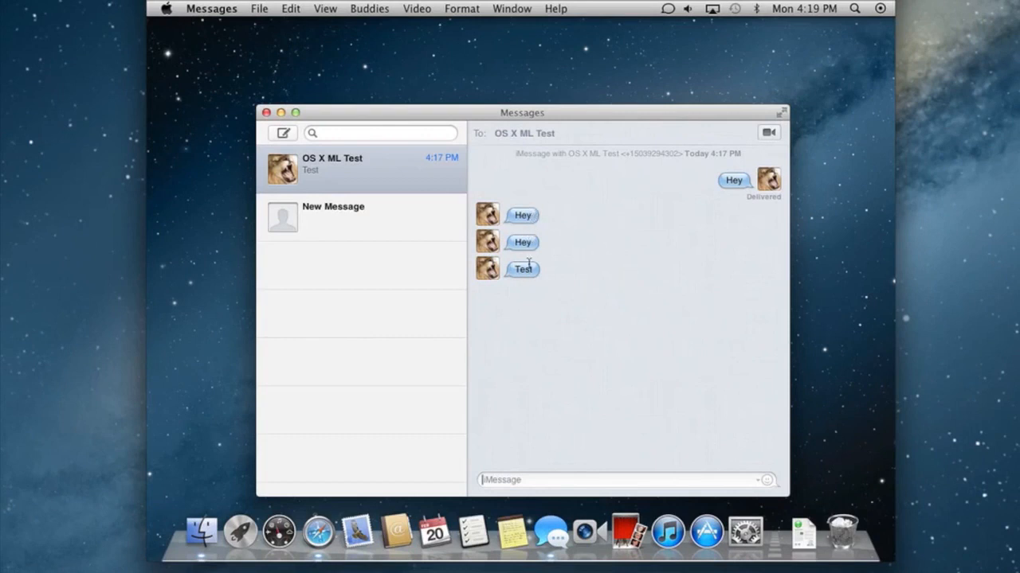
mouse_move(544, 216)
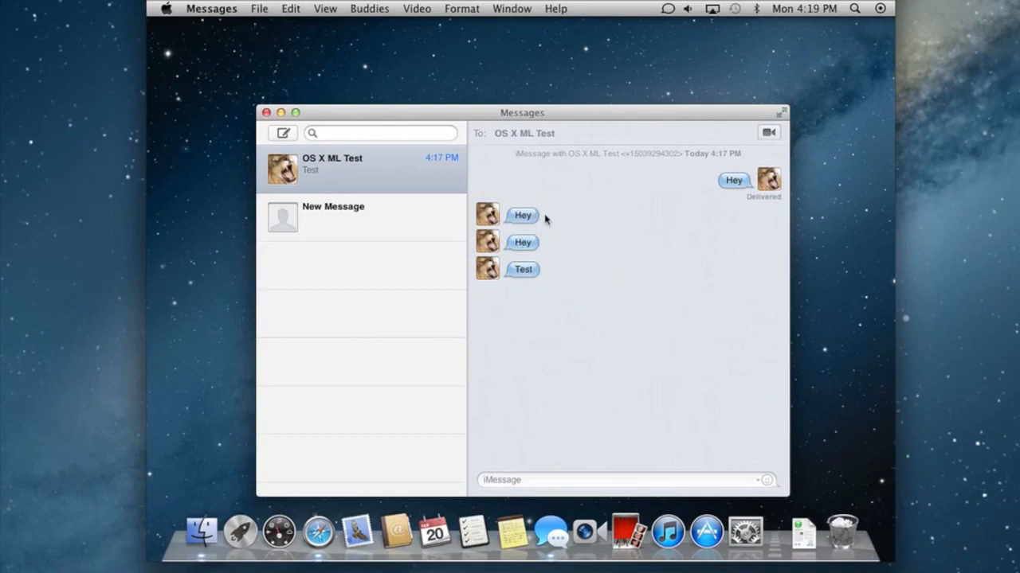
mouse_move(551, 277)
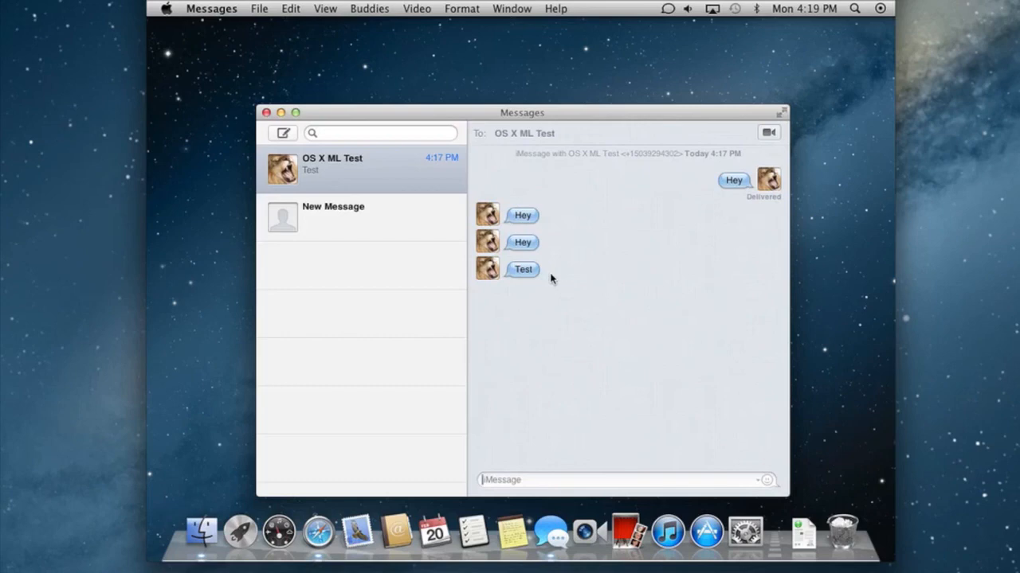
mouse_move(318, 529)
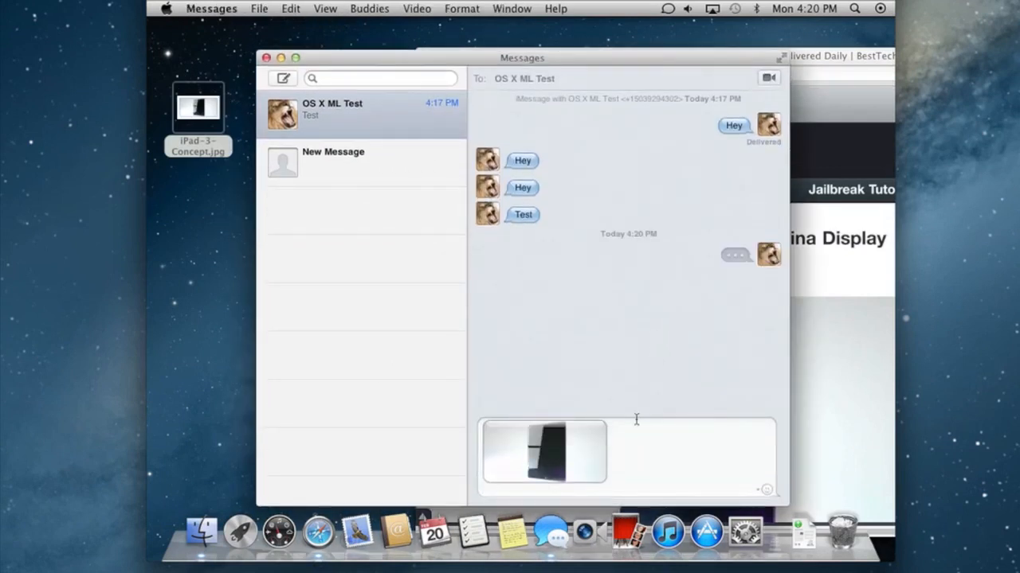
mouse_move(677, 261)
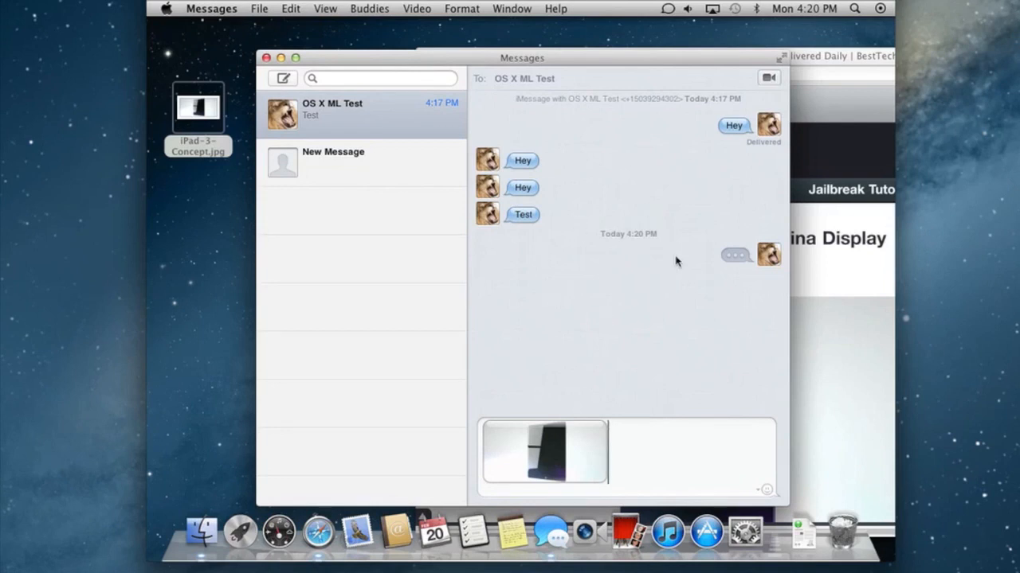
mouse_move(704, 352)
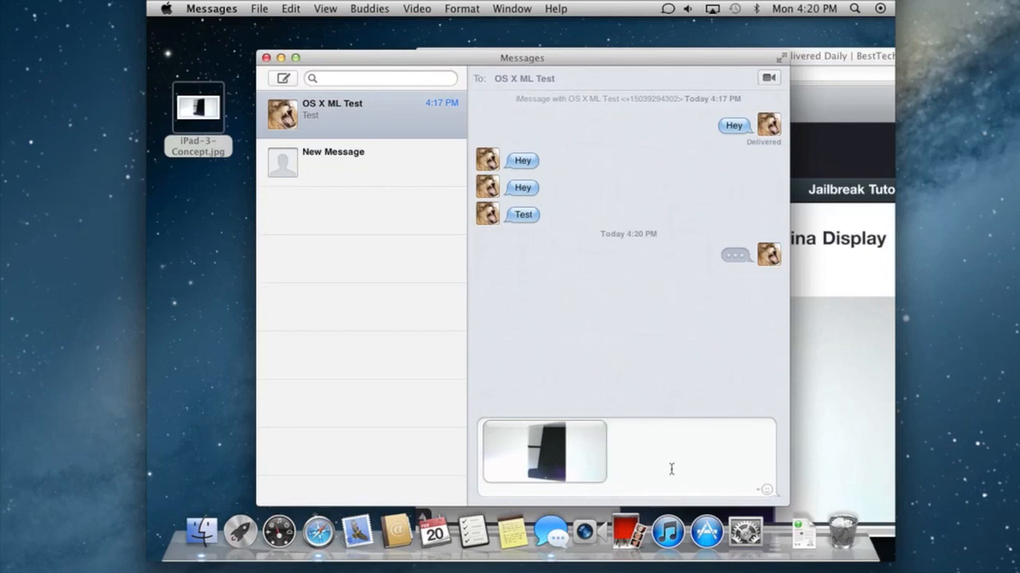
Step: Send the attached iPad-3-Concept.jpg image to the test contact
key("Return")
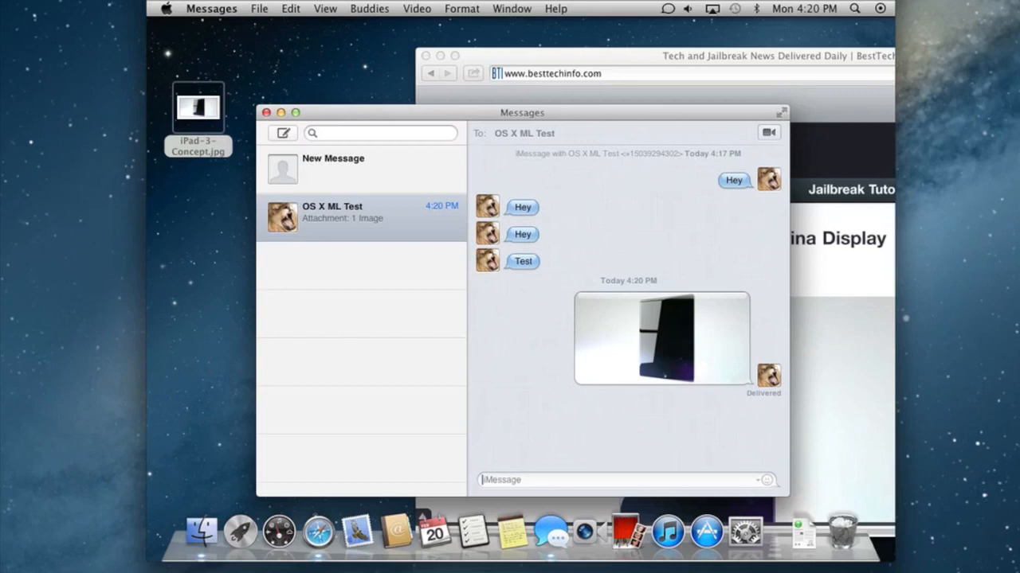
mouse_move(195, 133)
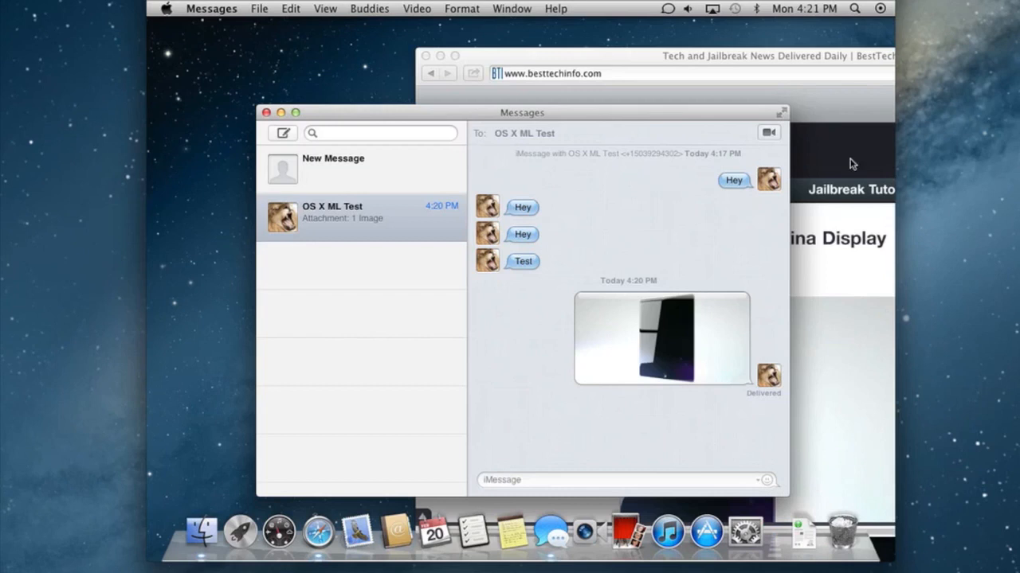
mouse_move(439, 55)
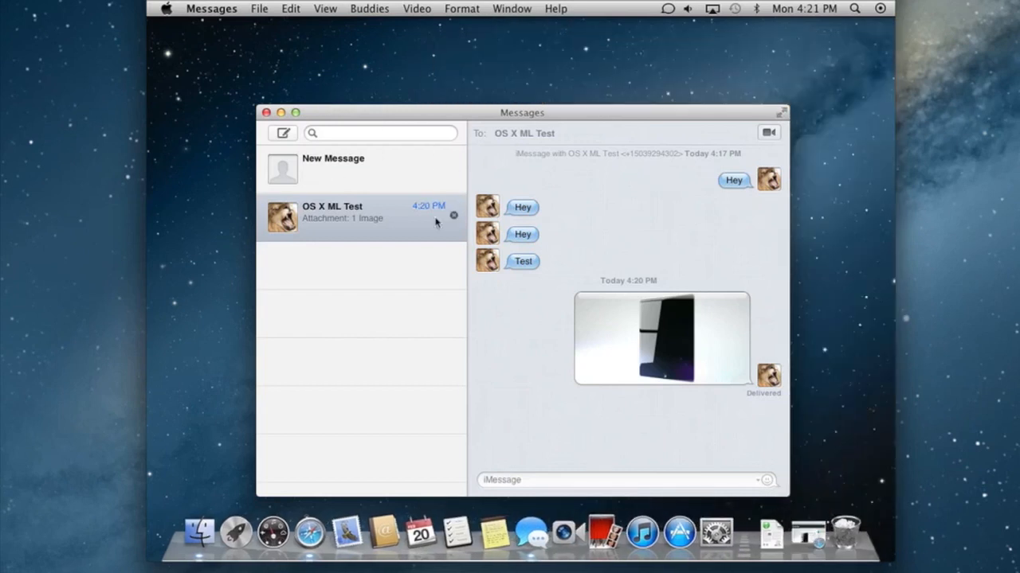
mouse_move(422, 172)
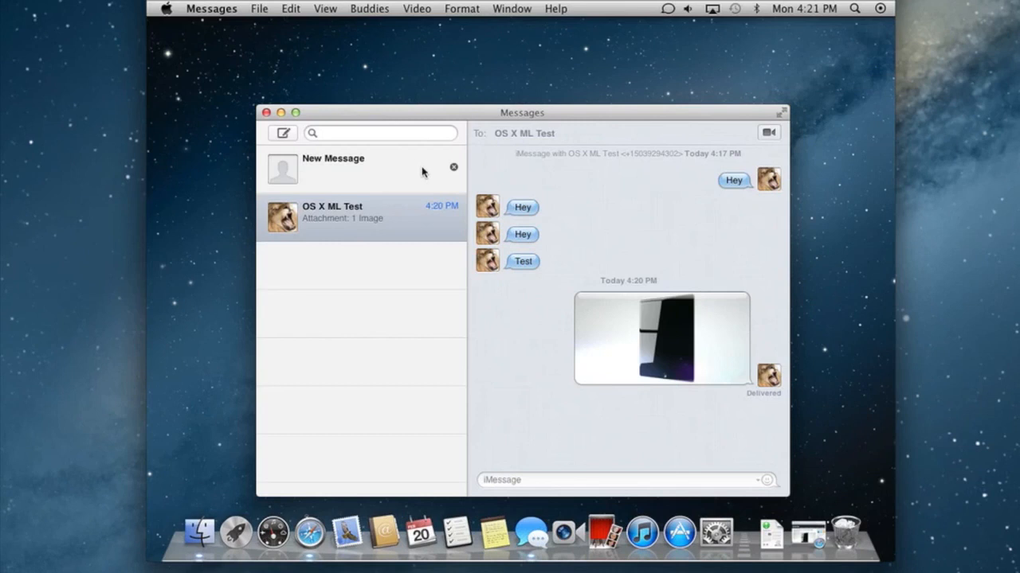
mouse_move(255, 86)
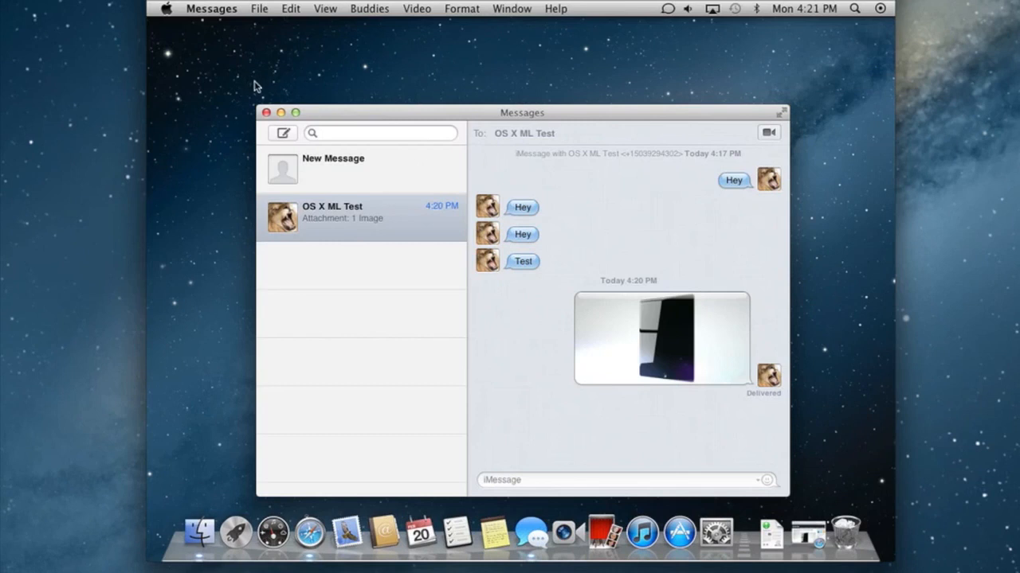
mouse_move(220, 35)
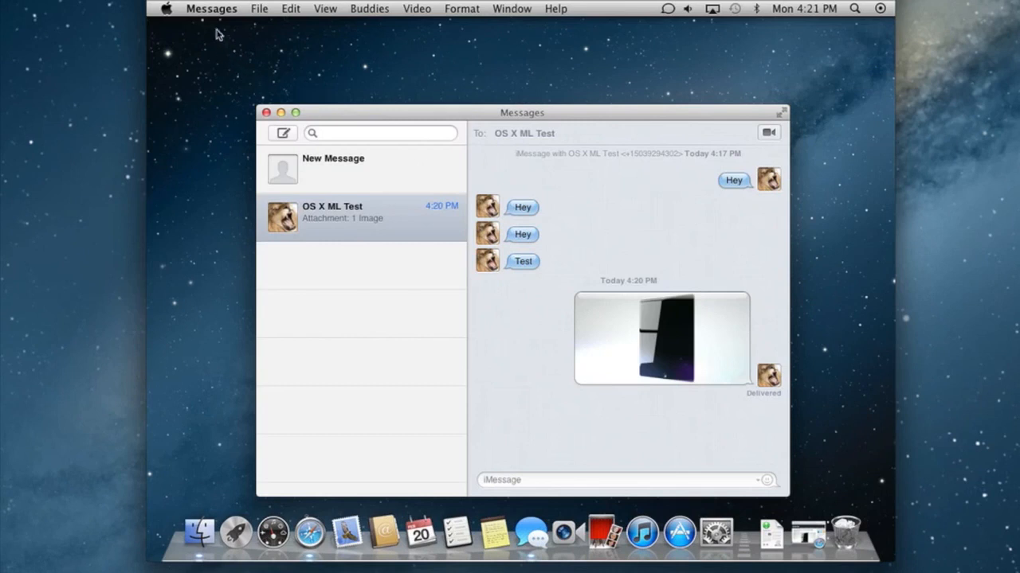
left_click(210, 9)
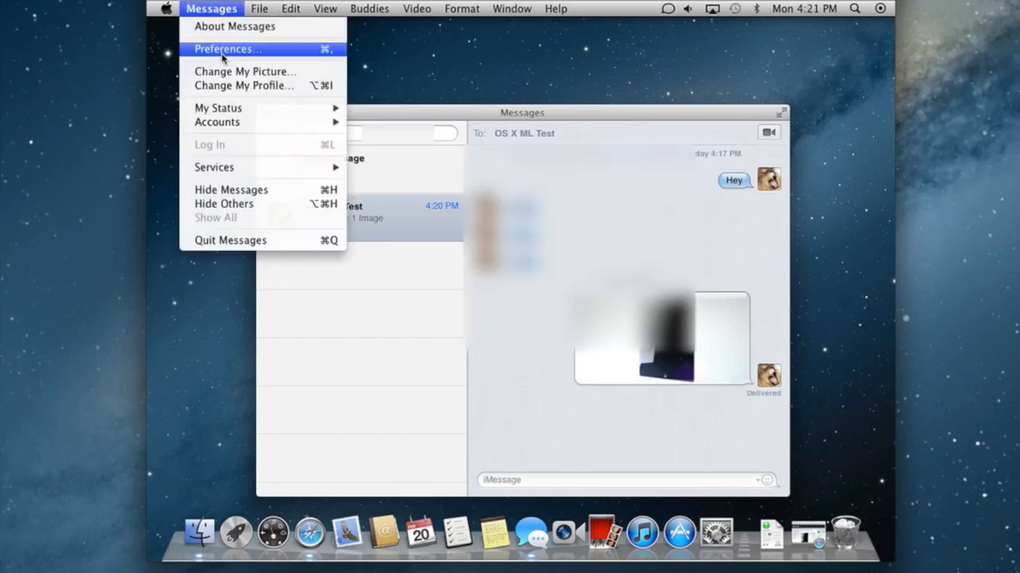
left_click(226, 48)
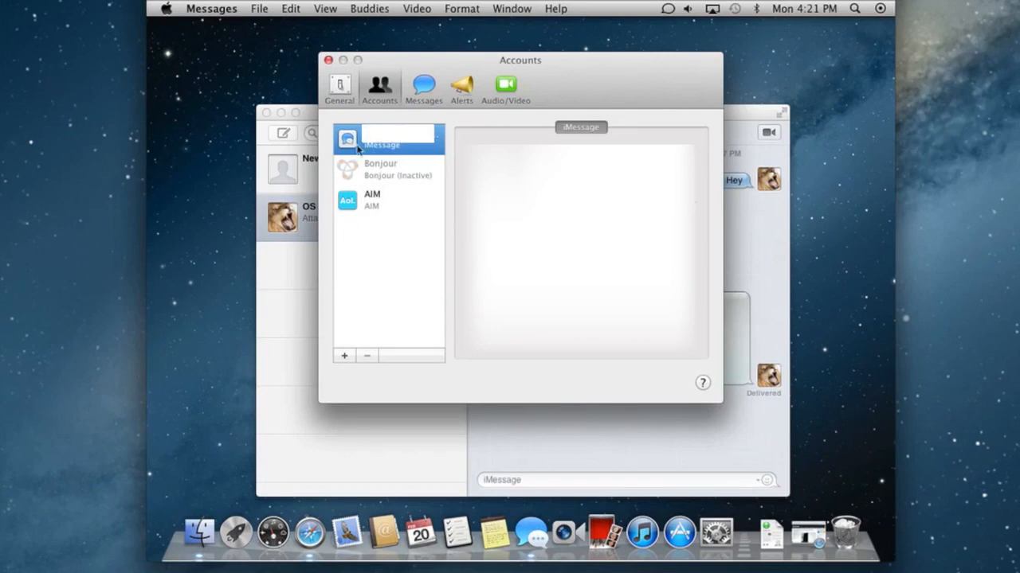
mouse_move(338, 153)
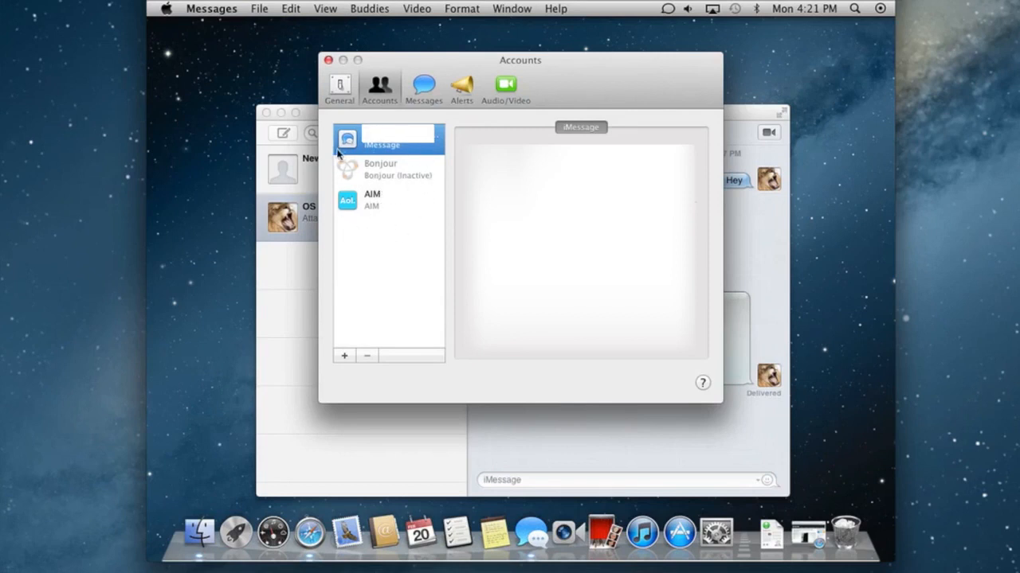
left_click(382, 199)
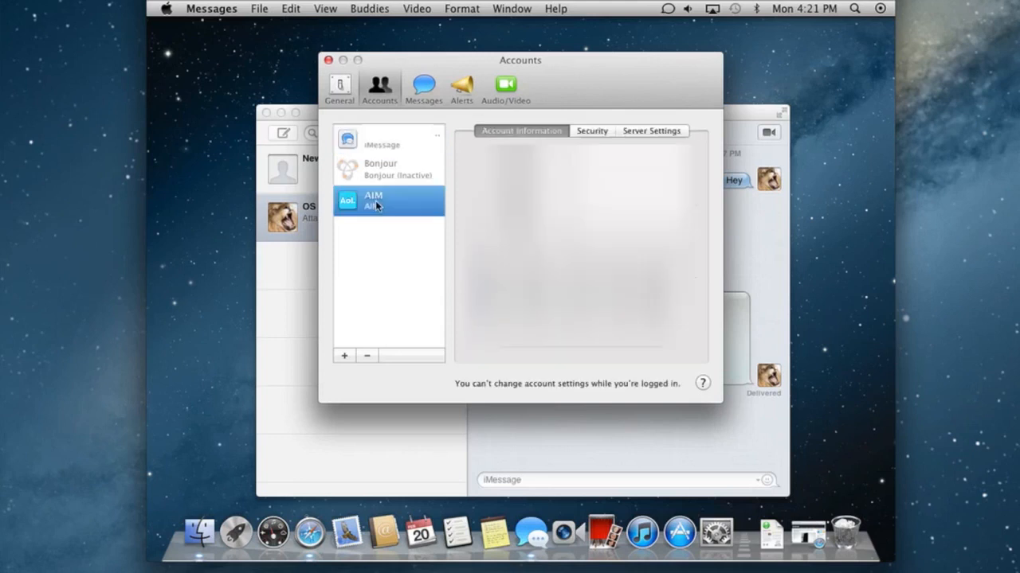
mouse_move(319, 110)
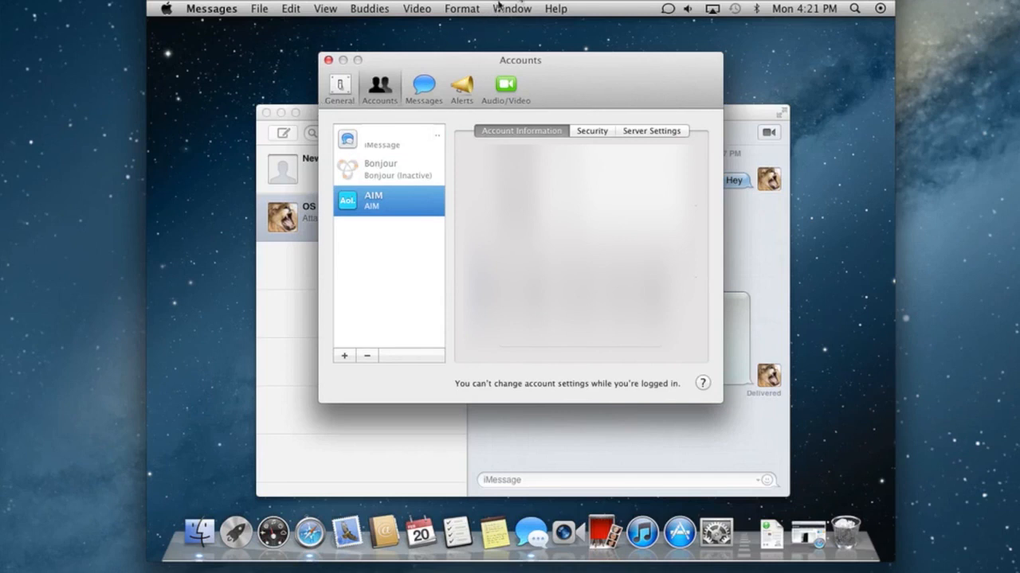
left_click(510, 9)
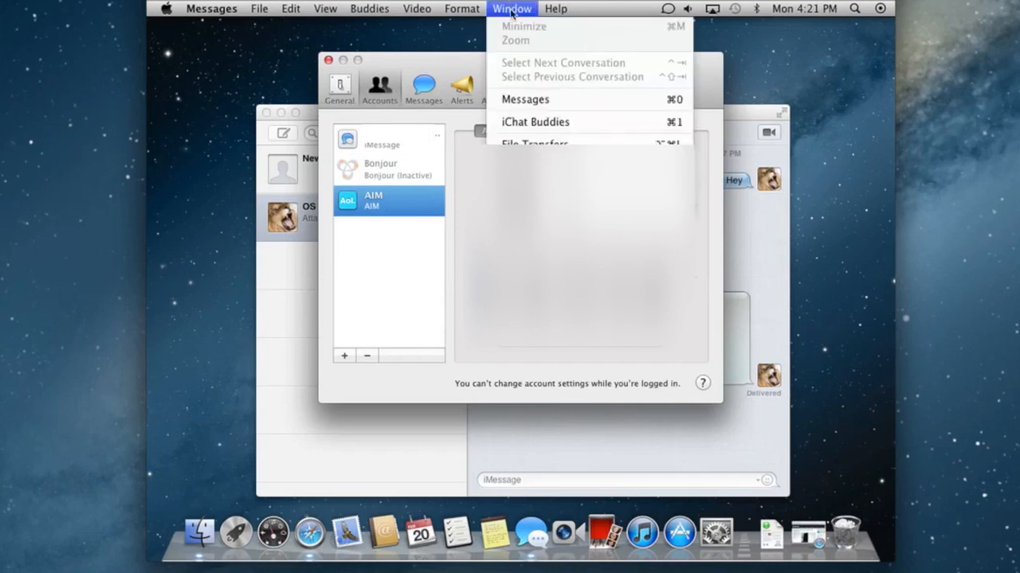
left_click(535, 121)
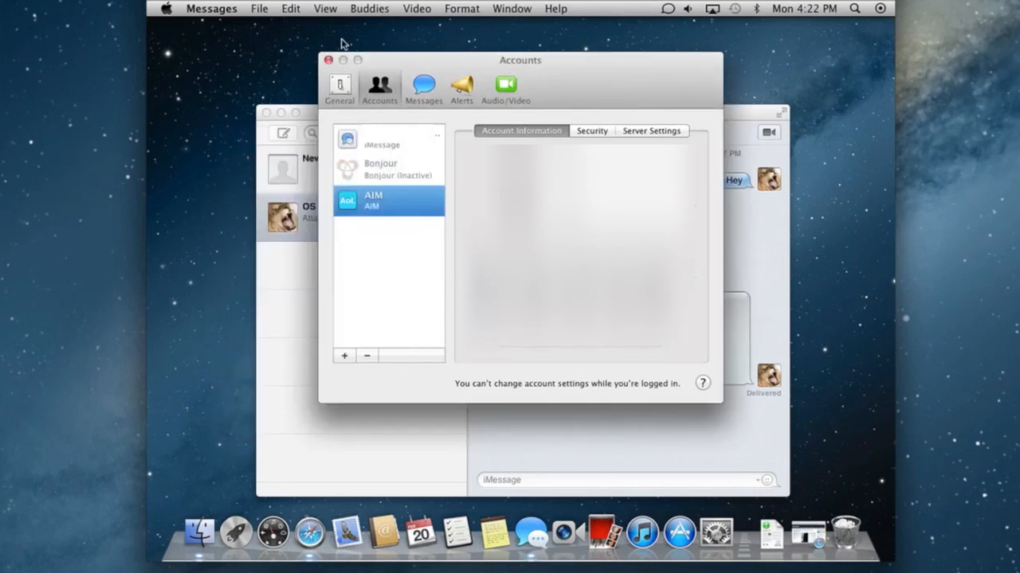
left_click(328, 60)
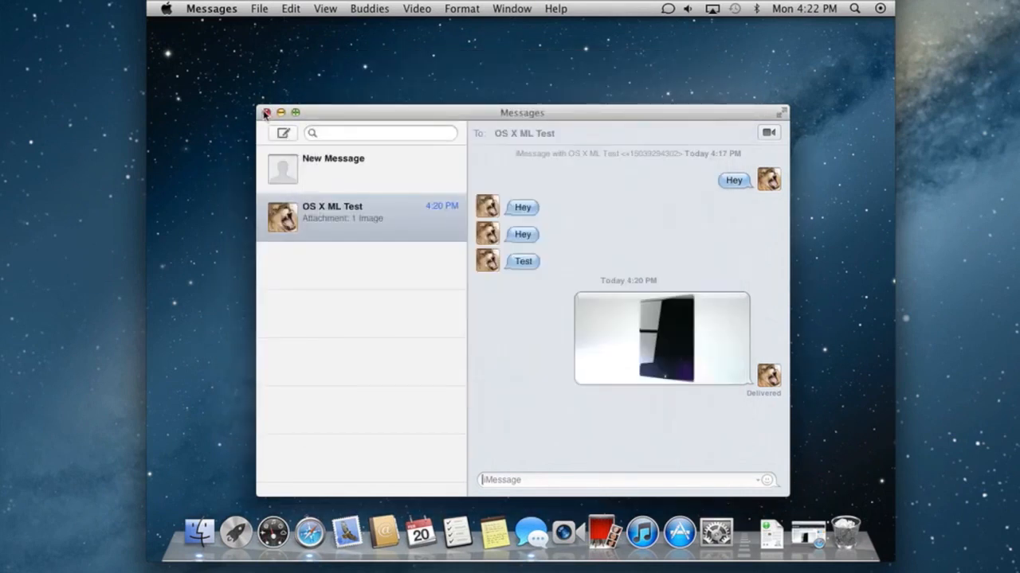
Step: Launch Reminders and open the details of the Have some food reminder
left_click(268, 112)
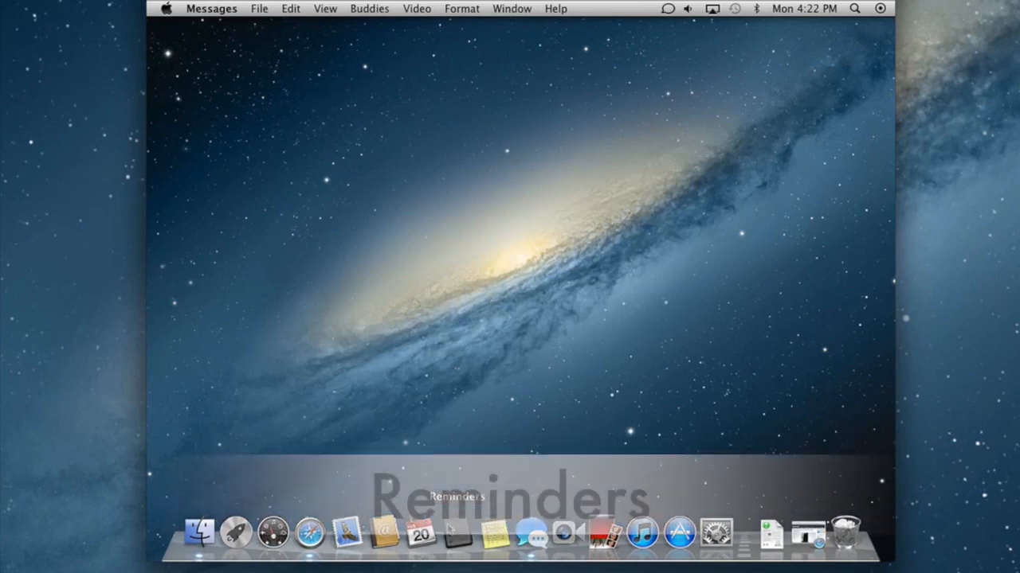
left_click(420, 532)
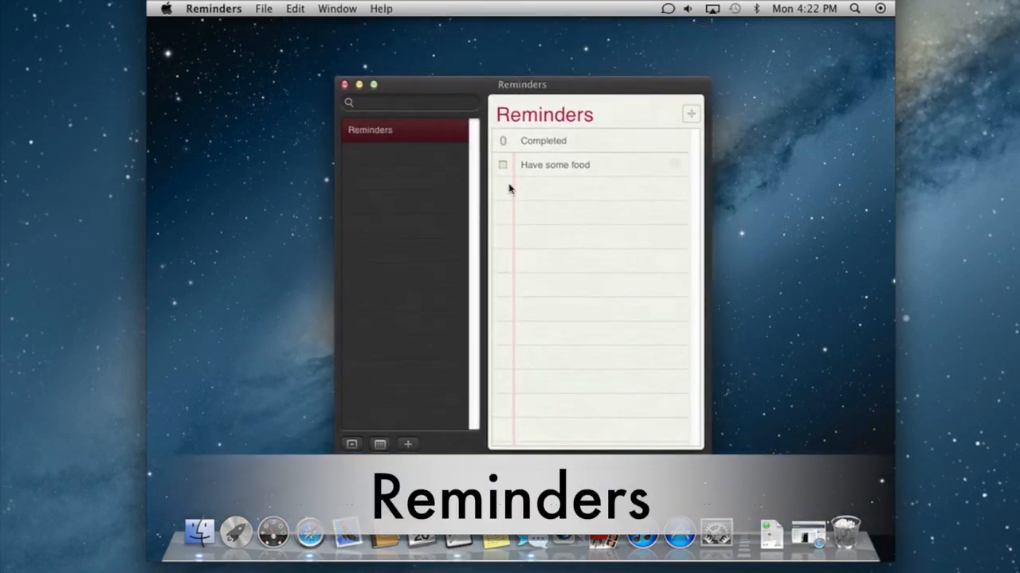
mouse_move(548, 164)
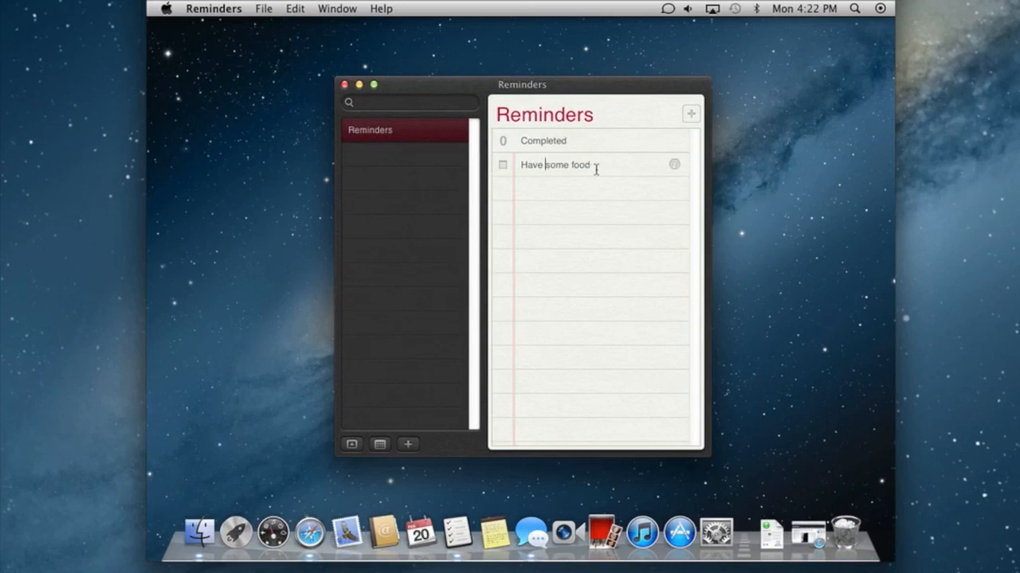
left_click(672, 164)
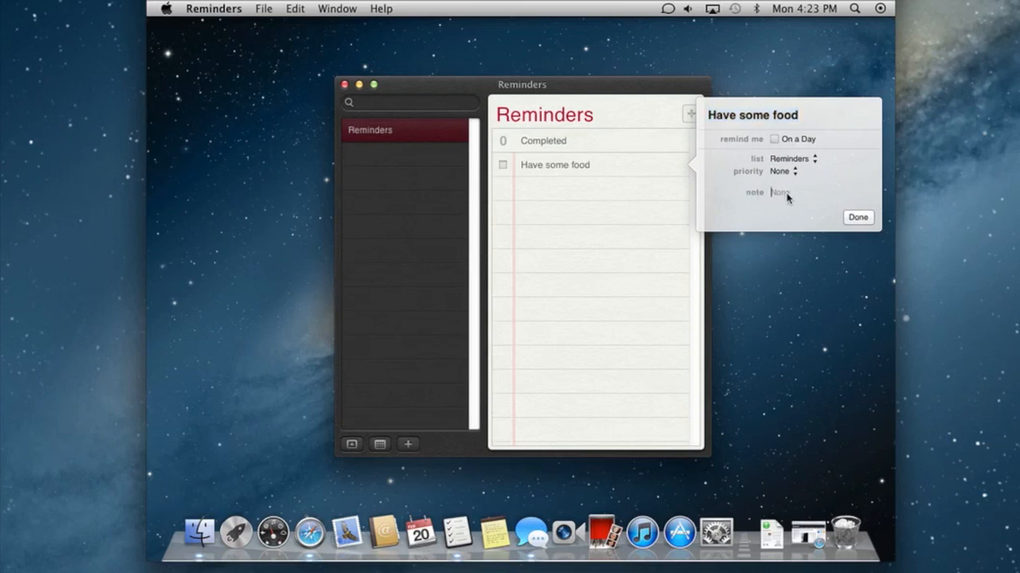
Step: Add the note 'Grab some food at the store' and close the details
type("Grab some food at the store")
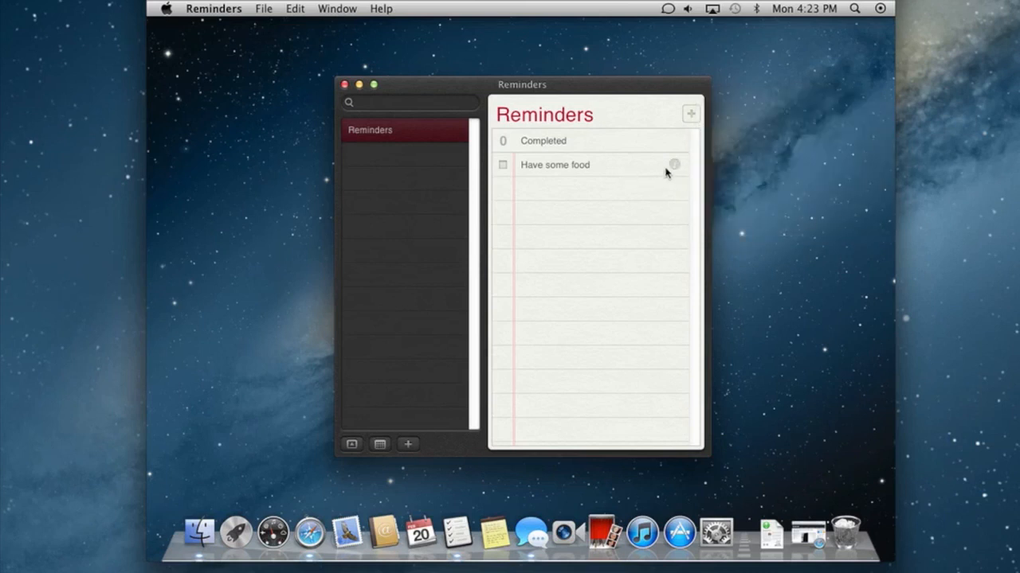
left_click(673, 164)
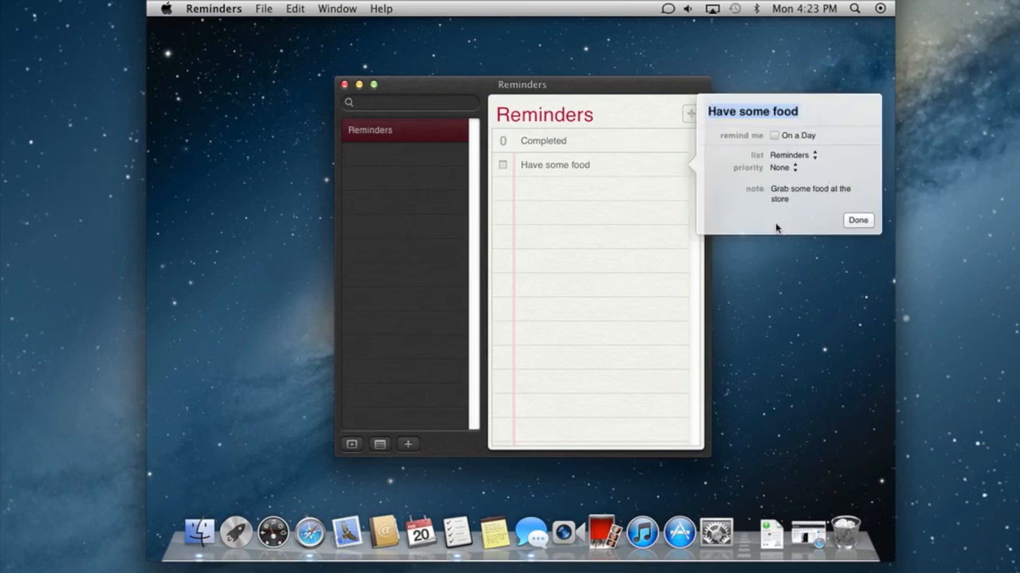
mouse_move(844, 220)
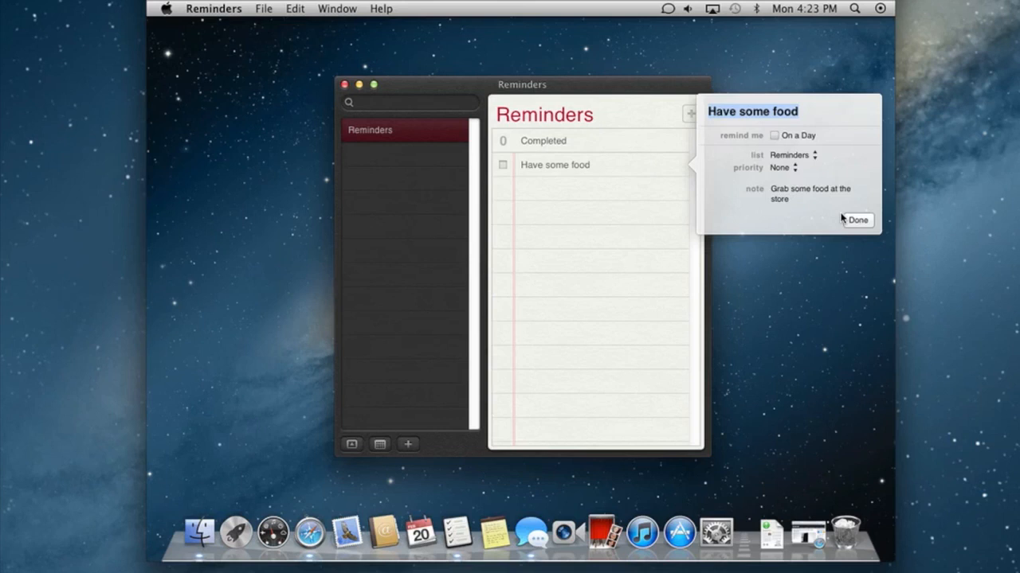
left_click(857, 220)
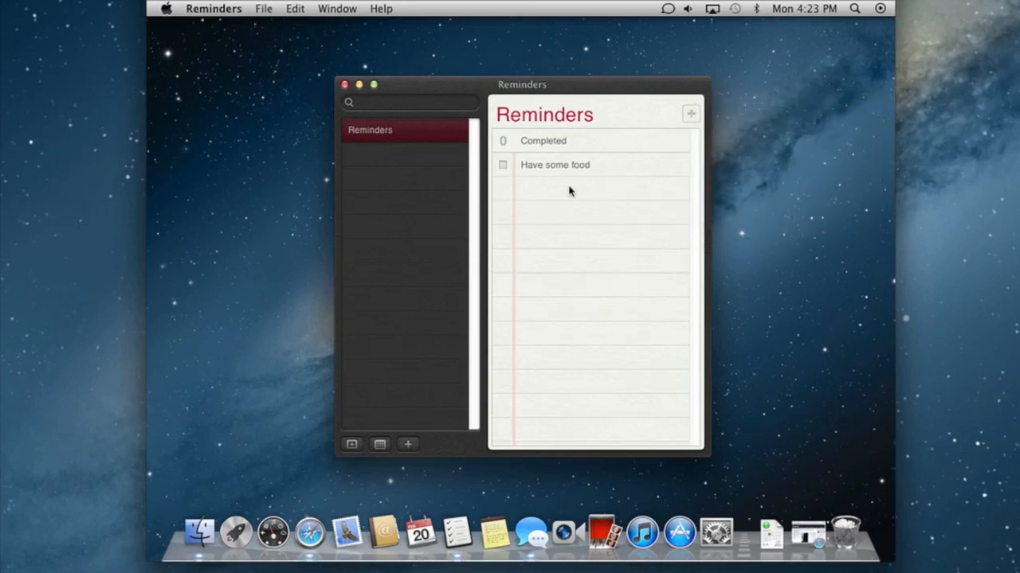
Step: Add a second reminder 'Make a video' and check its details popover
left_click(690, 113)
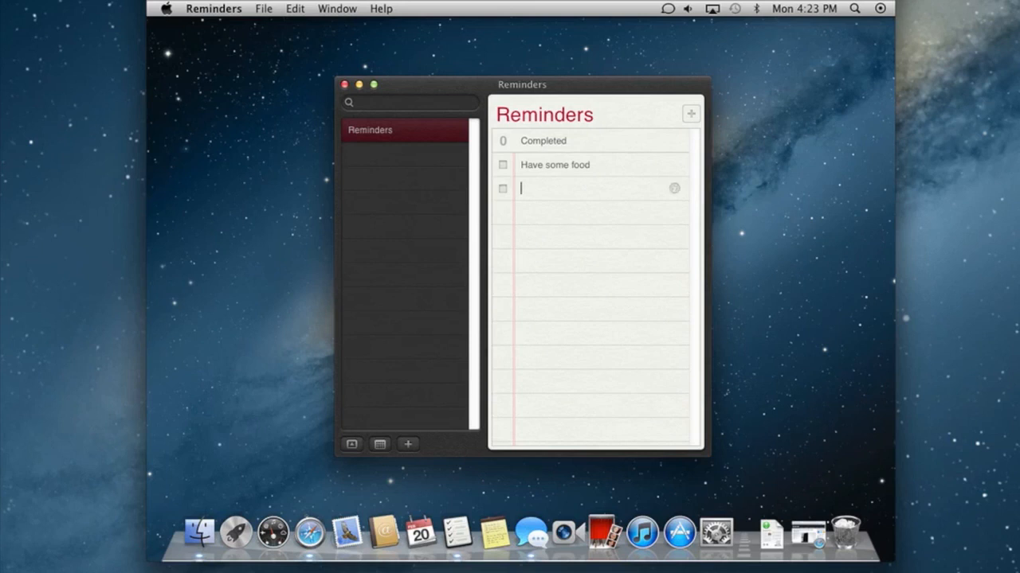
type("Make a video")
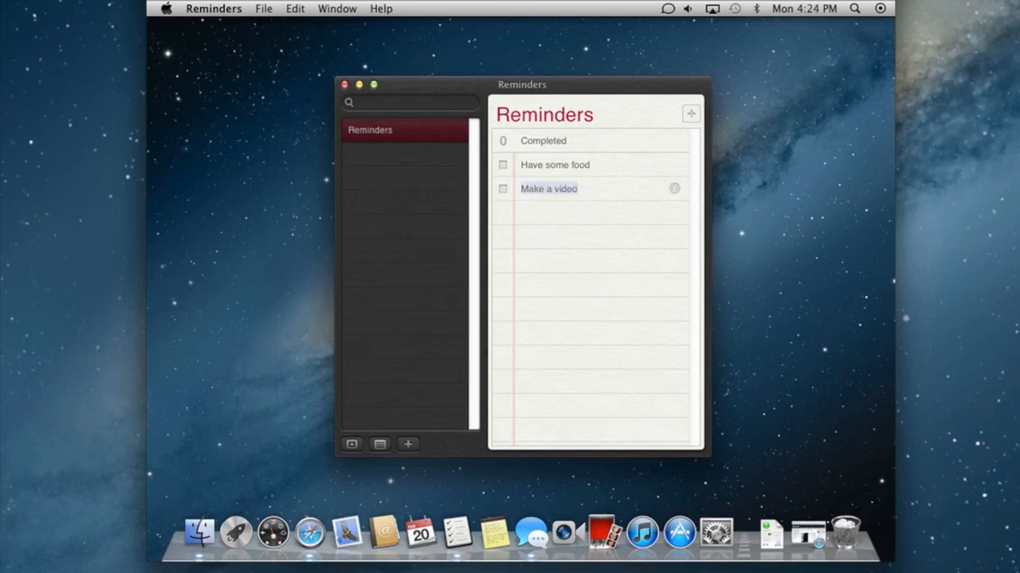
left_click(674, 188)
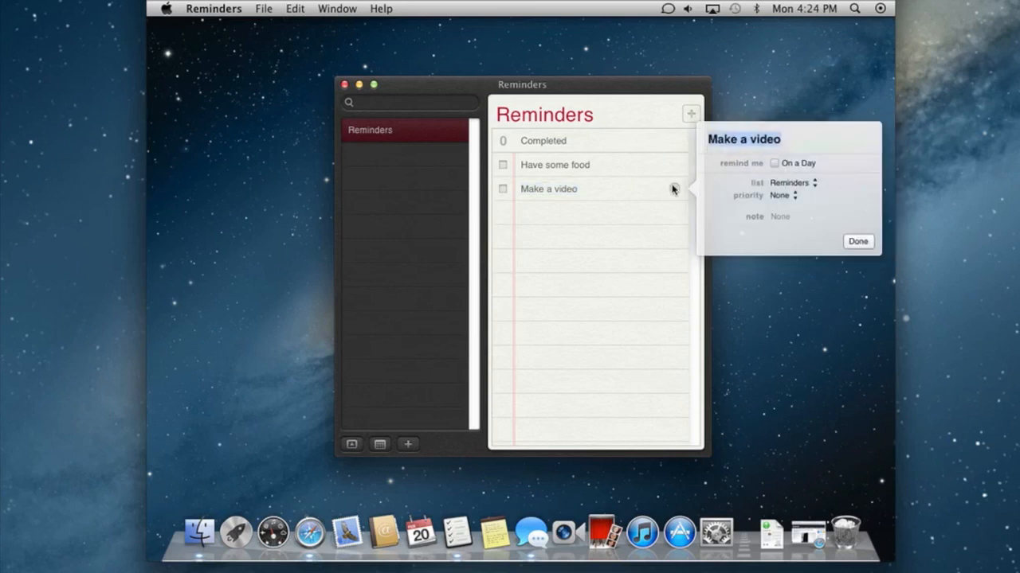
mouse_move(747, 206)
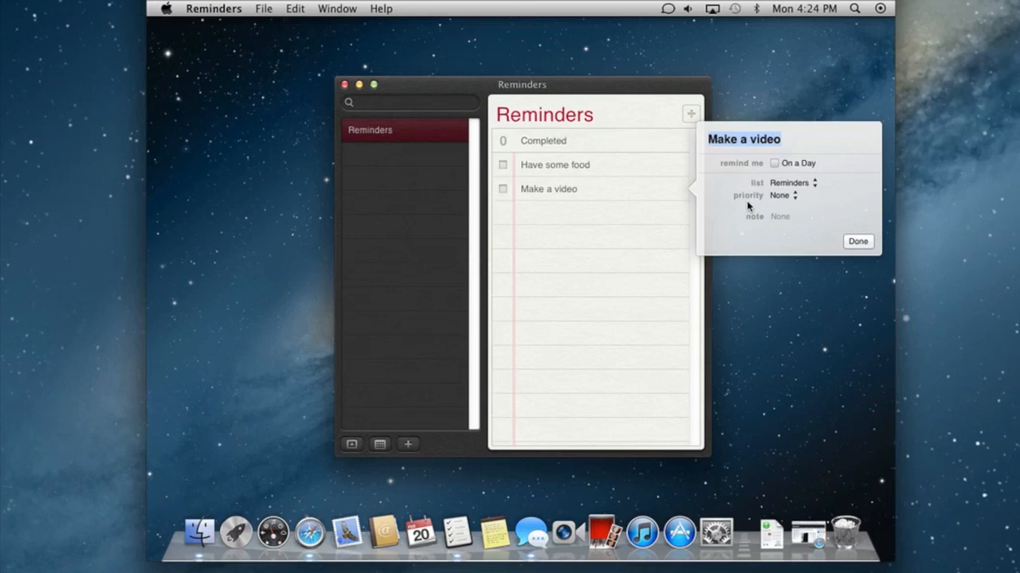
left_click(857, 242)
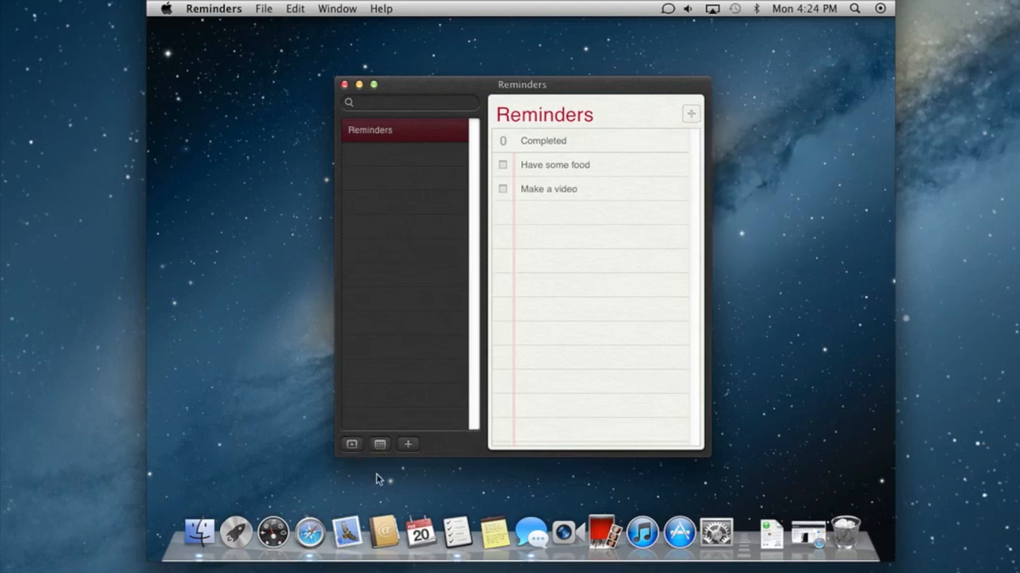
mouse_move(533, 151)
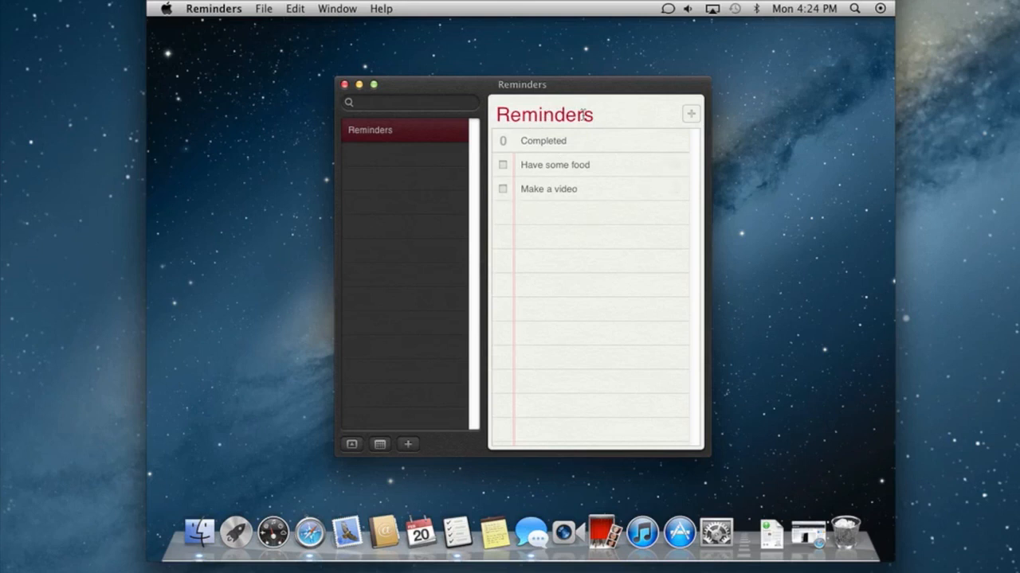
mouse_move(361, 444)
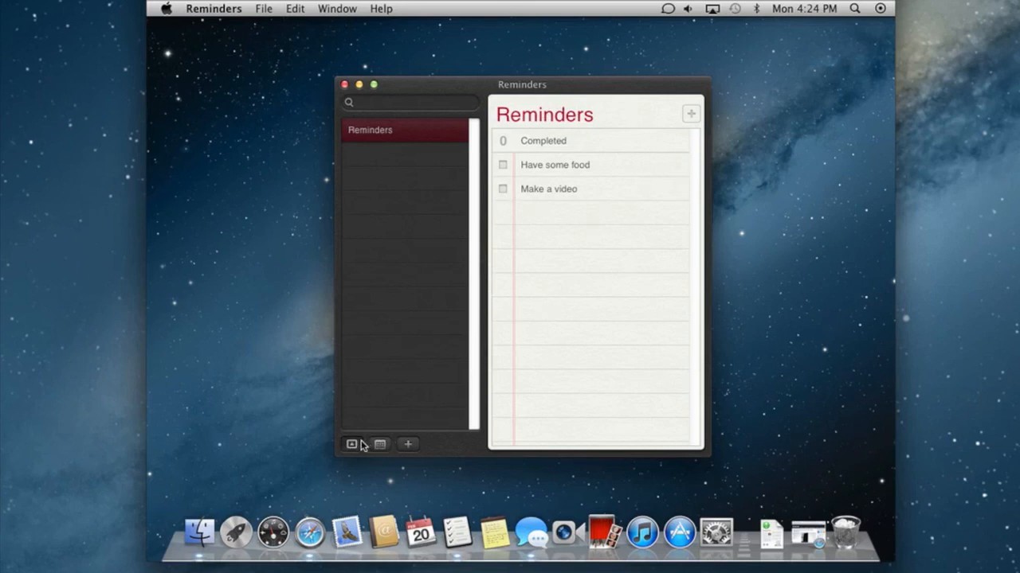
Step: Show the mini calendar and view reminders for February 23, February 2, then February 20
left_click(351, 444)
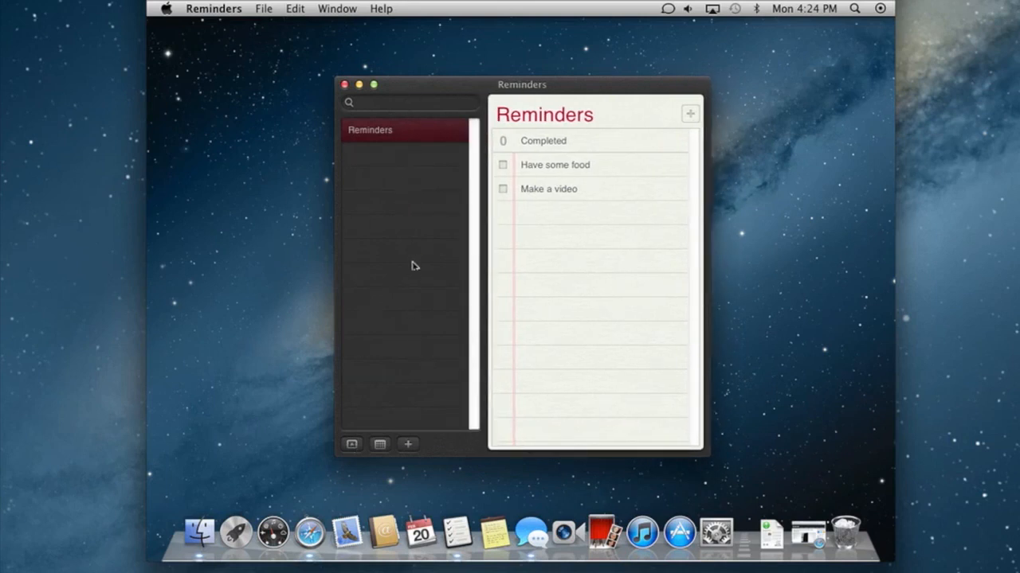
mouse_move(420, 307)
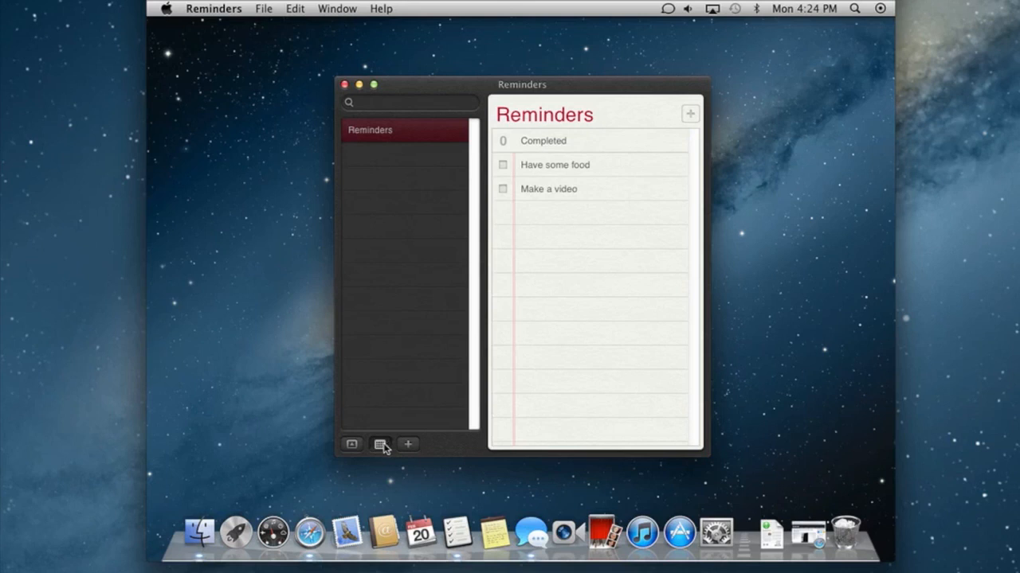
left_click(379, 444)
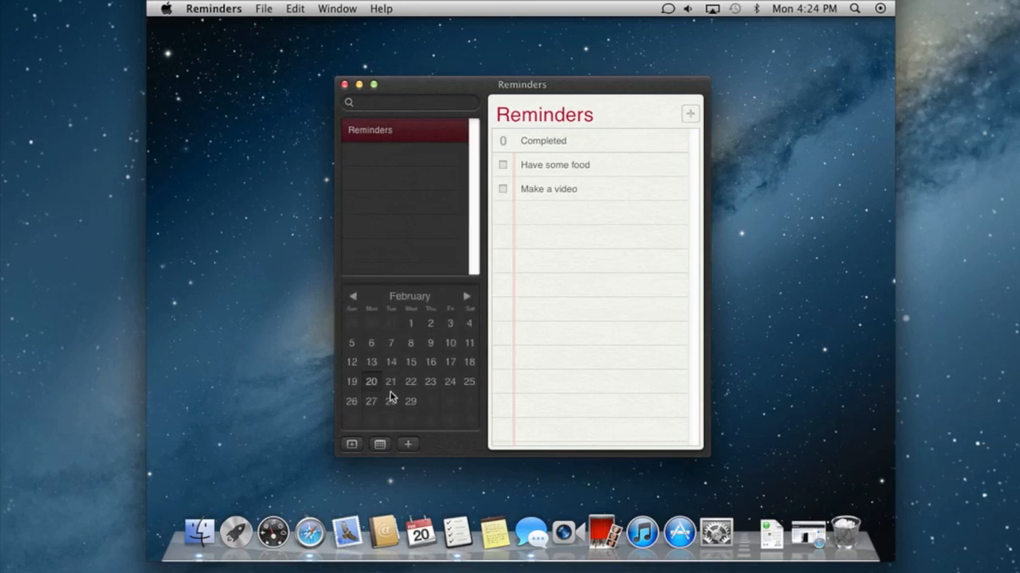
left_click(430, 383)
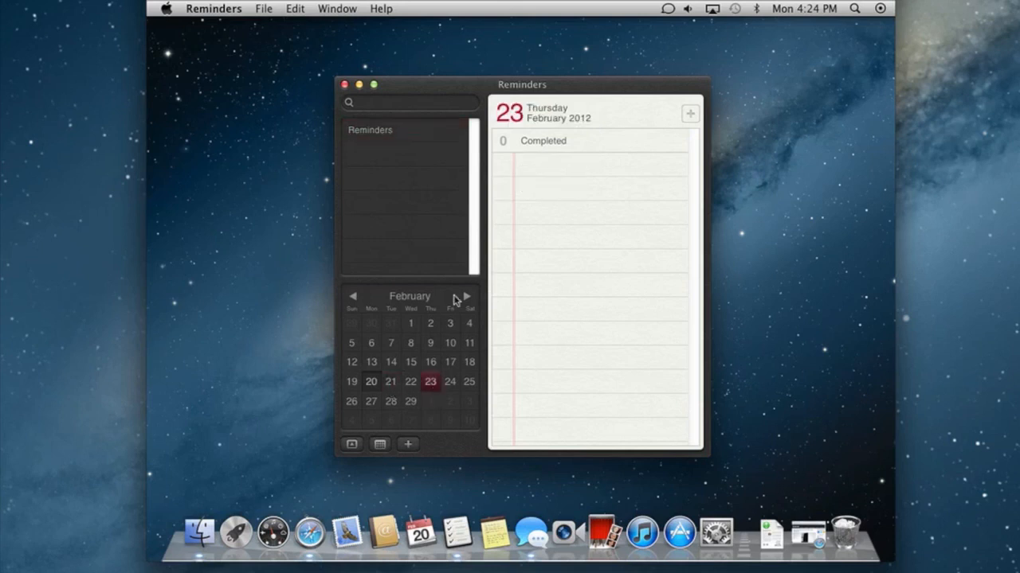
left_click(430, 324)
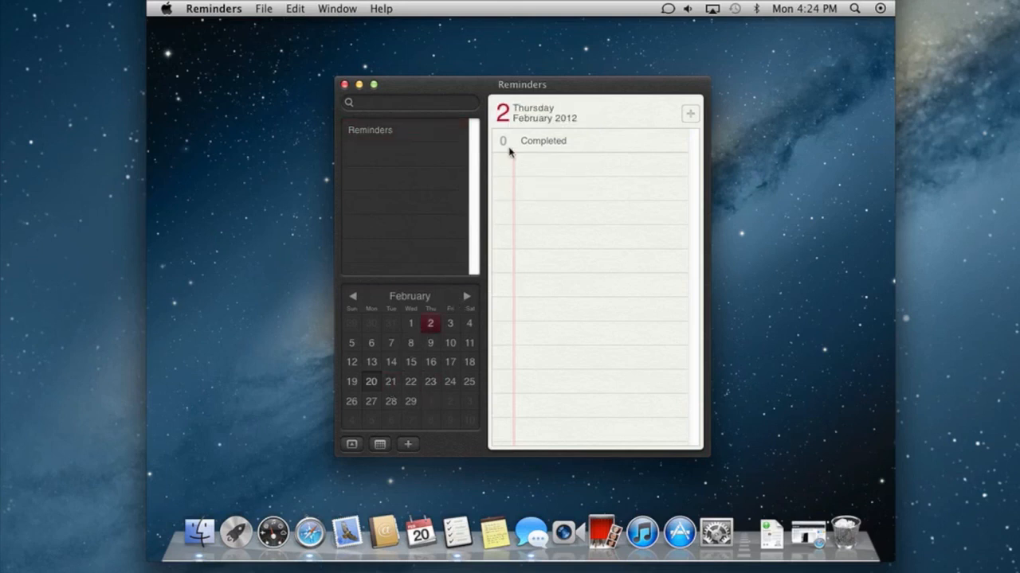
mouse_move(558, 242)
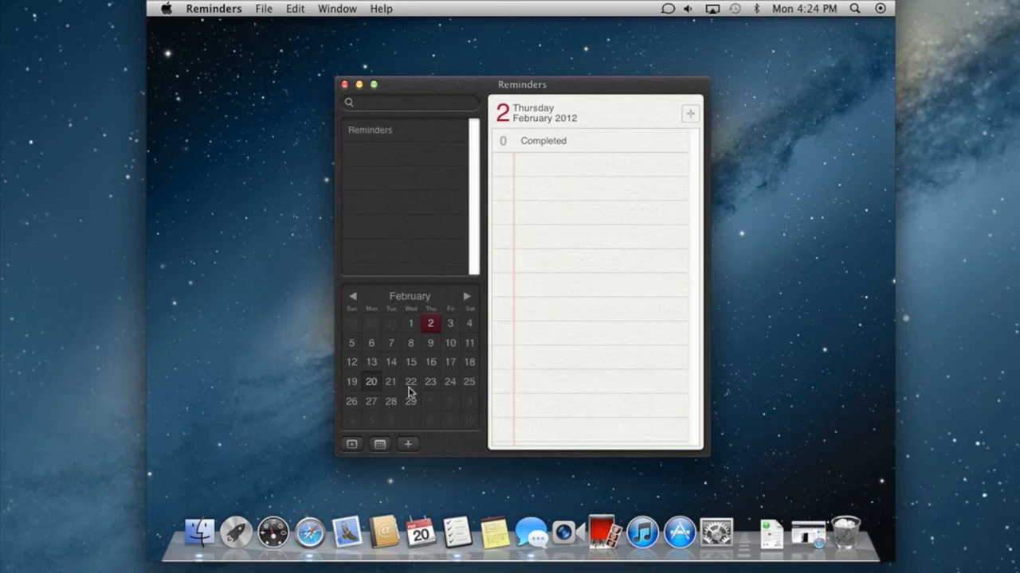
left_click(369, 380)
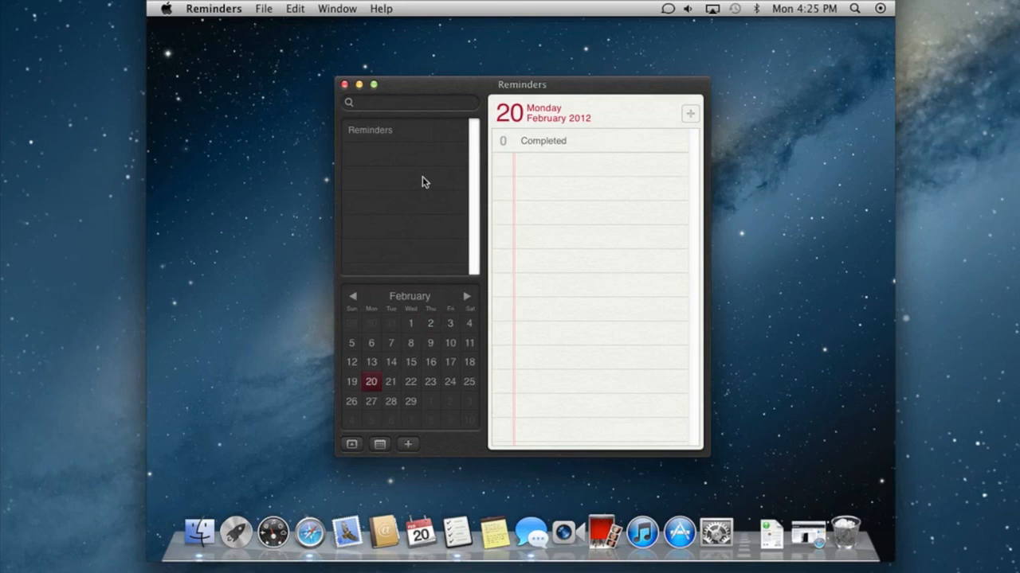
Step: Create a new reminder list named Video List and start a reminder row in it
left_click(408, 445)
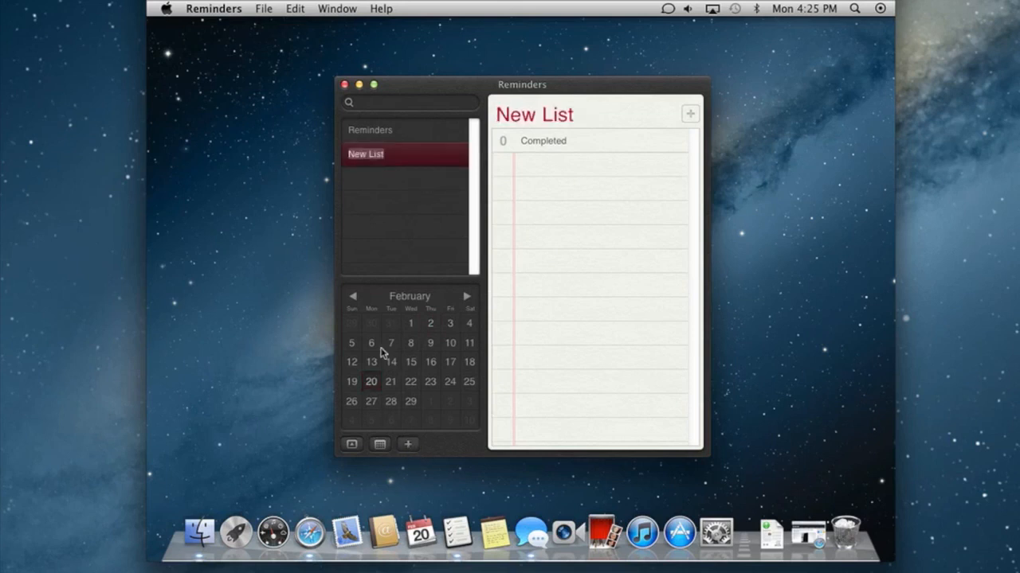
mouse_move(452, 126)
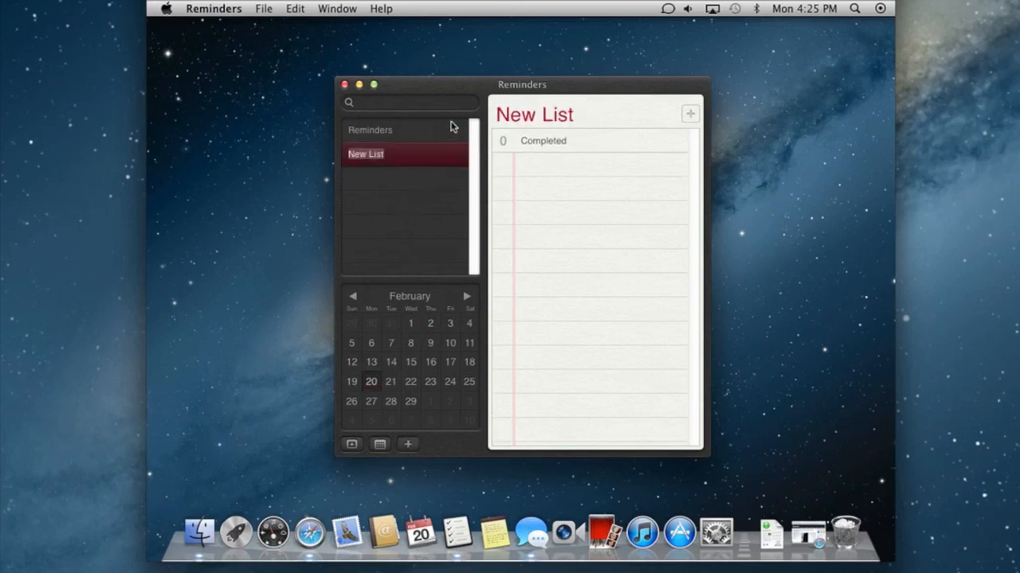
type("Video List")
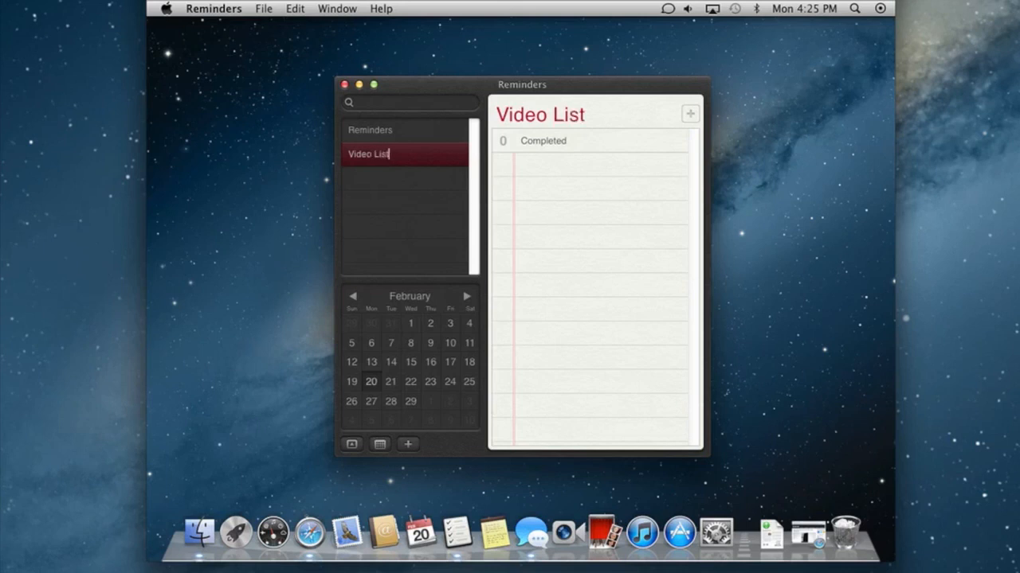
left_click(688, 113)
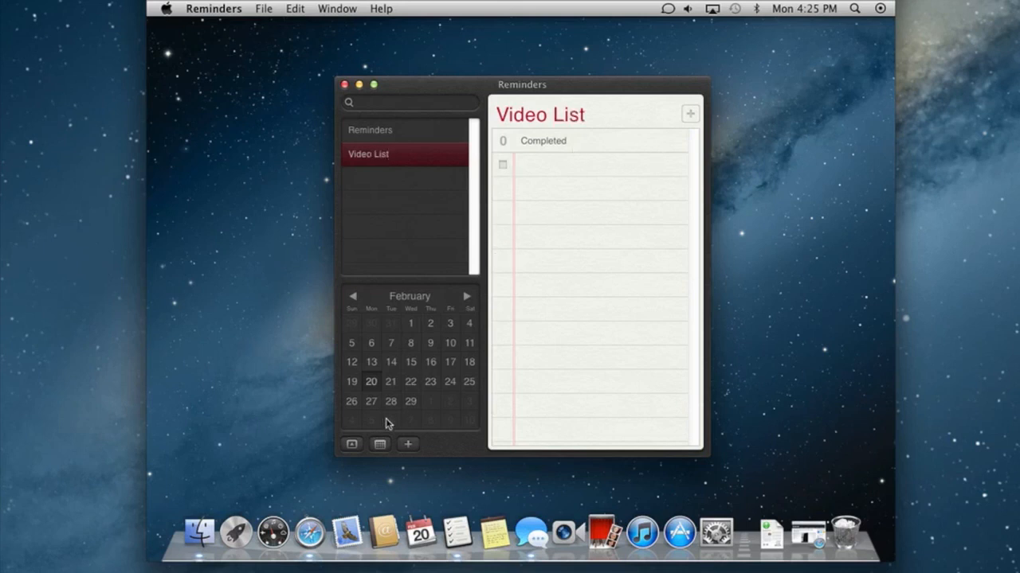
Step: Toggle the sidebar back on and hide the month calendar
left_click(351, 445)
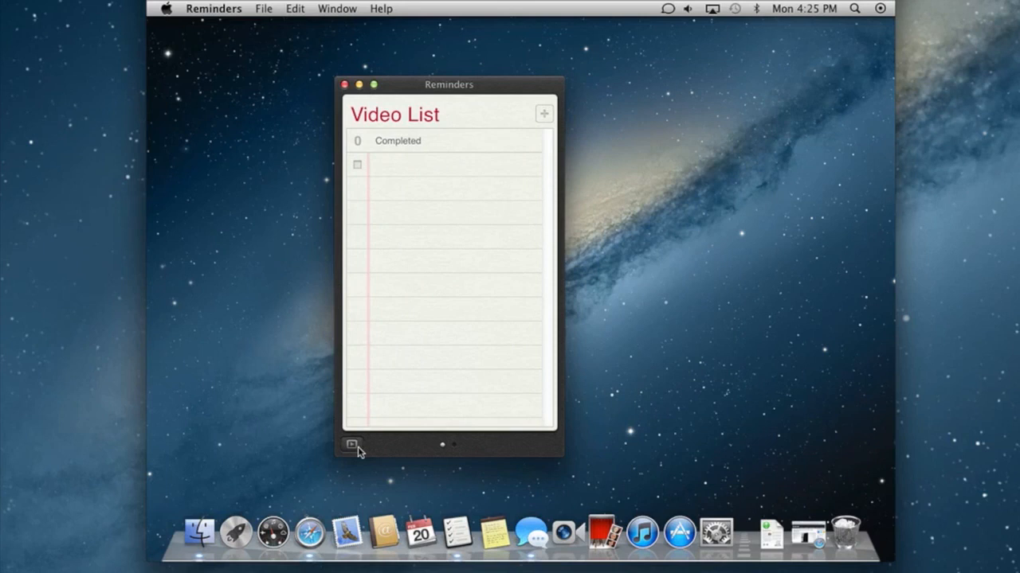
left_click(351, 444)
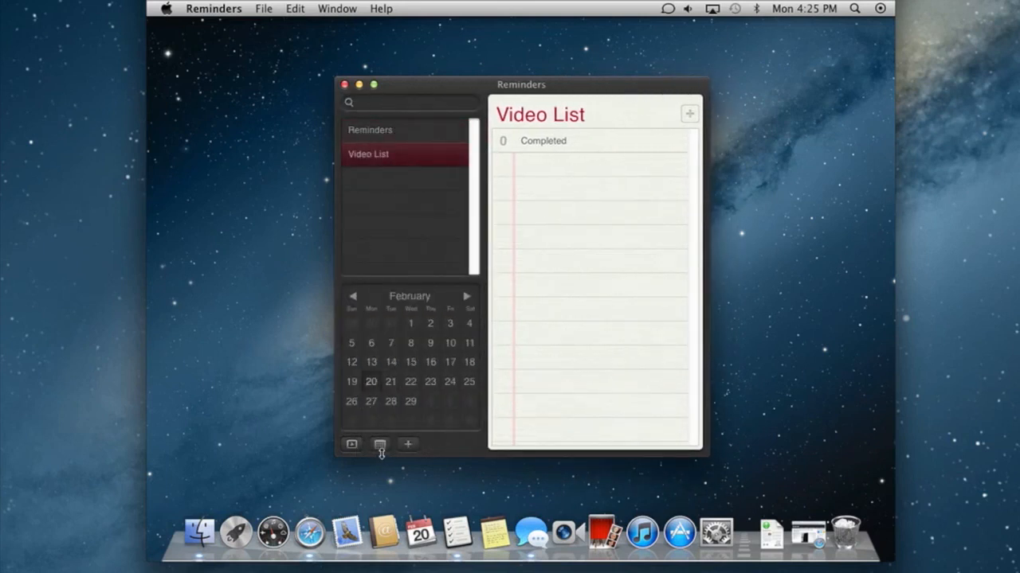
left_click(379, 445)
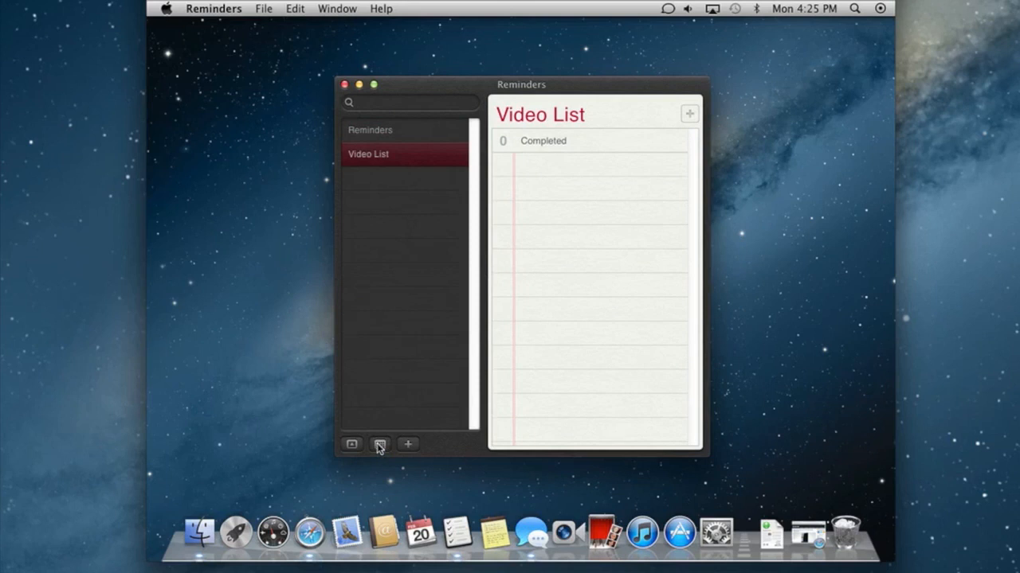
mouse_move(363, 210)
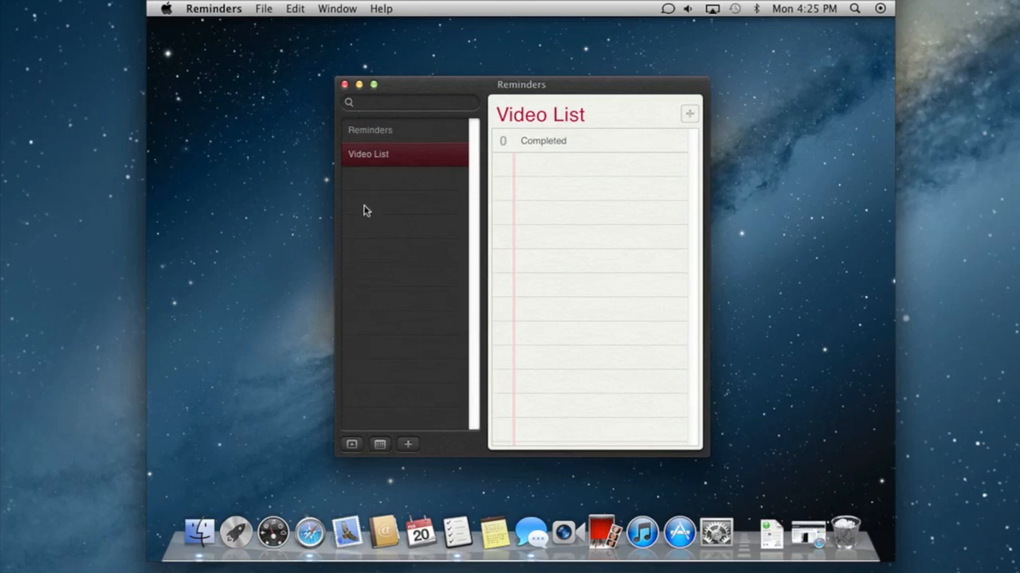
mouse_move(274, 119)
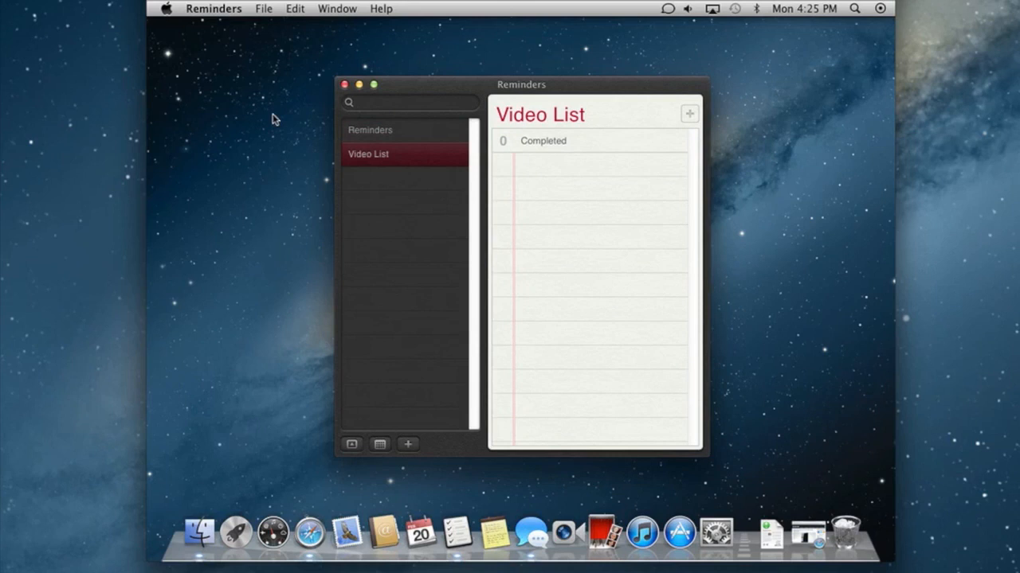
mouse_move(335, 90)
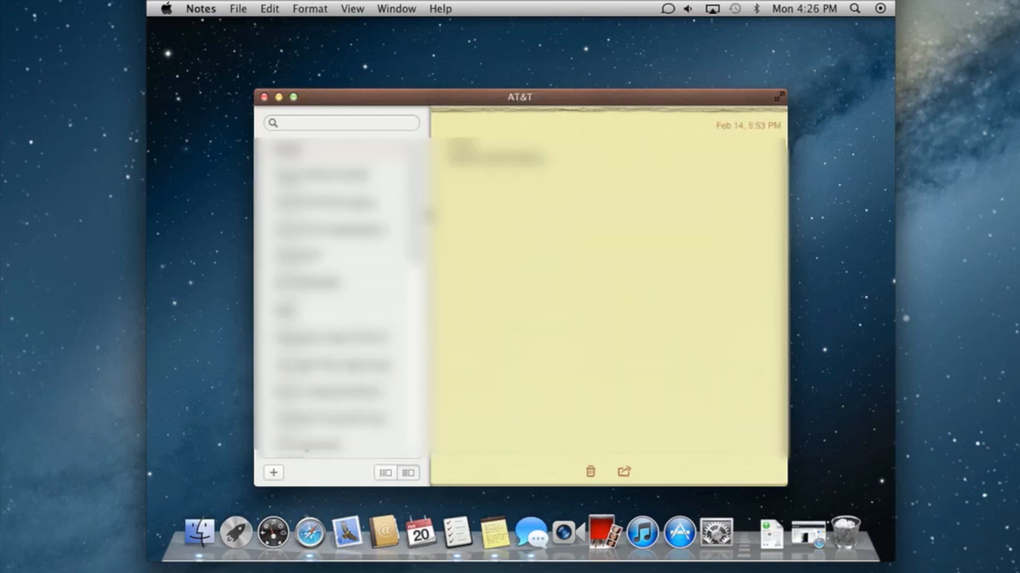
Step: Browse a couple of notes, start a new blank note, and close the Notes window
left_click(331, 229)
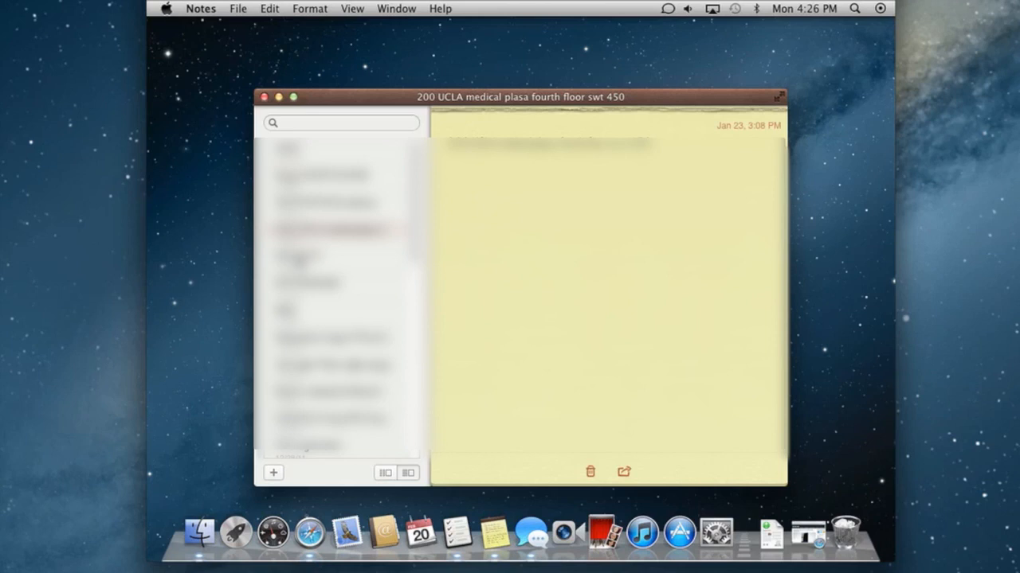
left_click(334, 311)
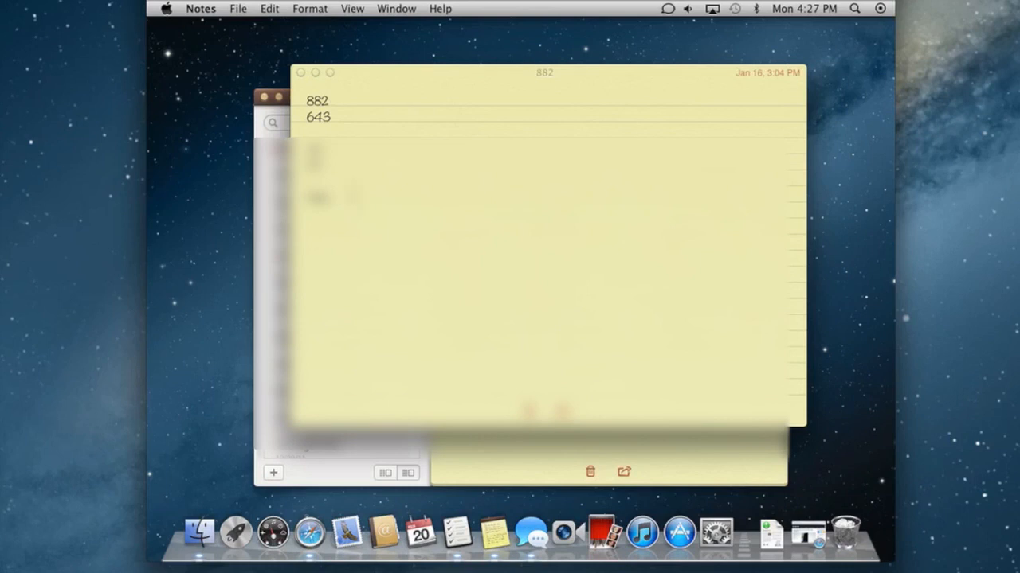
mouse_move(798, 466)
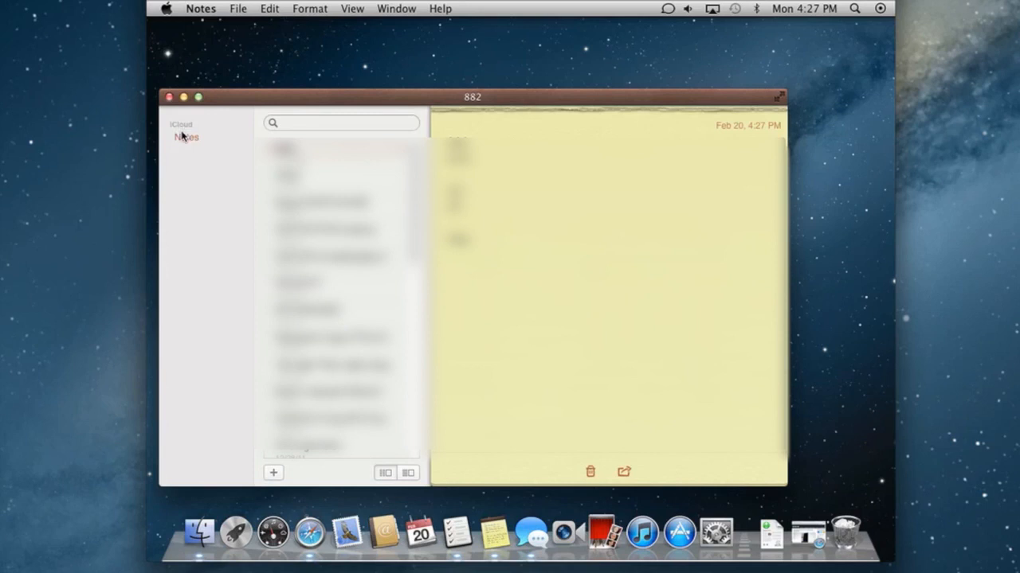
mouse_move(175, 142)
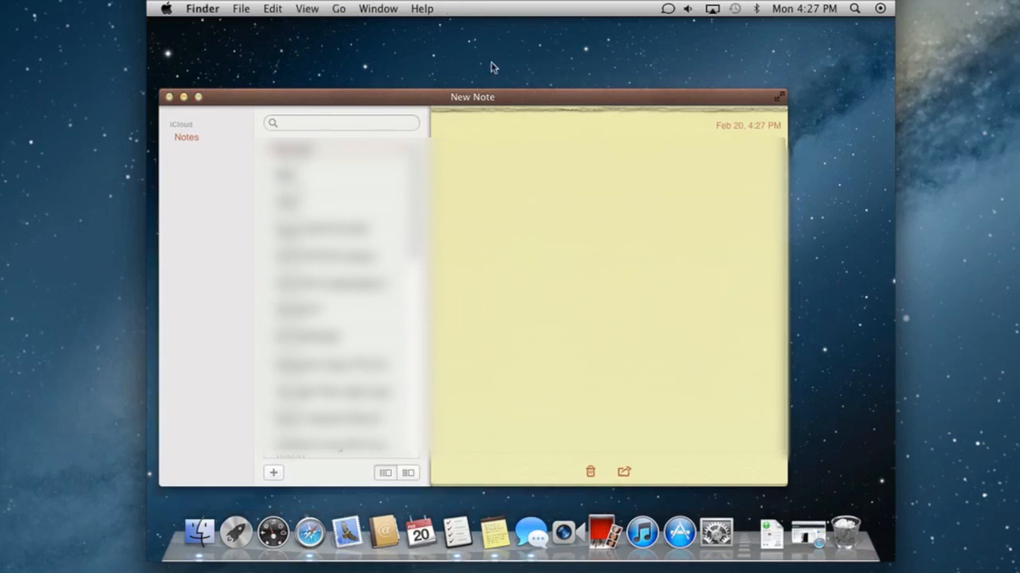
left_click(377, 10)
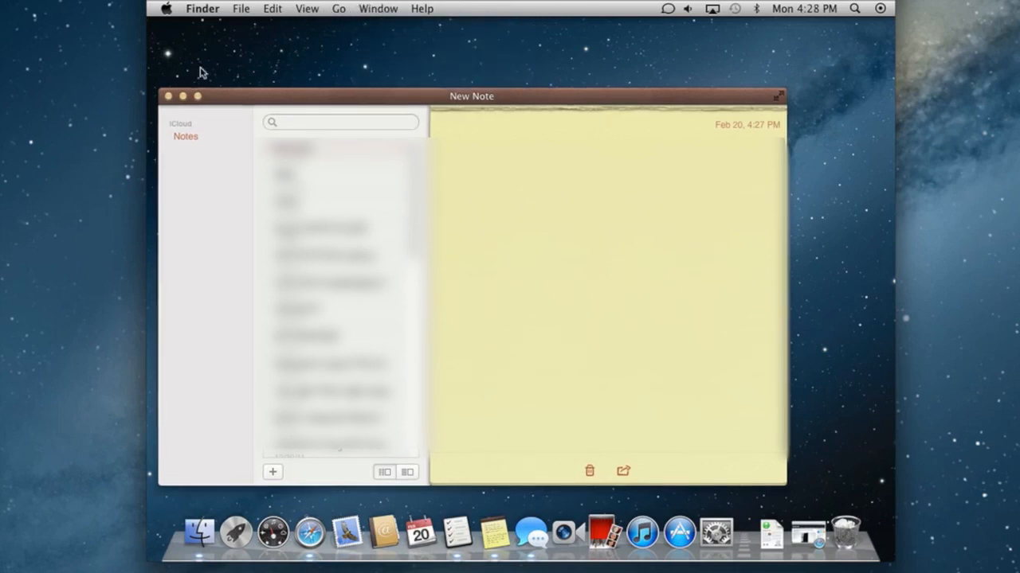
mouse_move(169, 98)
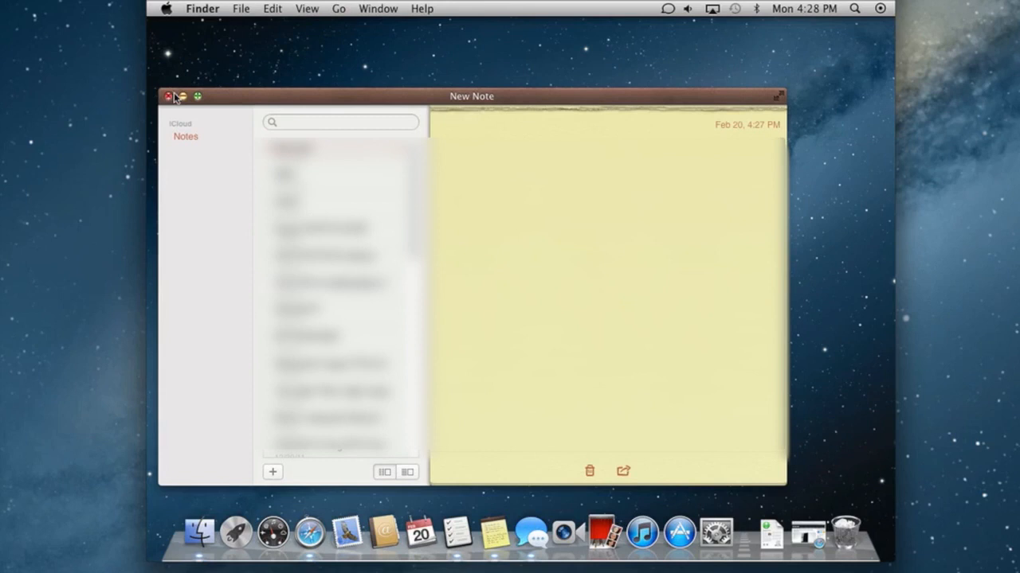
left_click(169, 97)
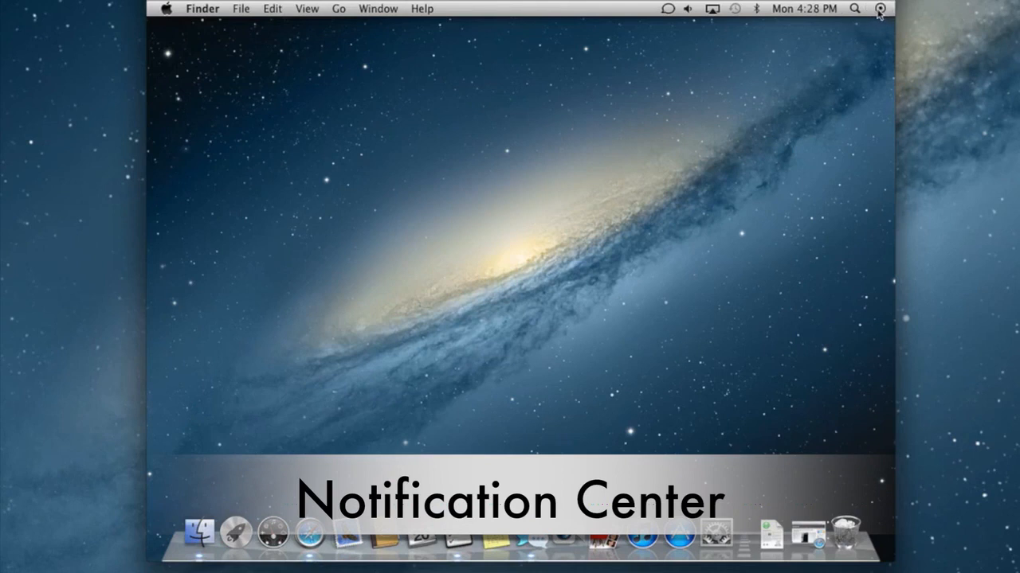
Step: Open the Notification Center panel from the menu bar, showing No Notifications
left_click(880, 9)
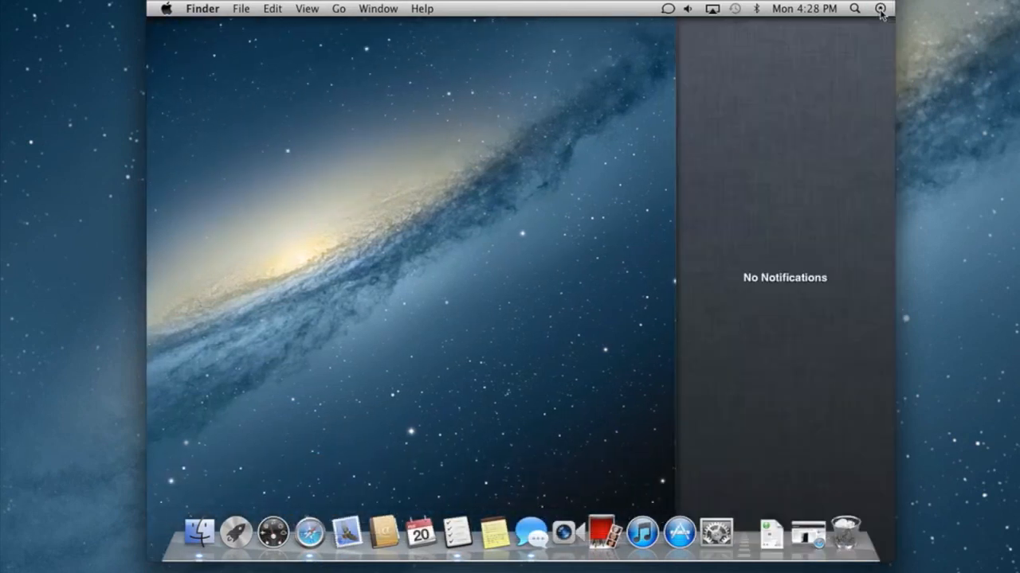
mouse_move(720, 261)
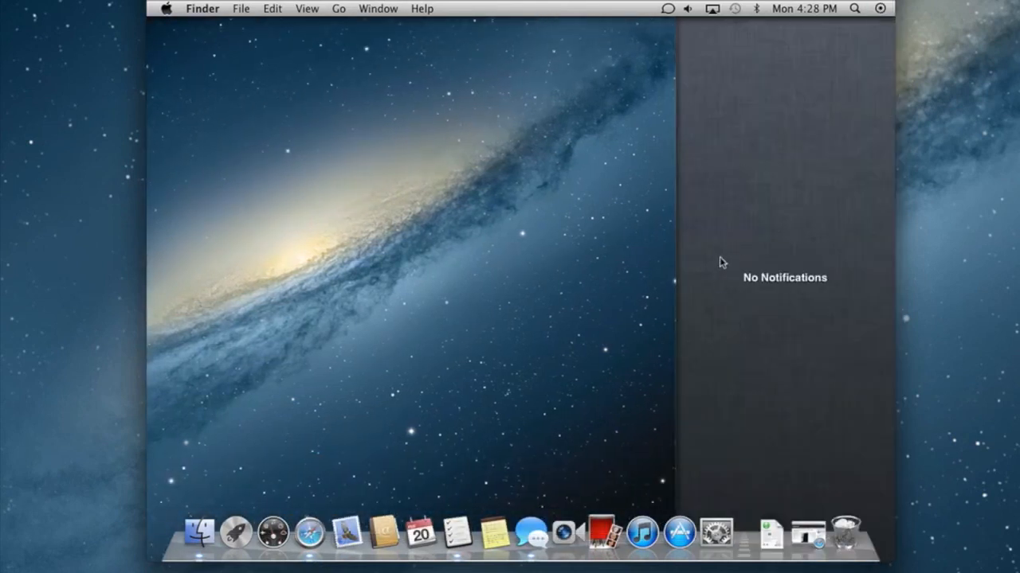
mouse_move(699, 258)
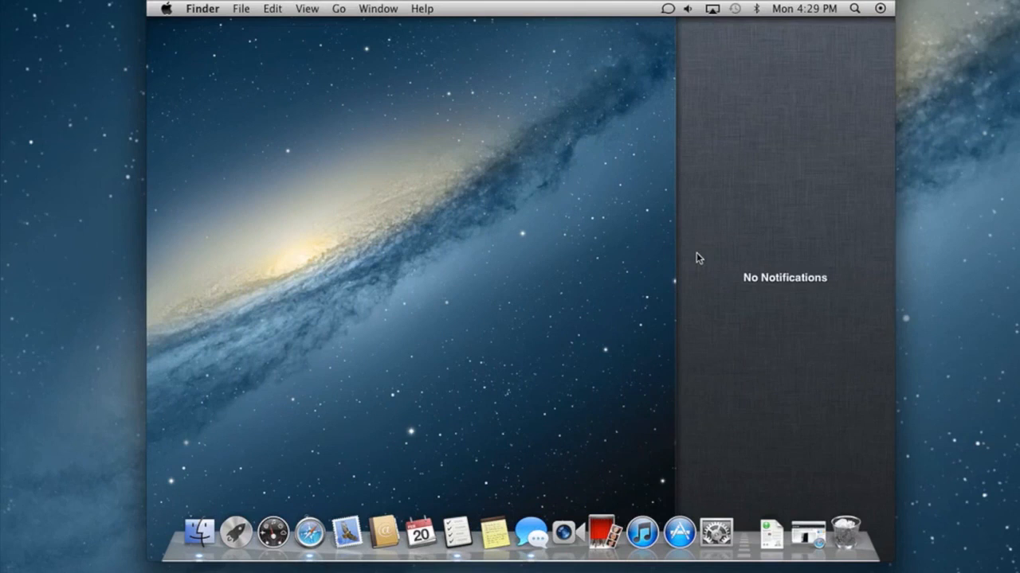
mouse_move(599, 258)
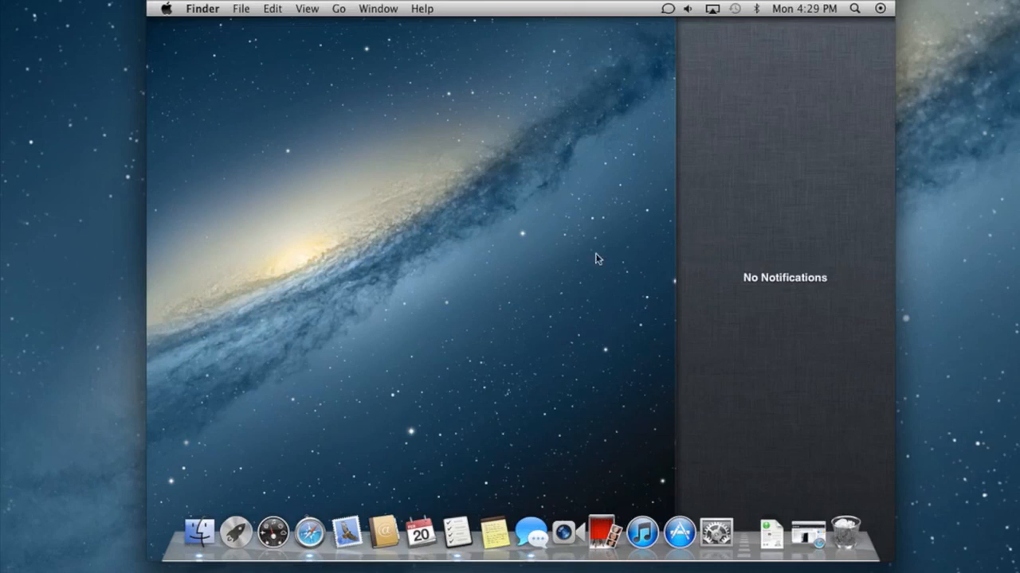
mouse_move(575, 258)
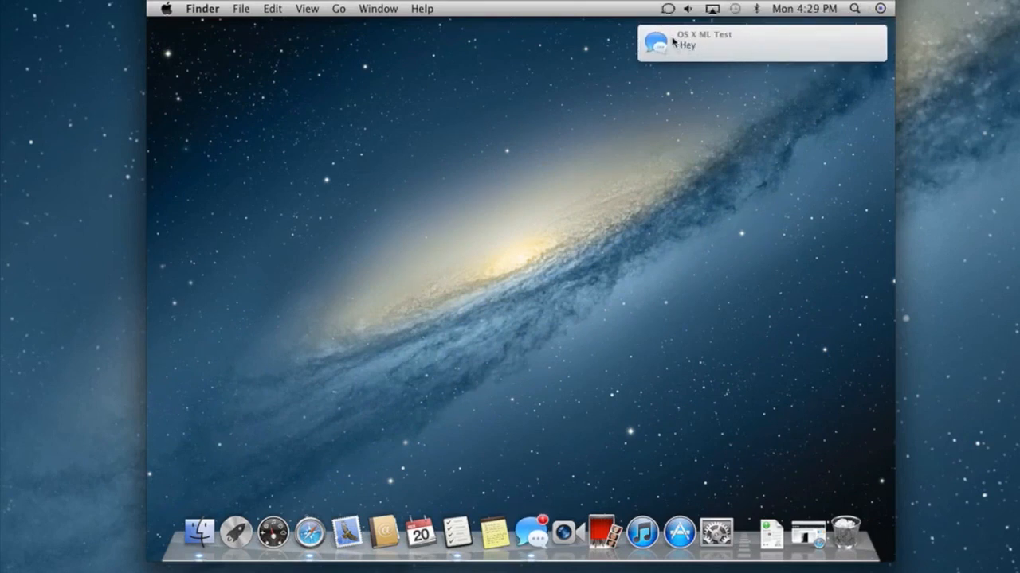
mouse_move(667, 55)
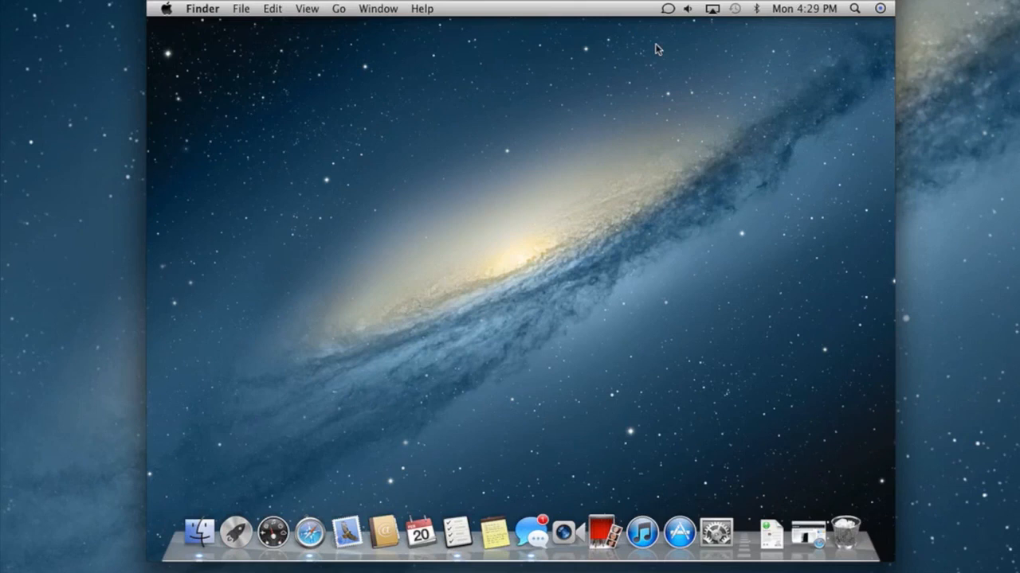
mouse_move(868, 44)
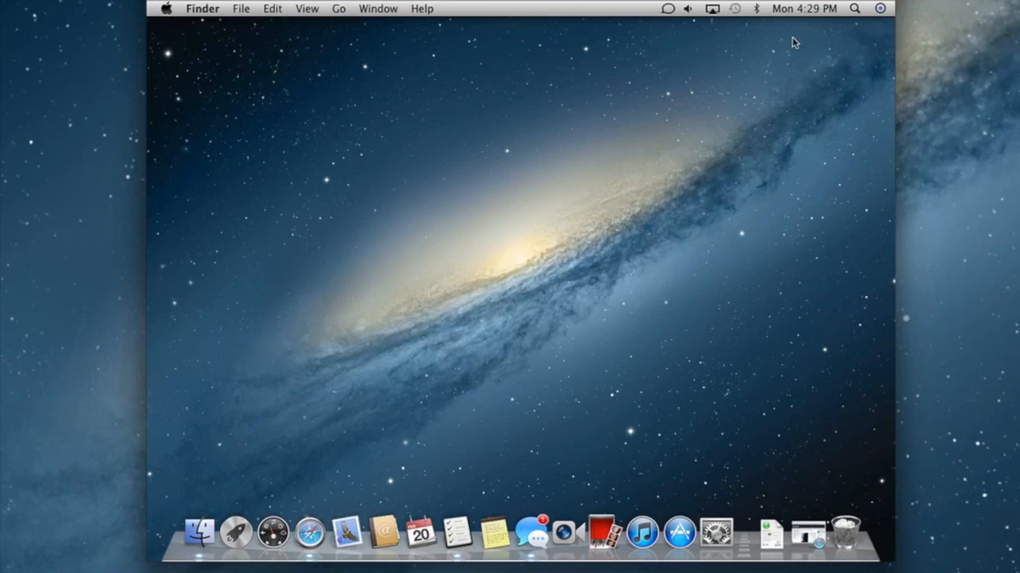
mouse_move(879, 18)
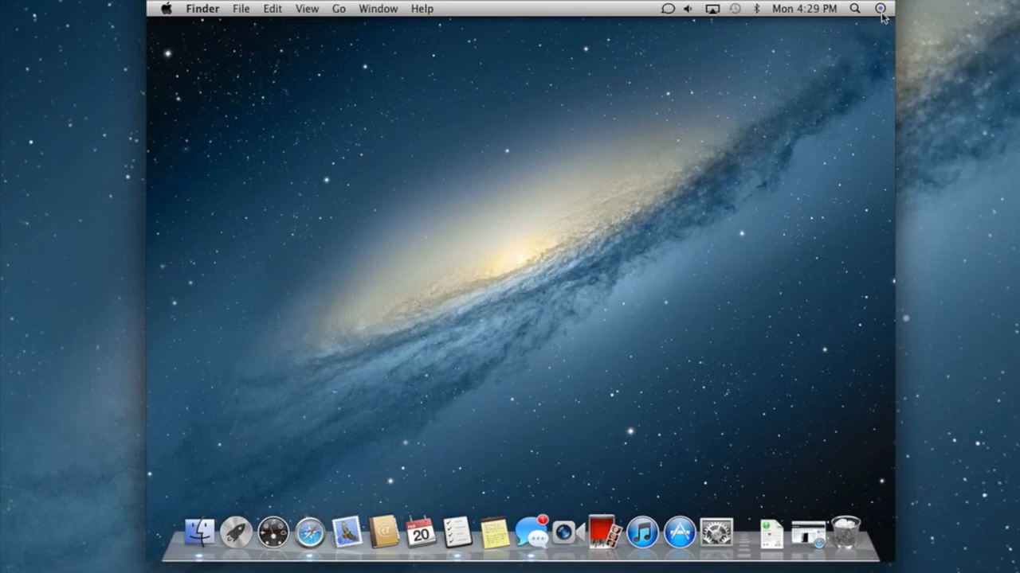
Step: Open the 'Hey' Messages notification into its conversation from Notification Center
left_click(879, 9)
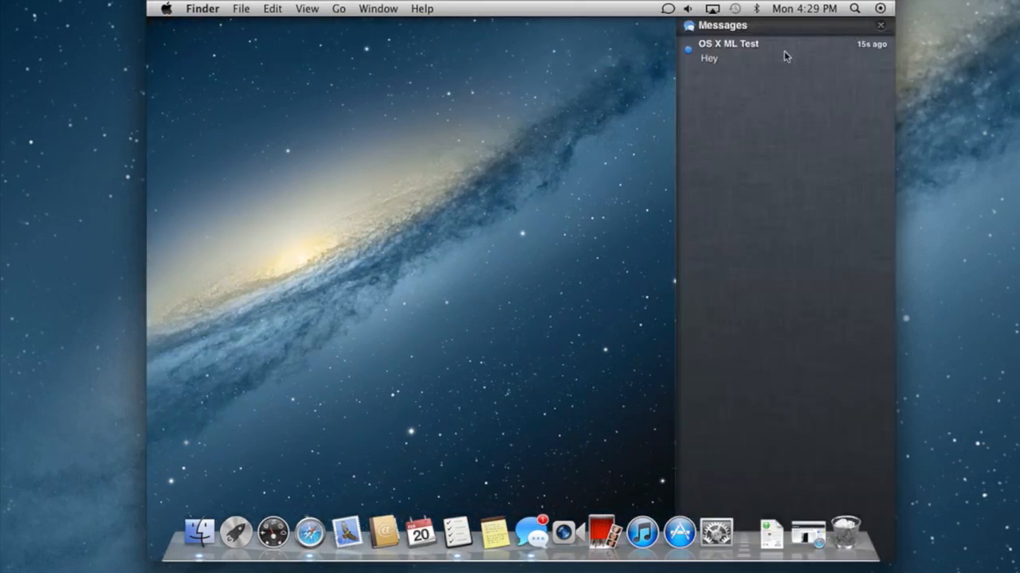
mouse_move(853, 50)
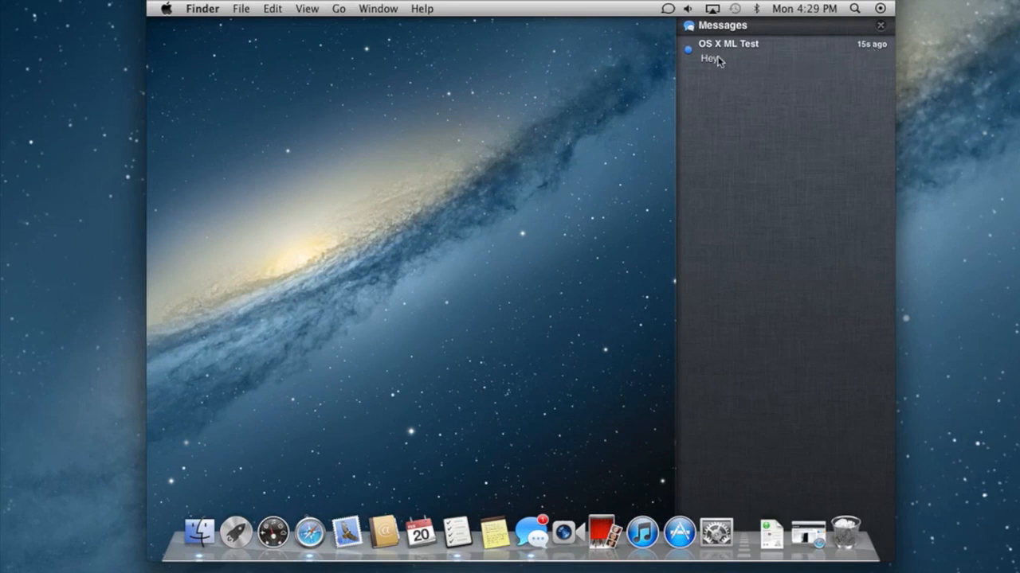
mouse_move(711, 70)
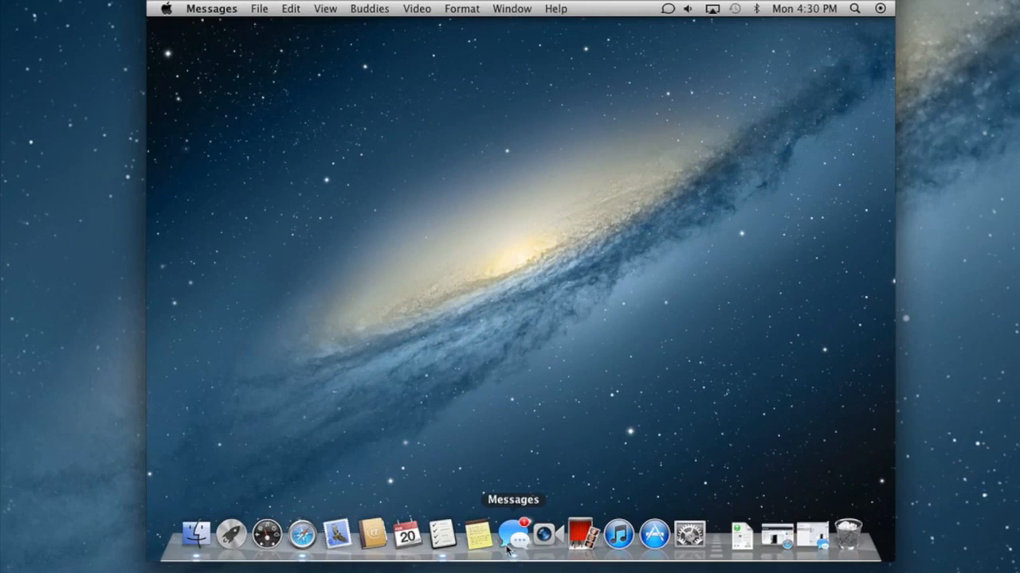
left_click(513, 533)
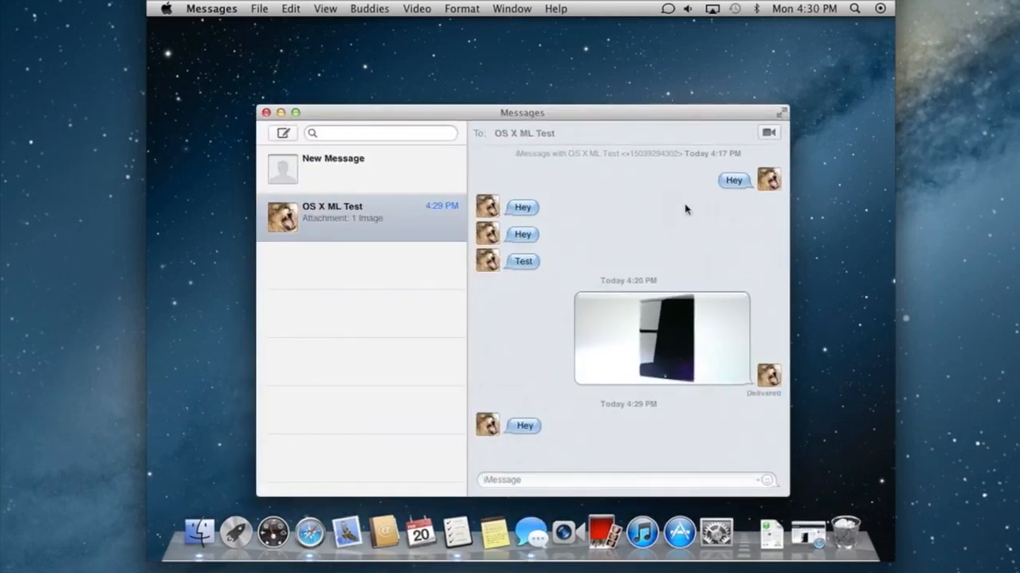
left_click(267, 112)
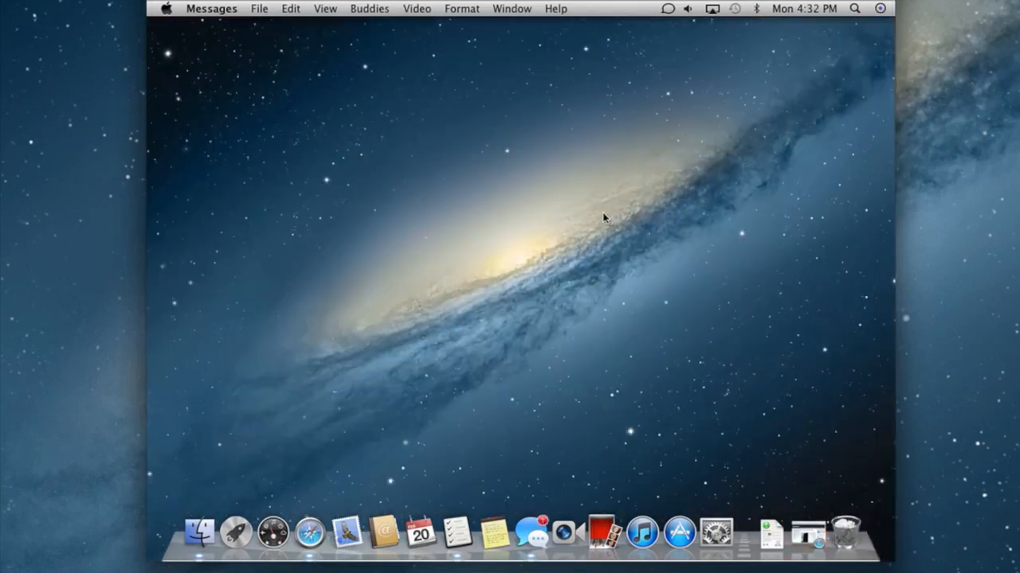
mouse_move(879, 16)
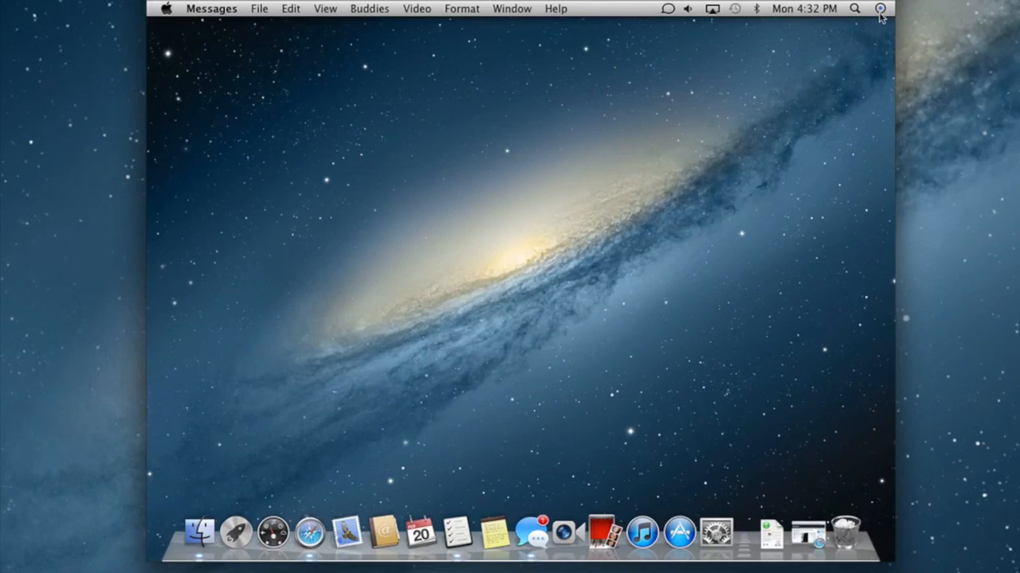
mouse_move(879, 14)
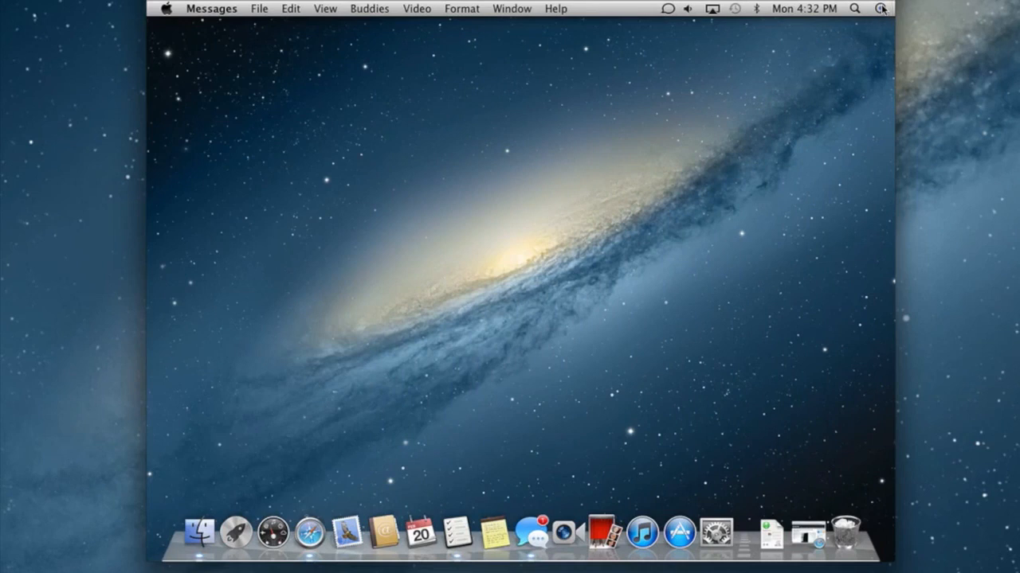
Step: Clear the 'Notification Center on OS X ROCKS!' message, leaving No Notifications
left_click(879, 9)
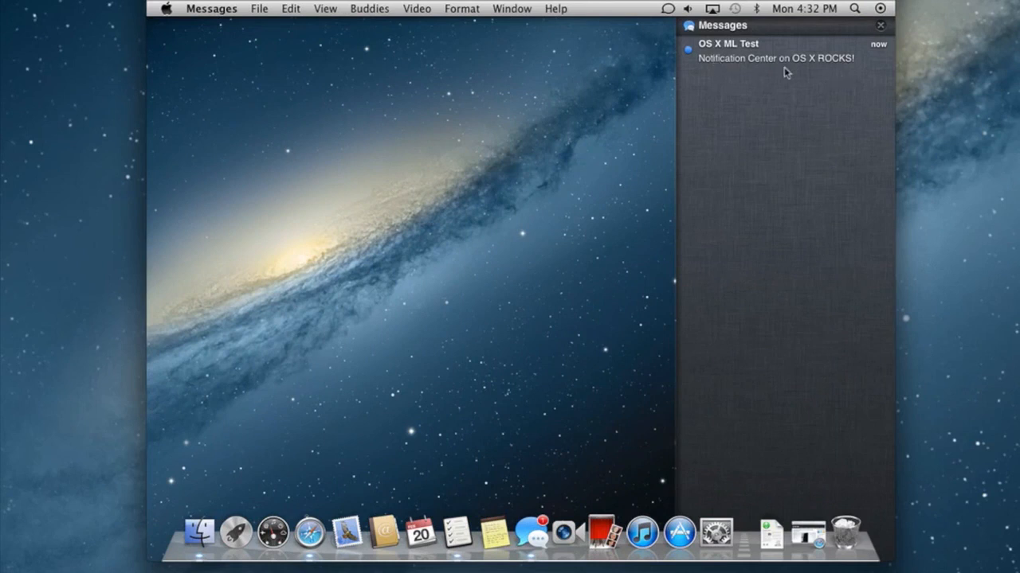
mouse_move(882, 32)
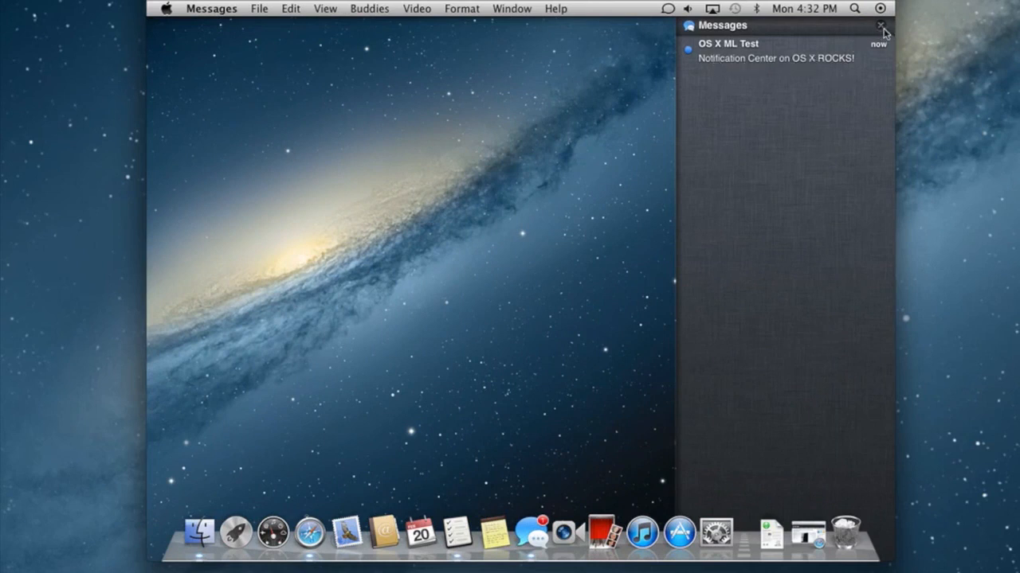
left_click(883, 29)
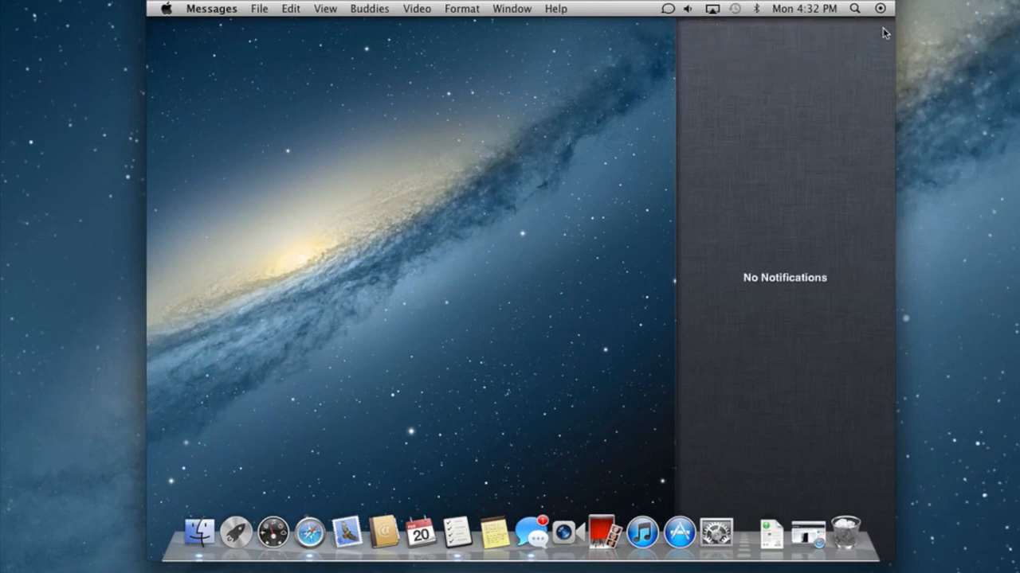
mouse_move(778, 303)
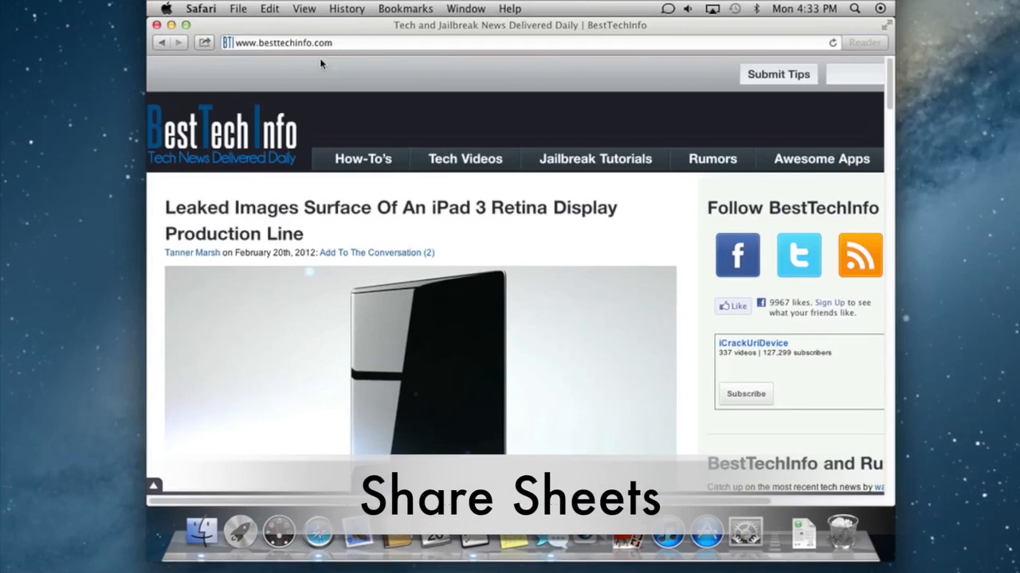
mouse_move(325, 99)
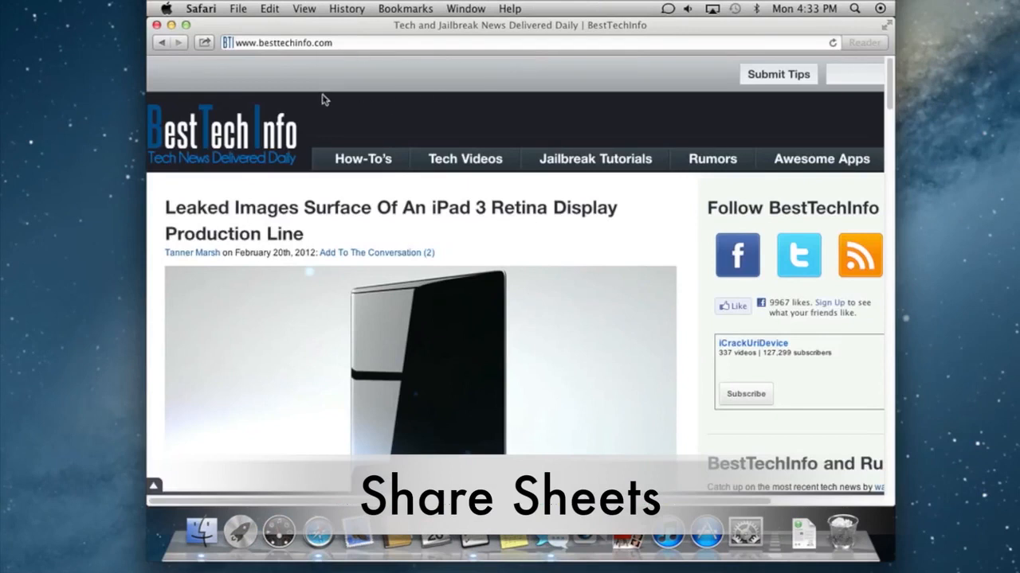
mouse_move(828, 36)
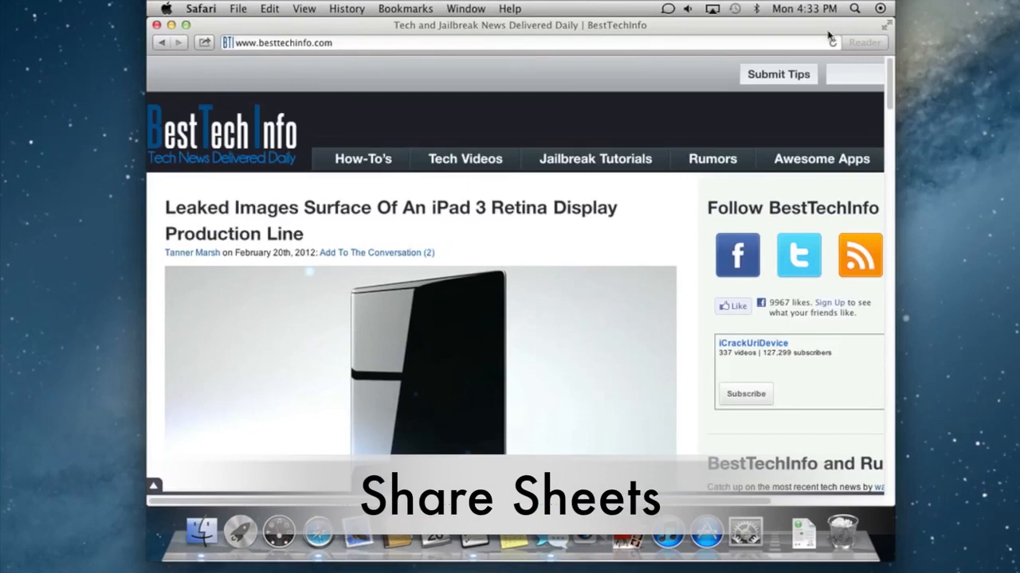
mouse_move(629, 90)
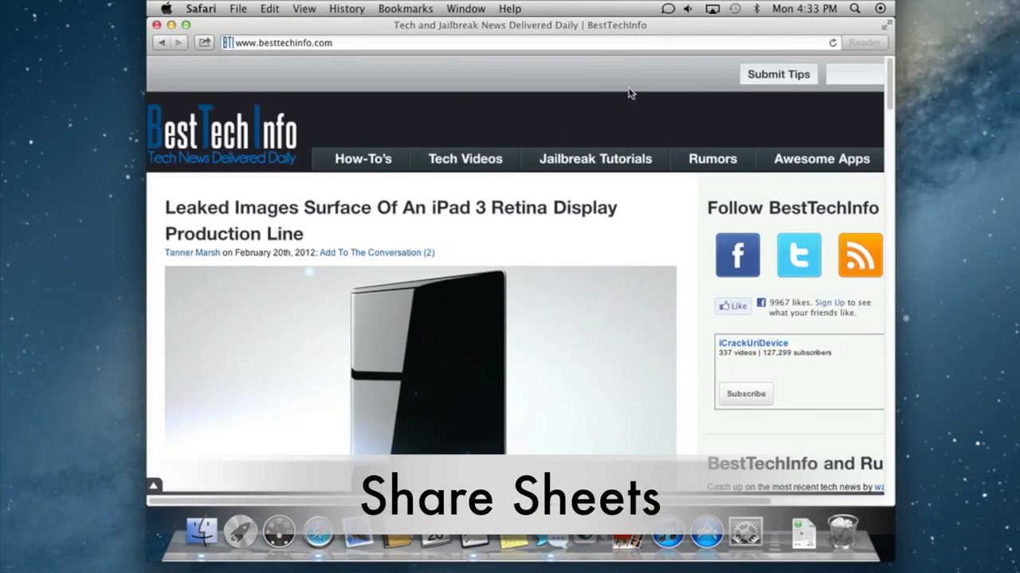
mouse_move(493, 79)
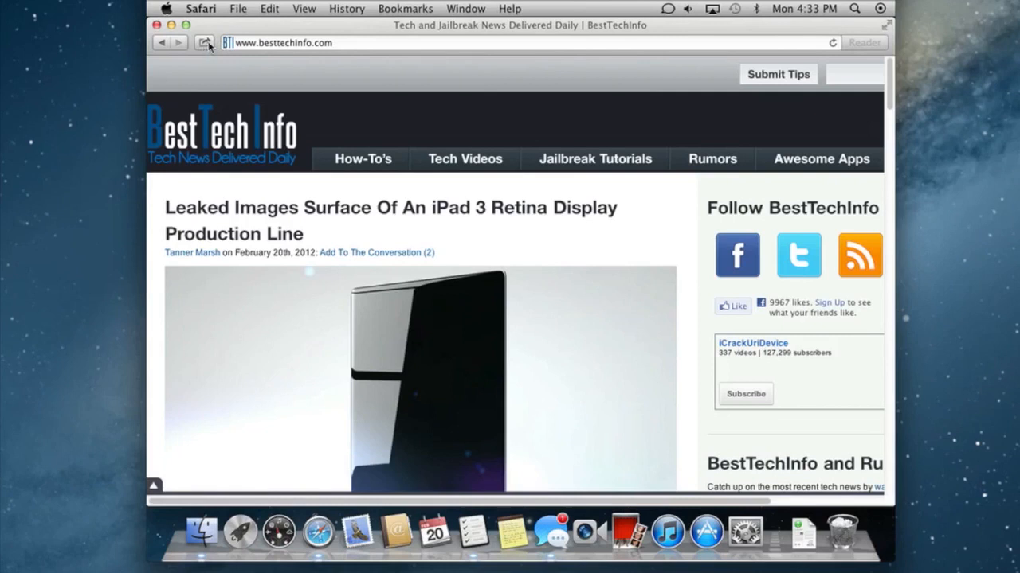
mouse_move(204, 41)
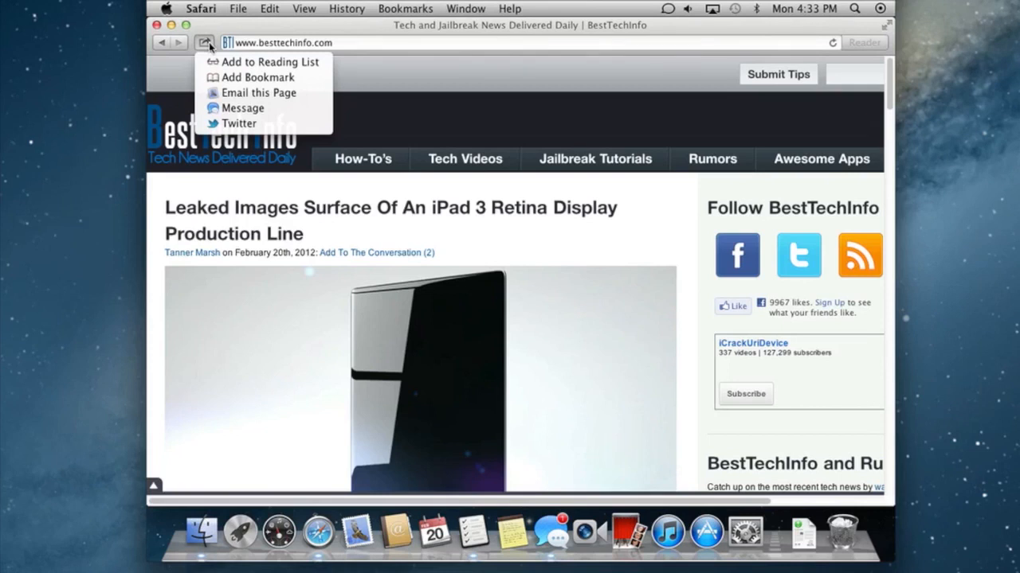
mouse_move(255, 76)
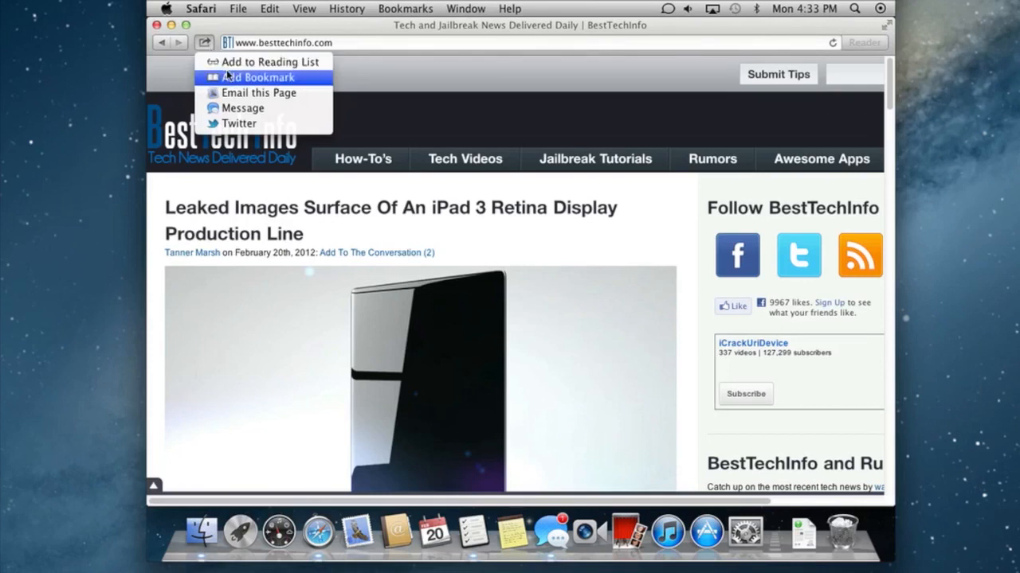
mouse_move(258, 92)
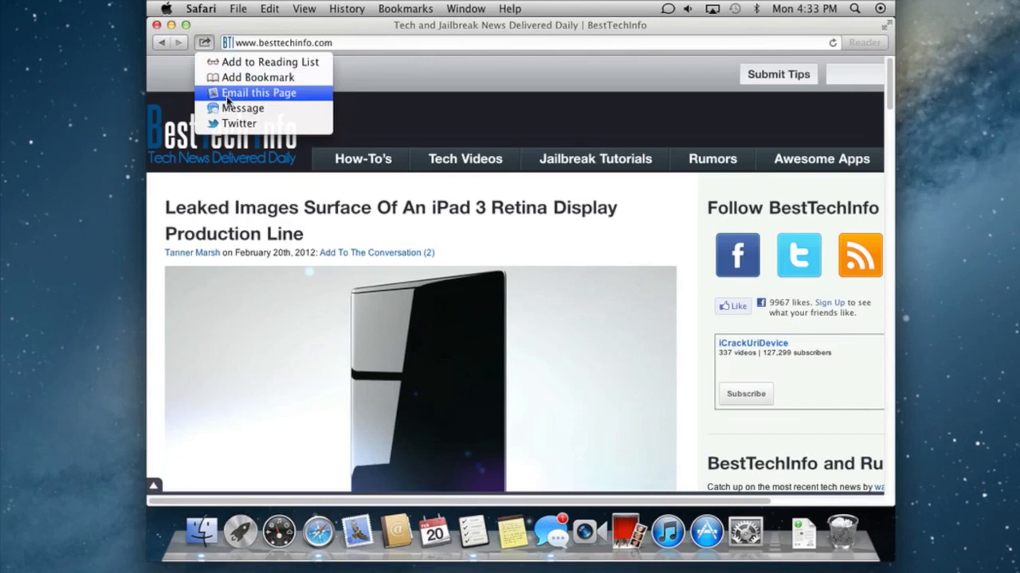
mouse_move(239, 123)
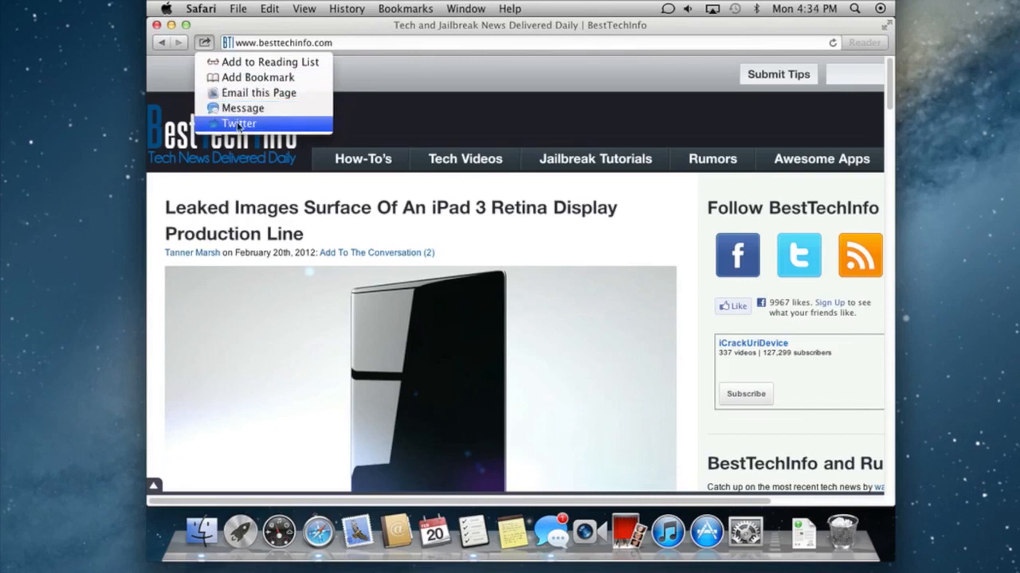
Step: Choose Twitter from Safari's Share Sheet for the BestTechInfo article
left_click(239, 124)
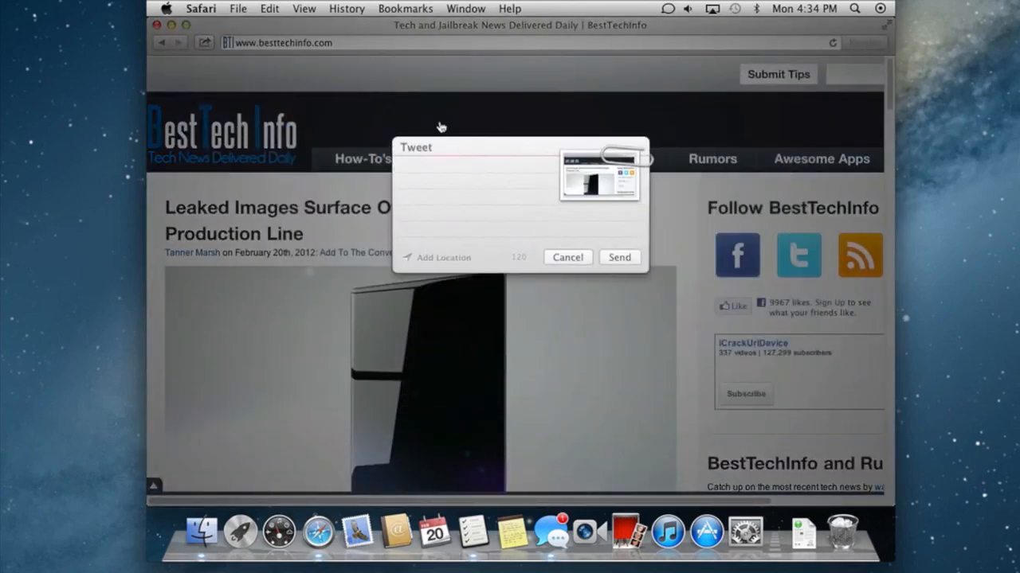
mouse_move(586, 201)
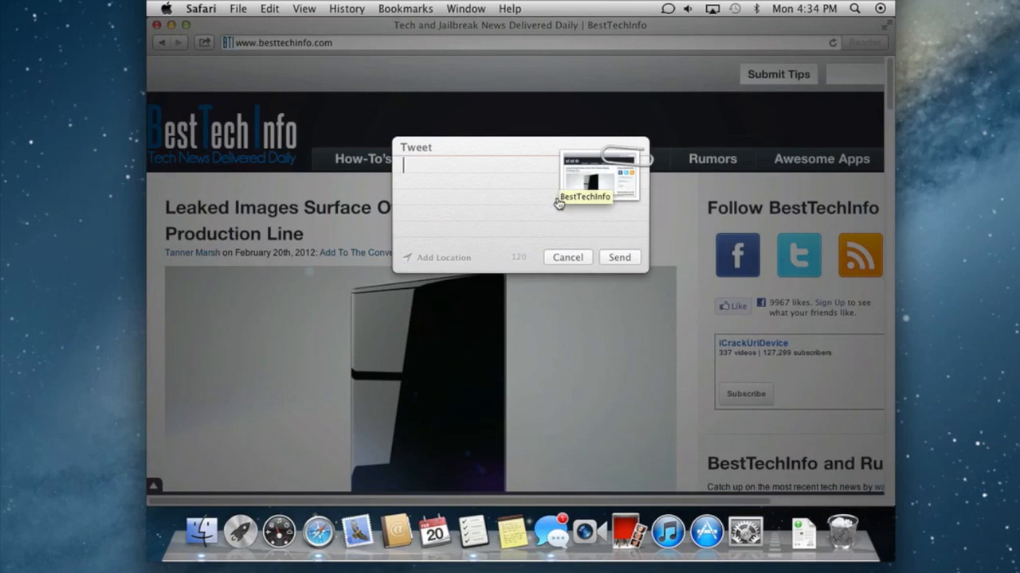
Step: Send the tweet 'OS X Mountain Lion video Tweet test', then launch Photo Booth
type("OS X Mountain Lion video Tweet test")
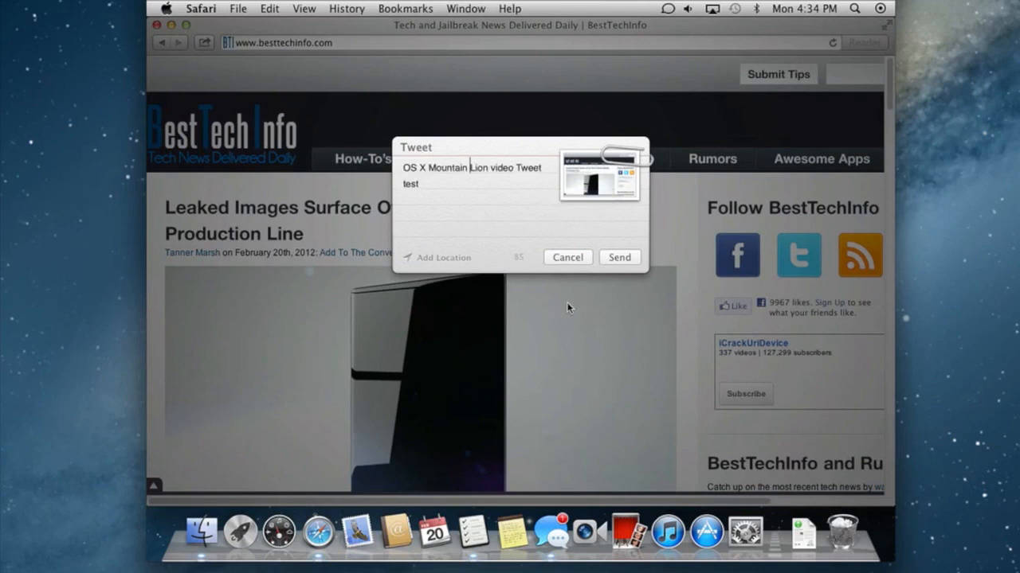
mouse_move(618, 262)
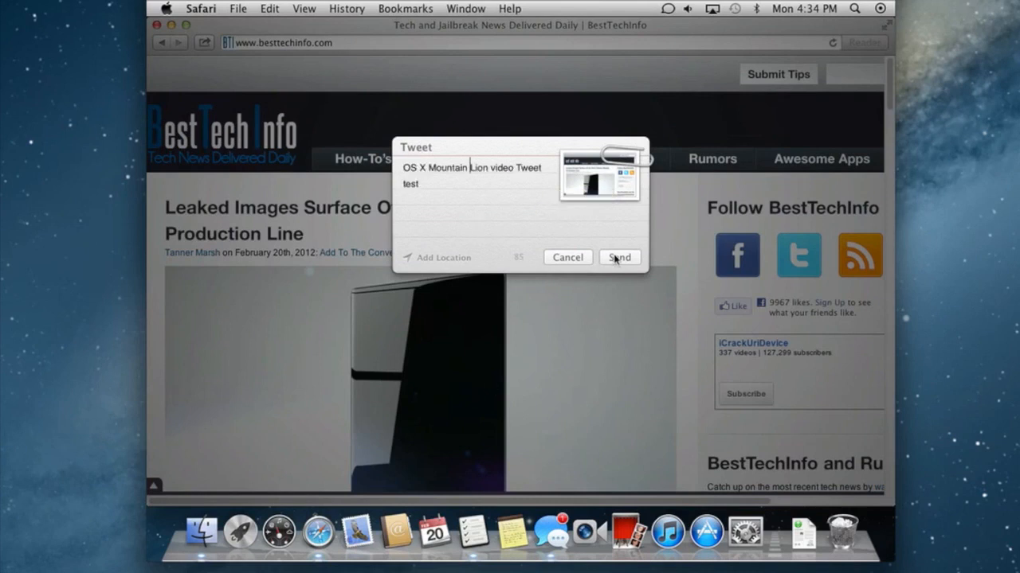
left_click(620, 256)
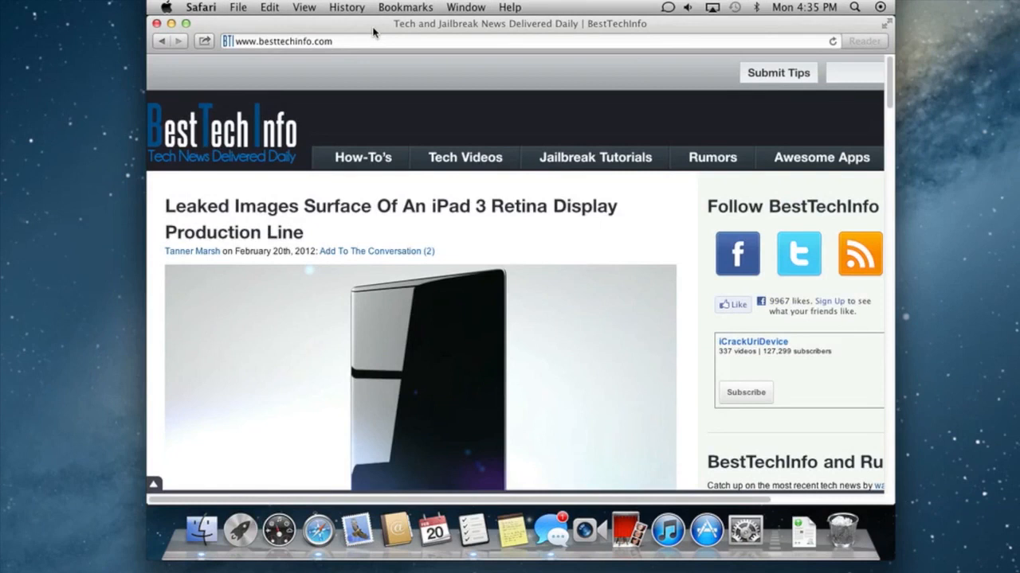
left_click(627, 529)
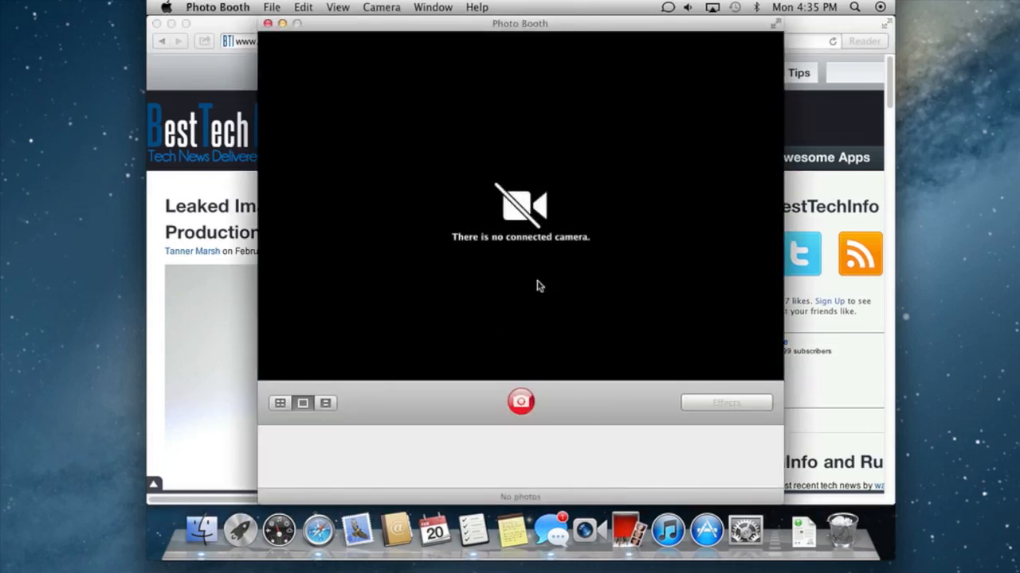
mouse_move(497, 274)
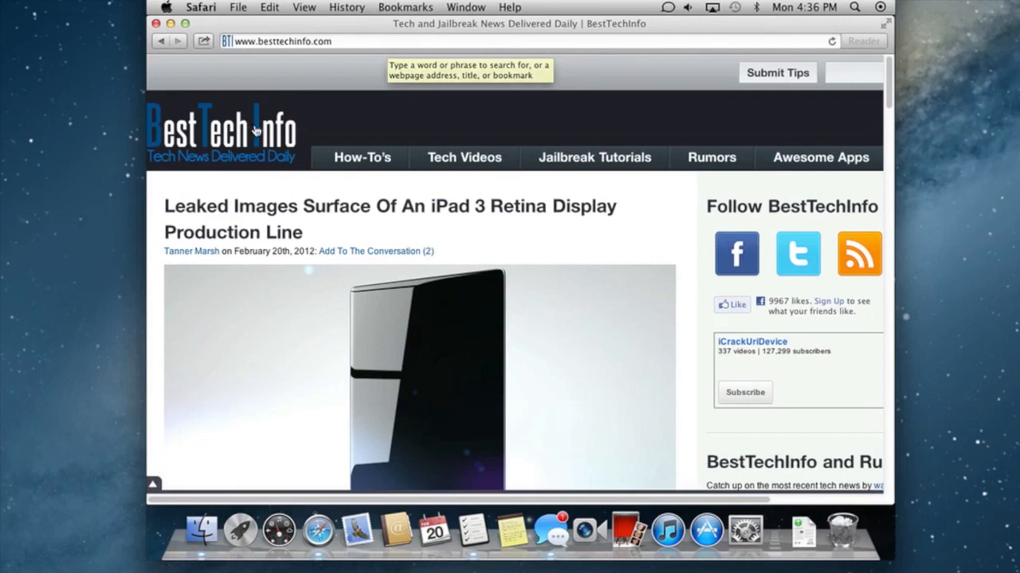
mouse_move(491, 35)
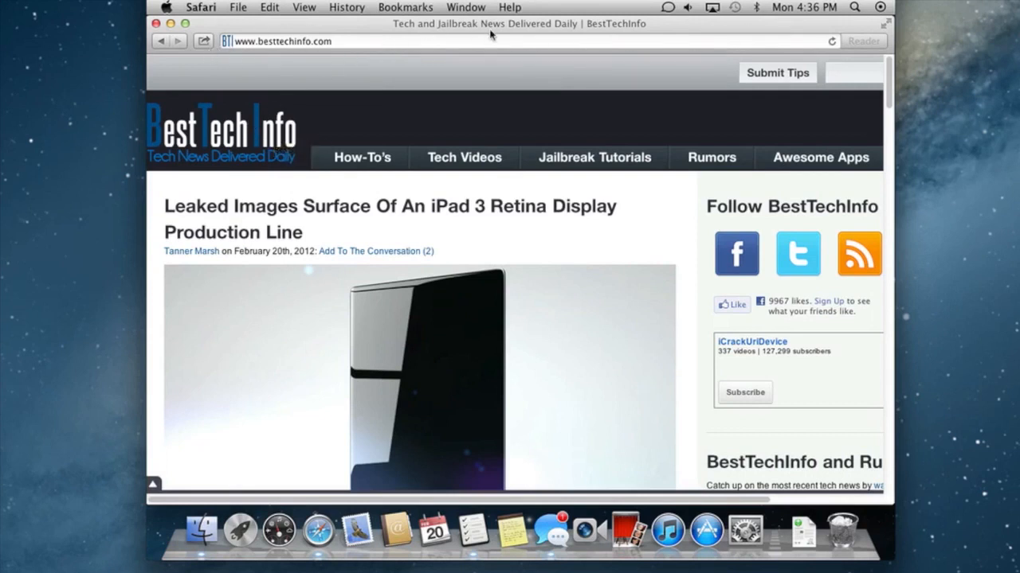
mouse_move(645, 172)
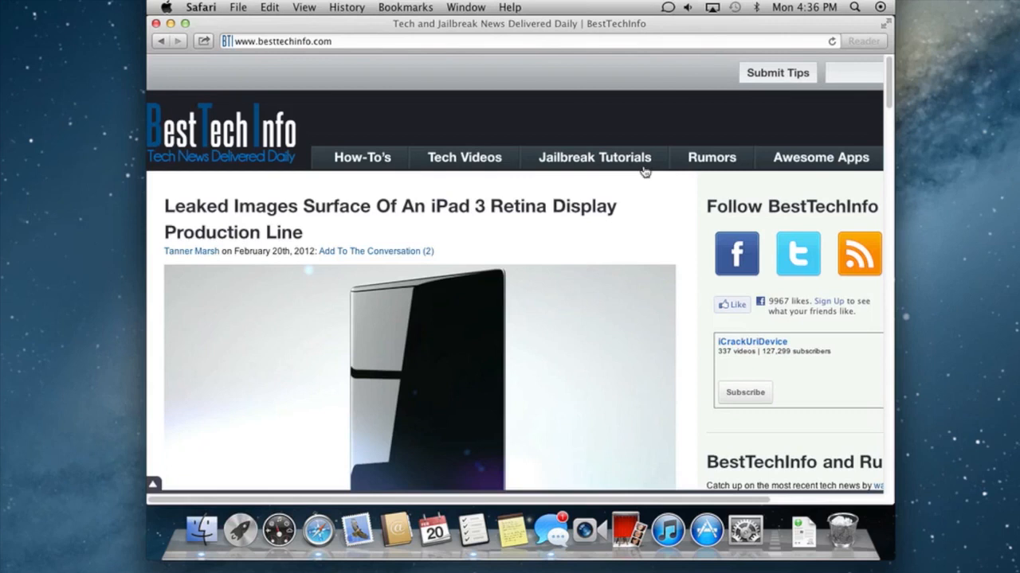
mouse_move(682, 64)
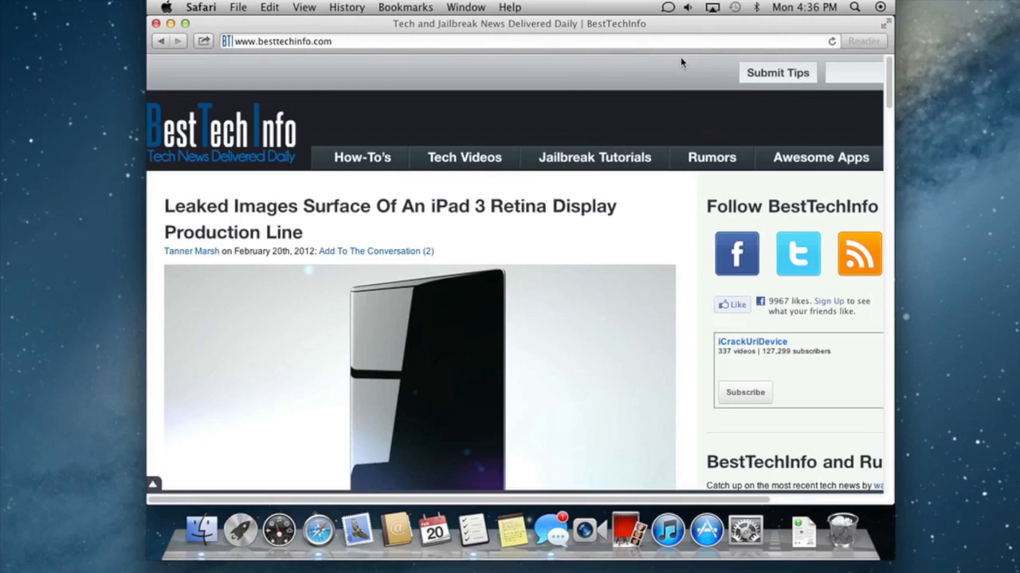
mouse_move(673, 133)
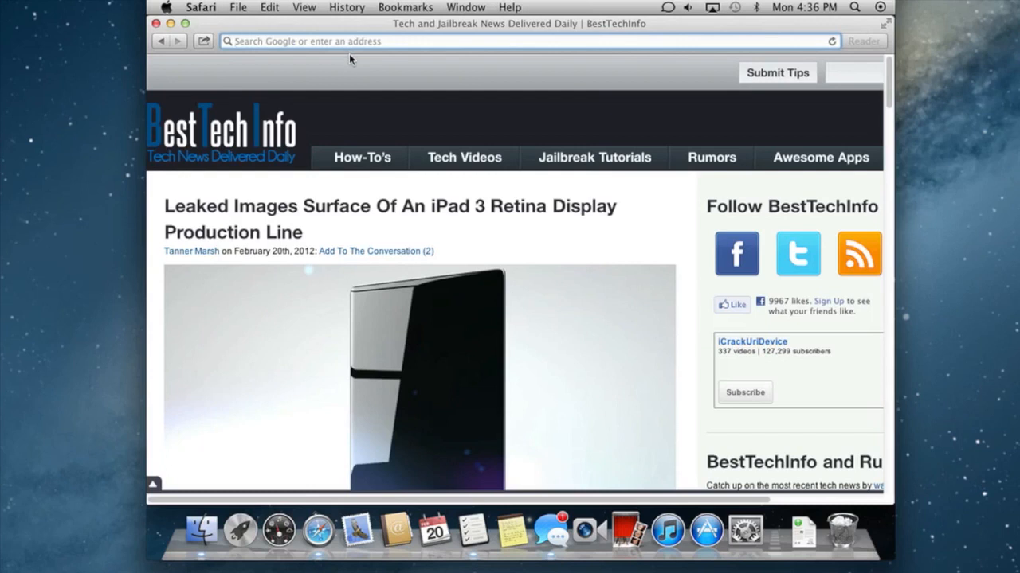
Step: Search Google for besttechinfo and open the BestTechInfo iPad 3 article result
type("besttechinfo.com/")
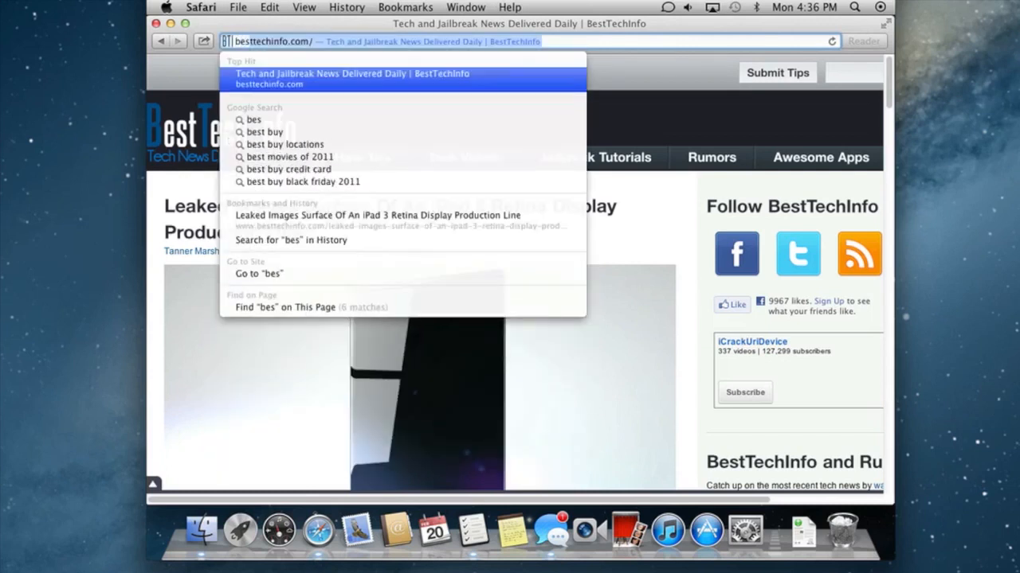
type("besttechinfo.")
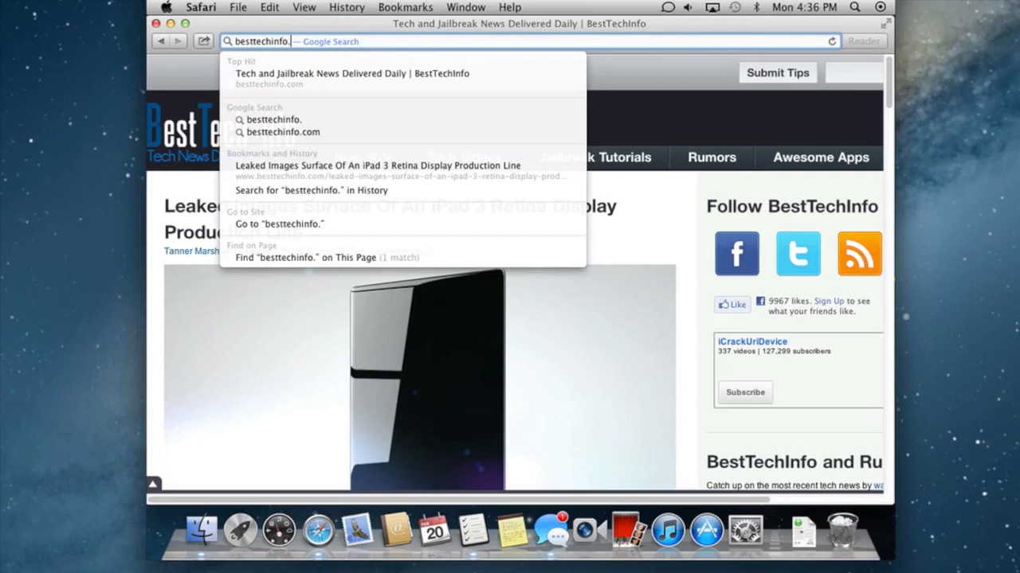
key("Backspace")
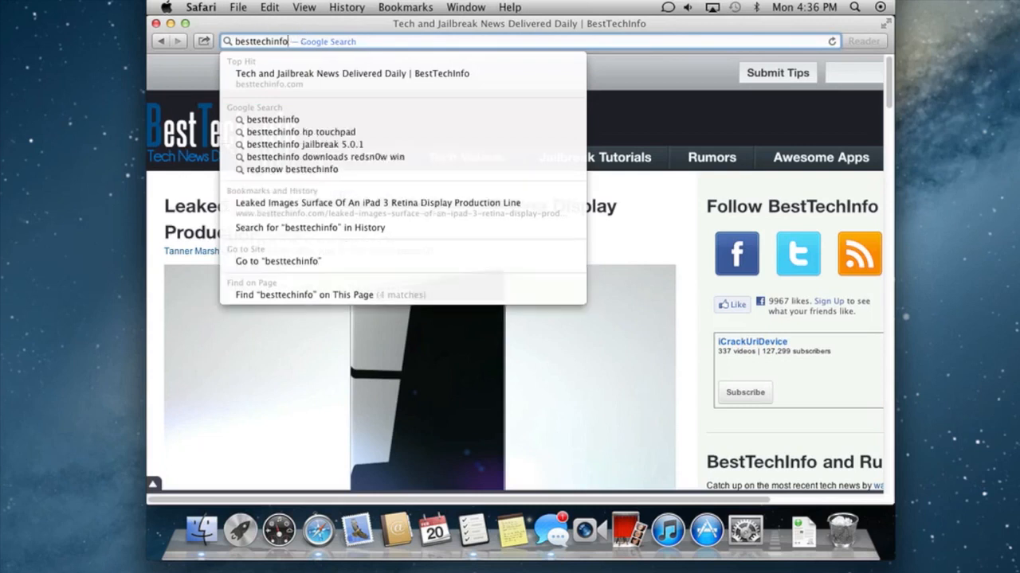
left_click(351, 74)
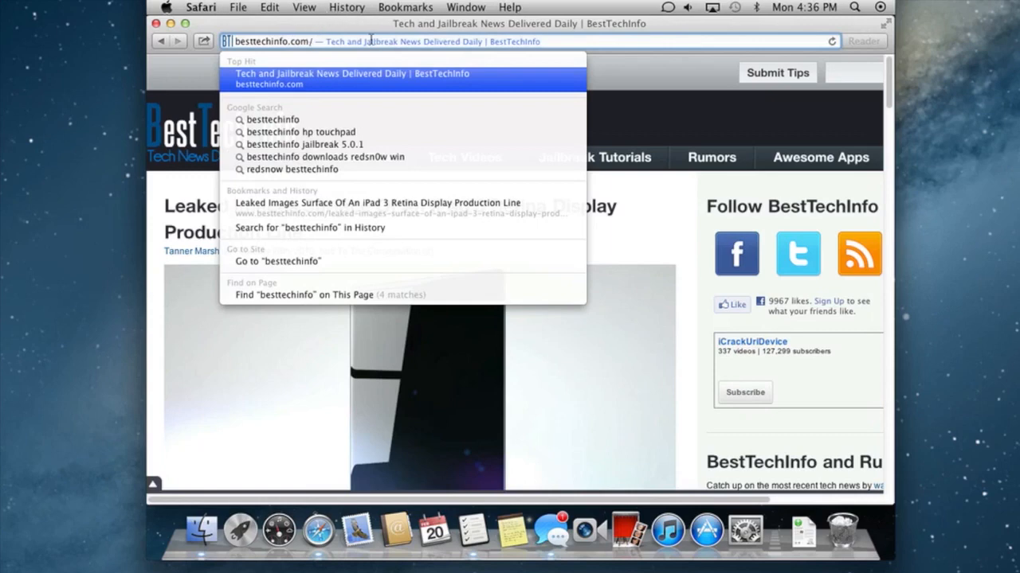
mouse_move(398, 40)
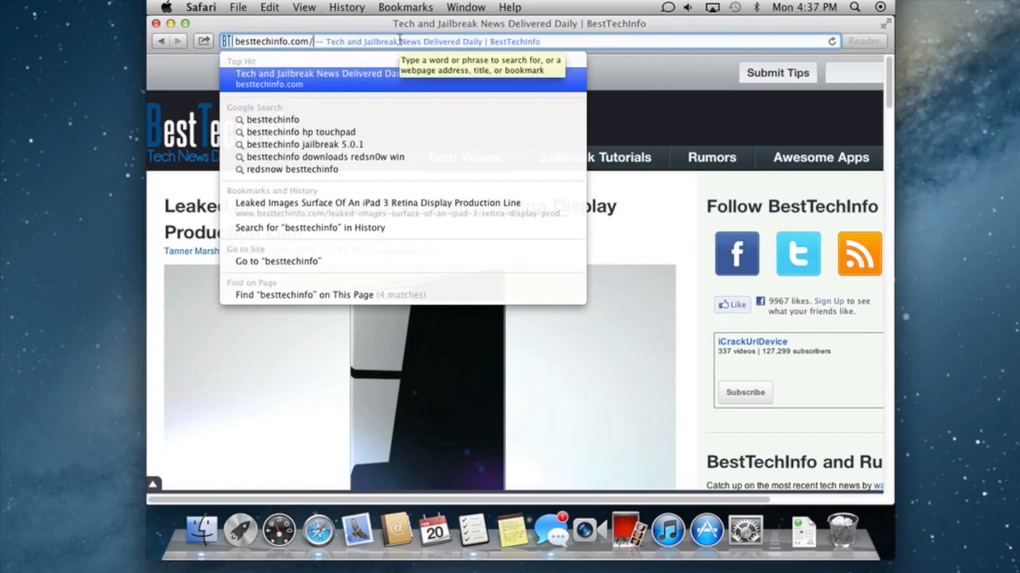
left_click(274, 119)
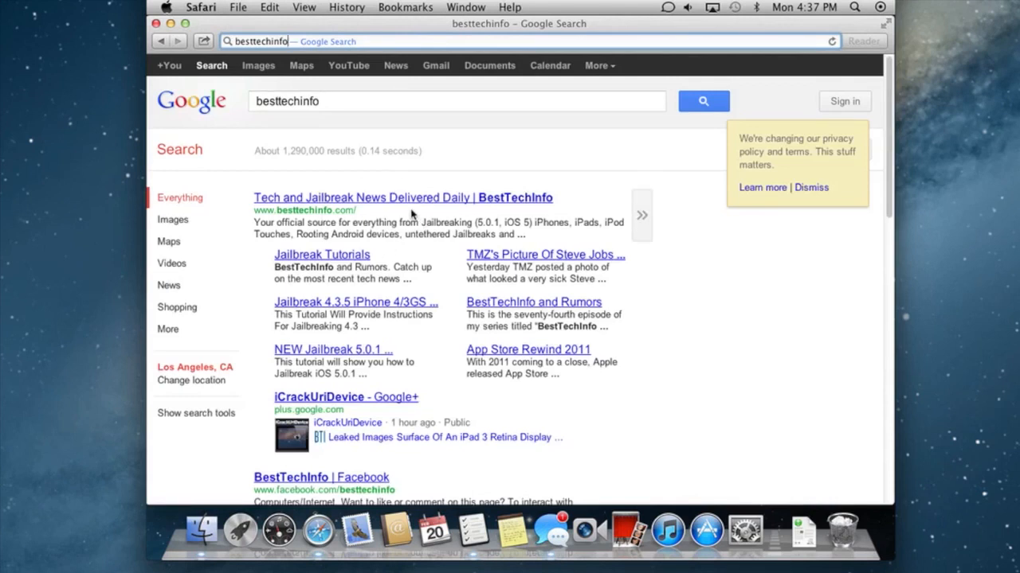
mouse_move(398, 211)
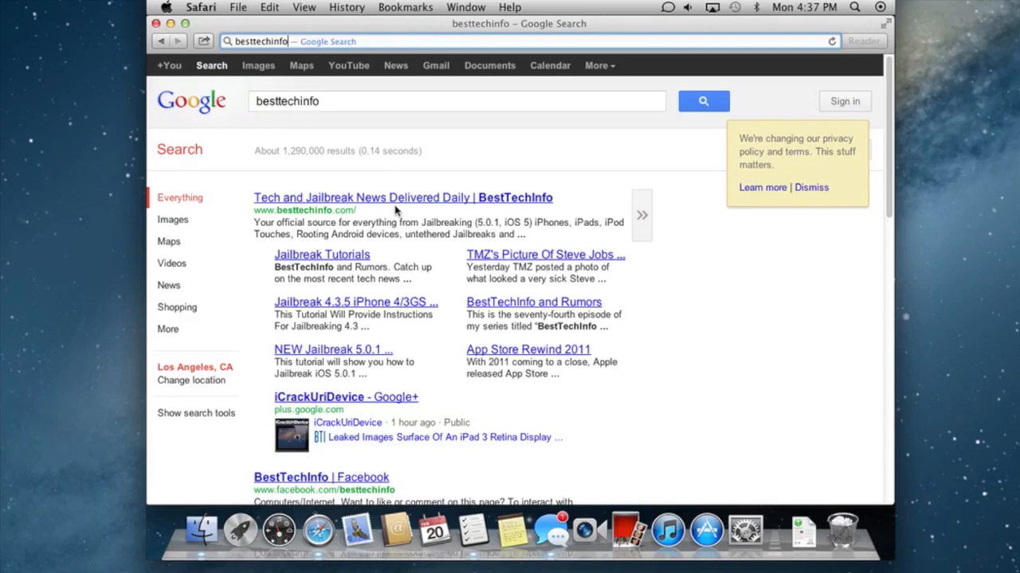
left_click(402, 198)
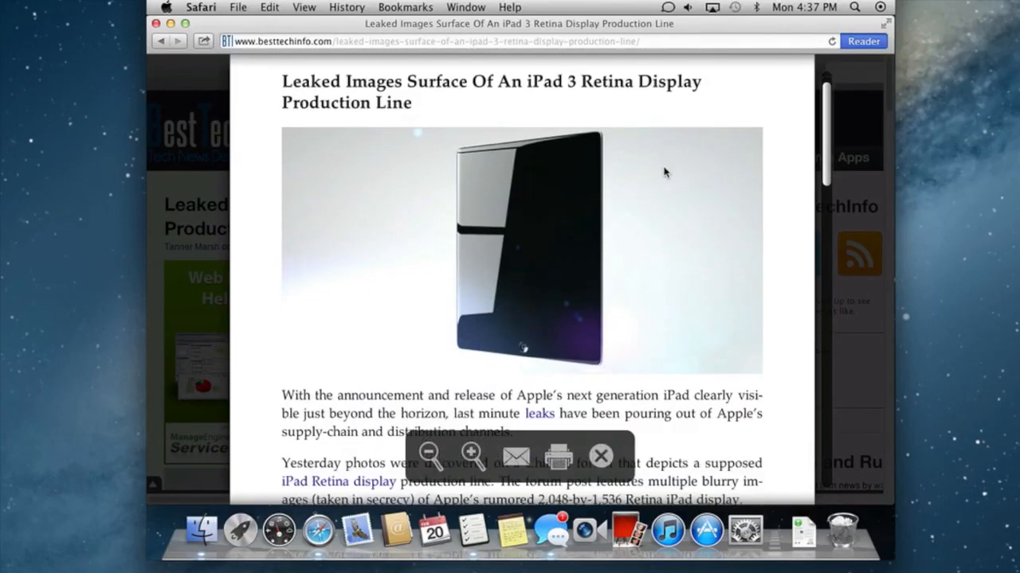
Step: Scroll the Reader view down to the additional forum photos and text
scroll("down", 3)
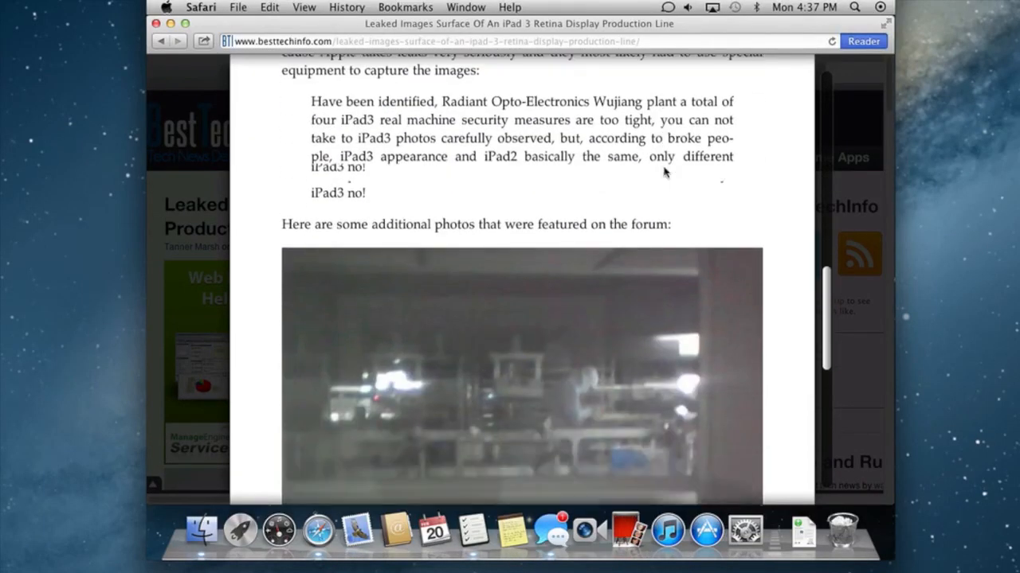
scroll("down", 3)
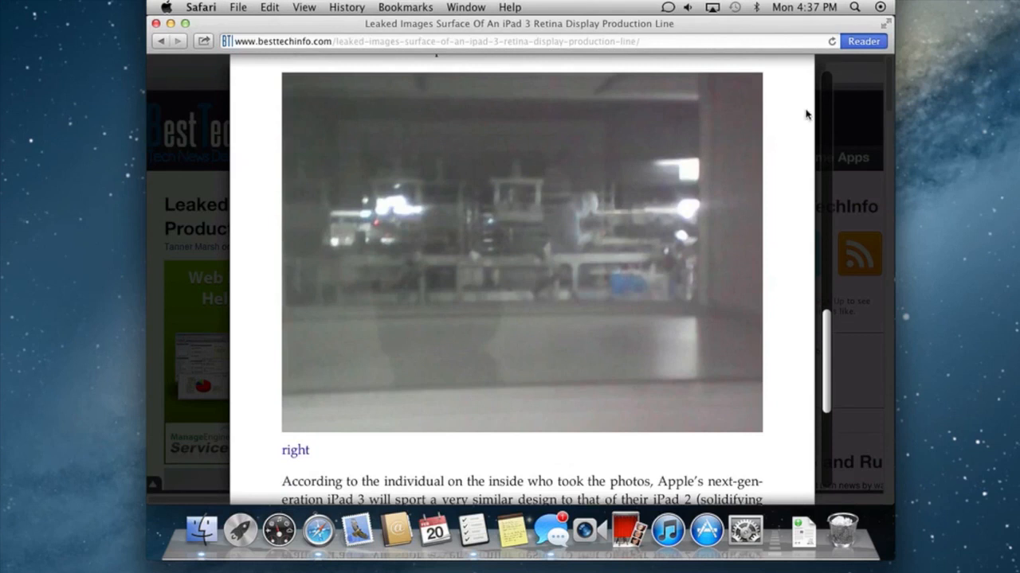
mouse_move(681, 446)
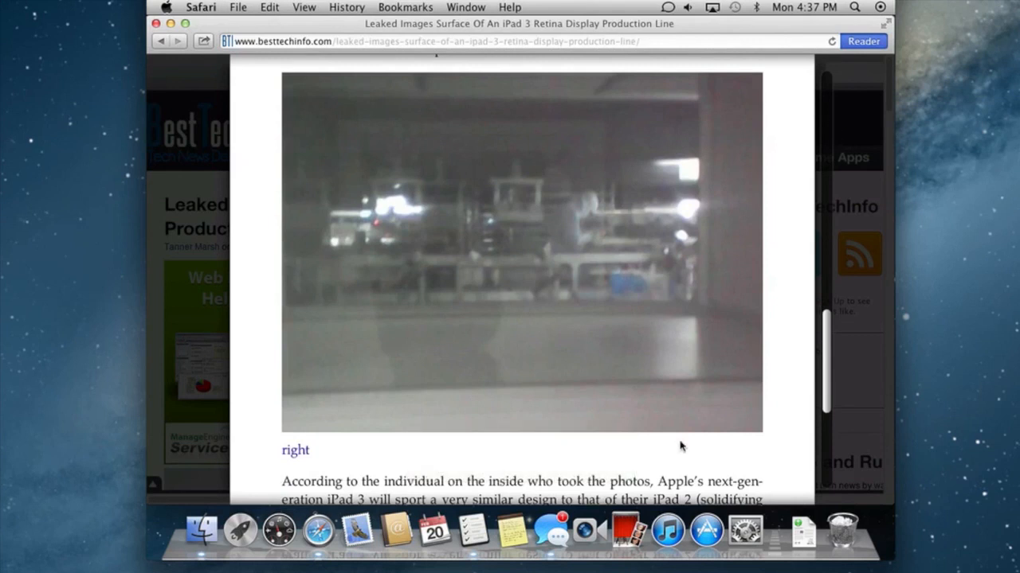
mouse_move(868, 330)
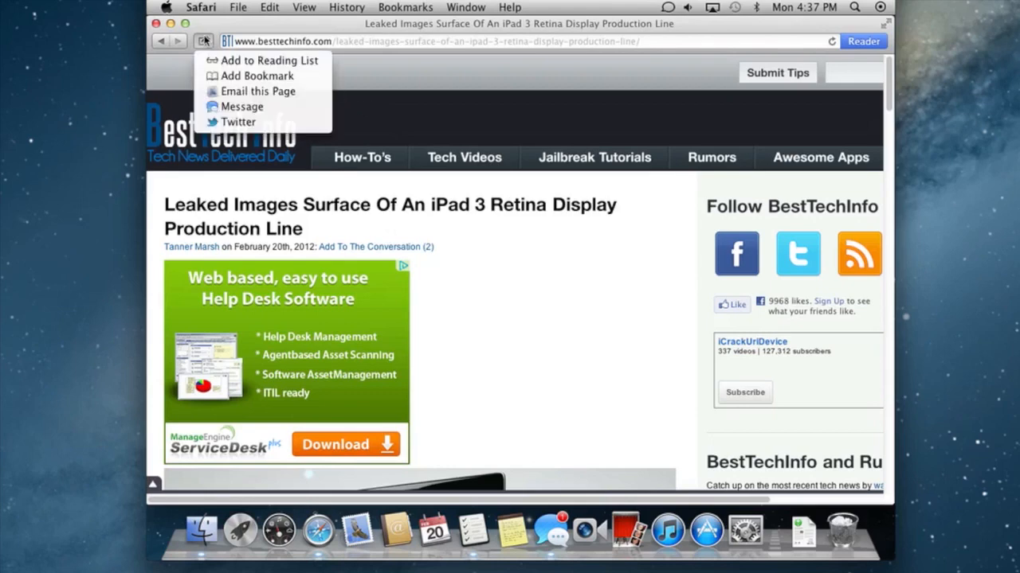
Step: Exit Reader view on the iPad 3 article
left_click(854, 6)
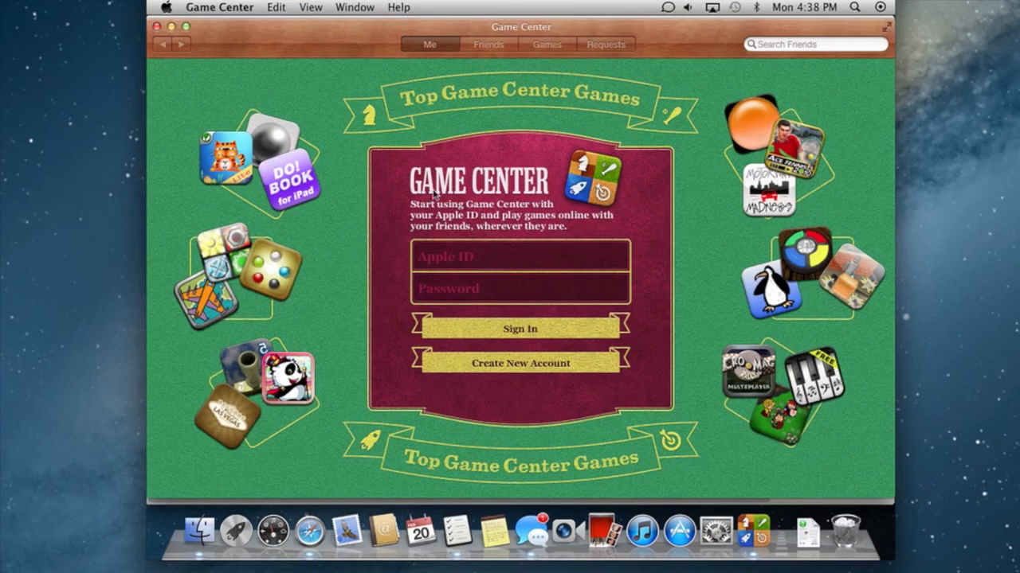
mouse_move(552, 309)
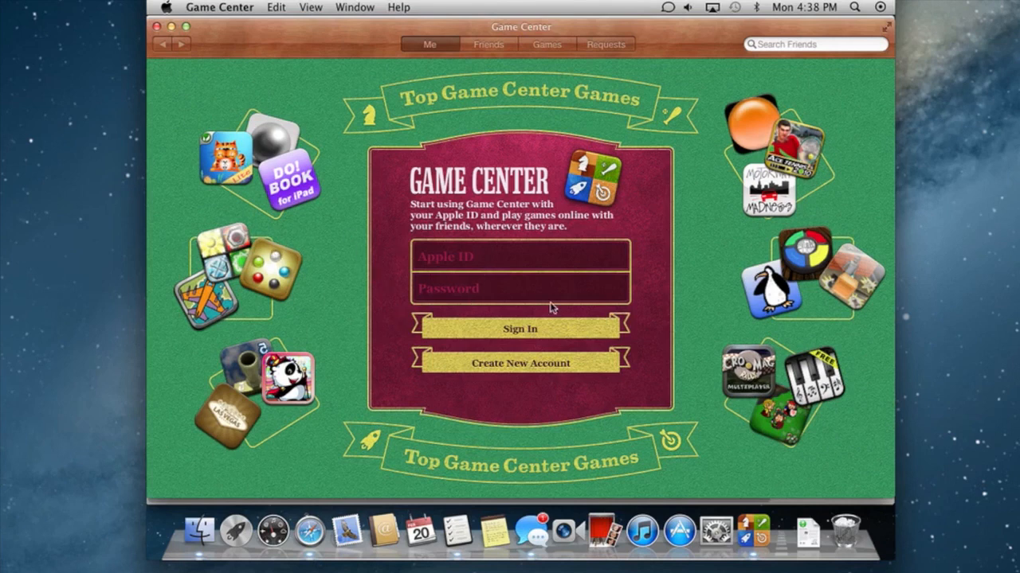
Step: Show Game Center's Apple ID sign-in screen with its top games showcase
left_click(519, 256)
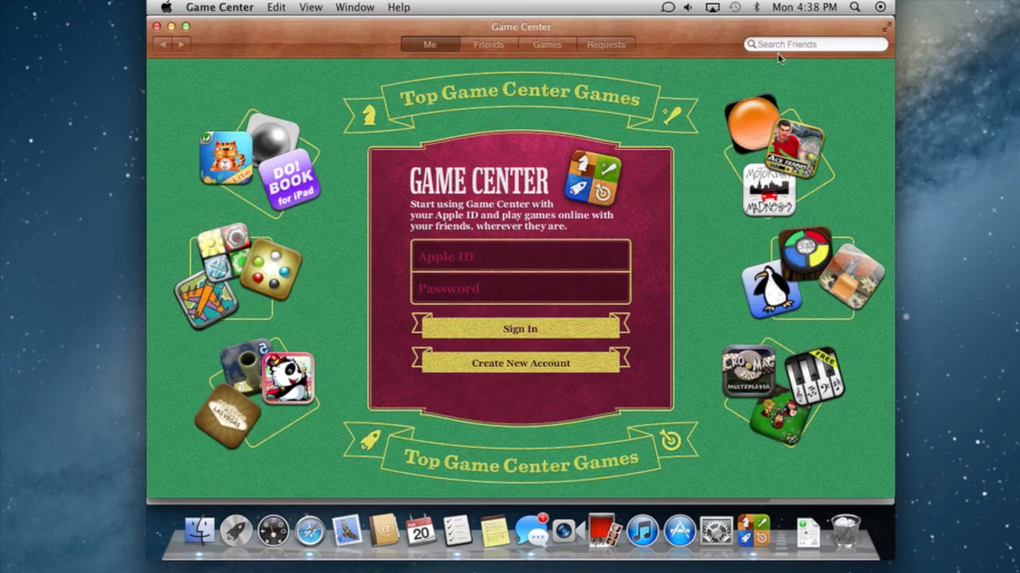
mouse_move(523, 55)
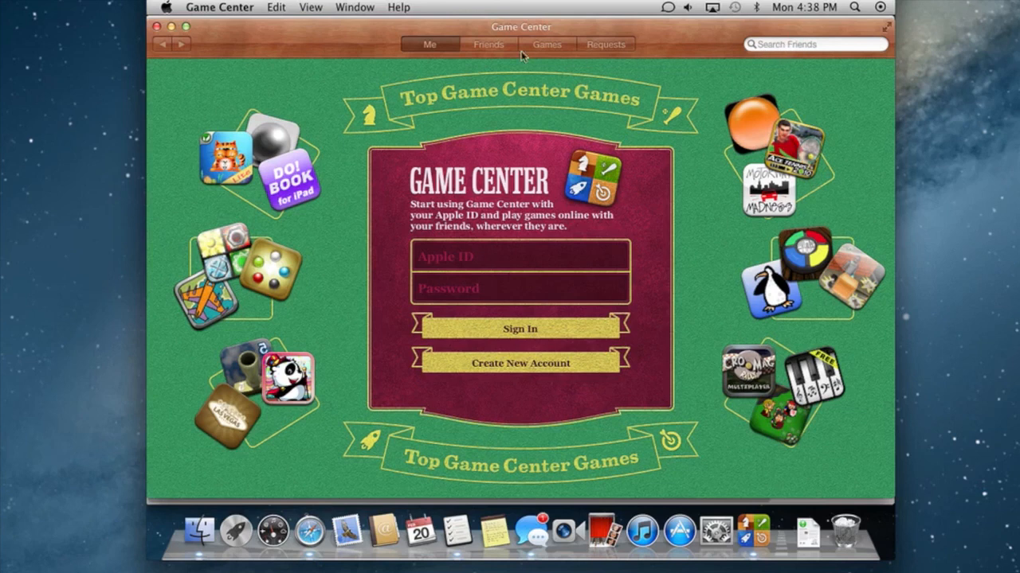
mouse_move(539, 49)
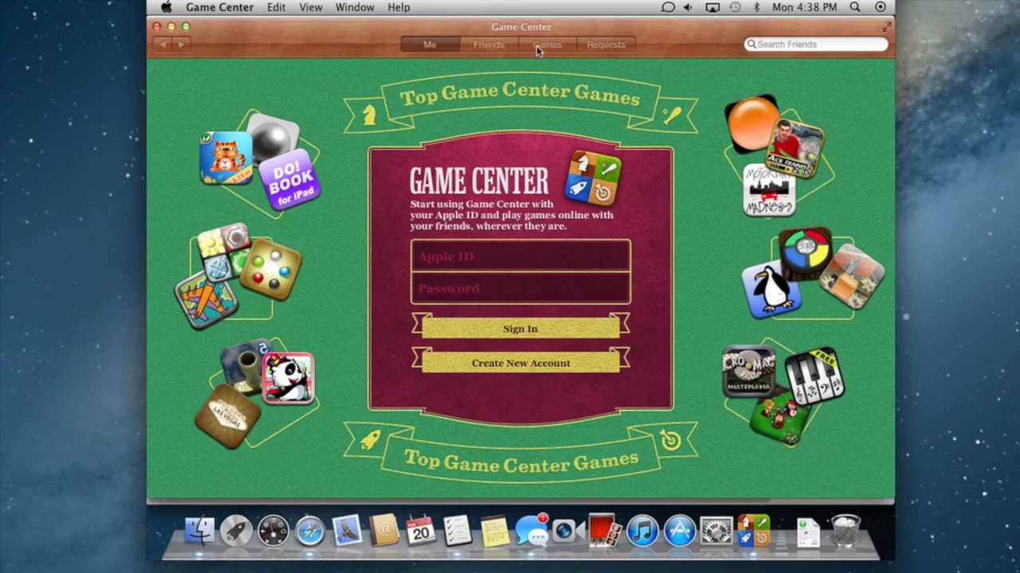
mouse_move(144, 32)
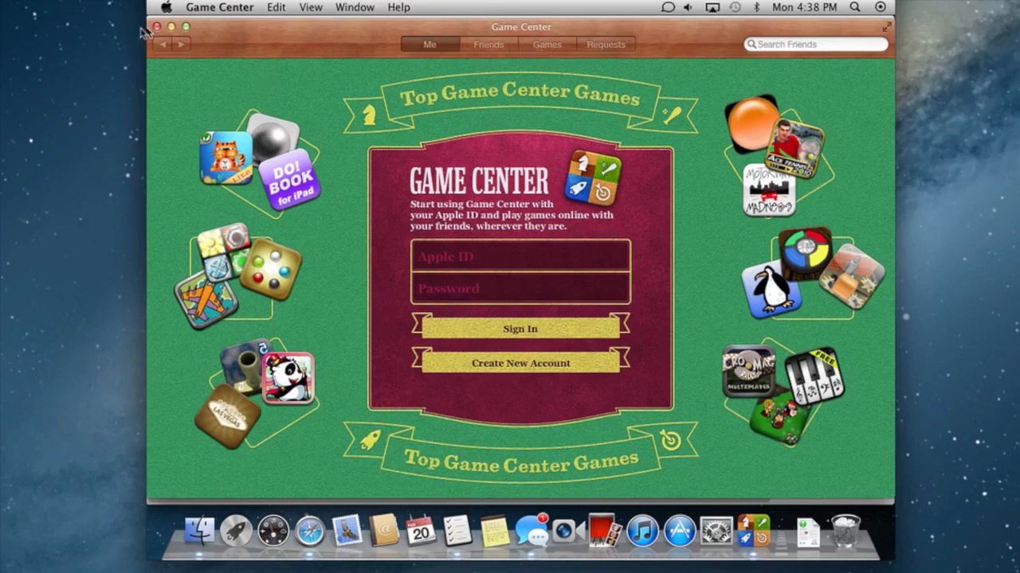
mouse_move(198, 50)
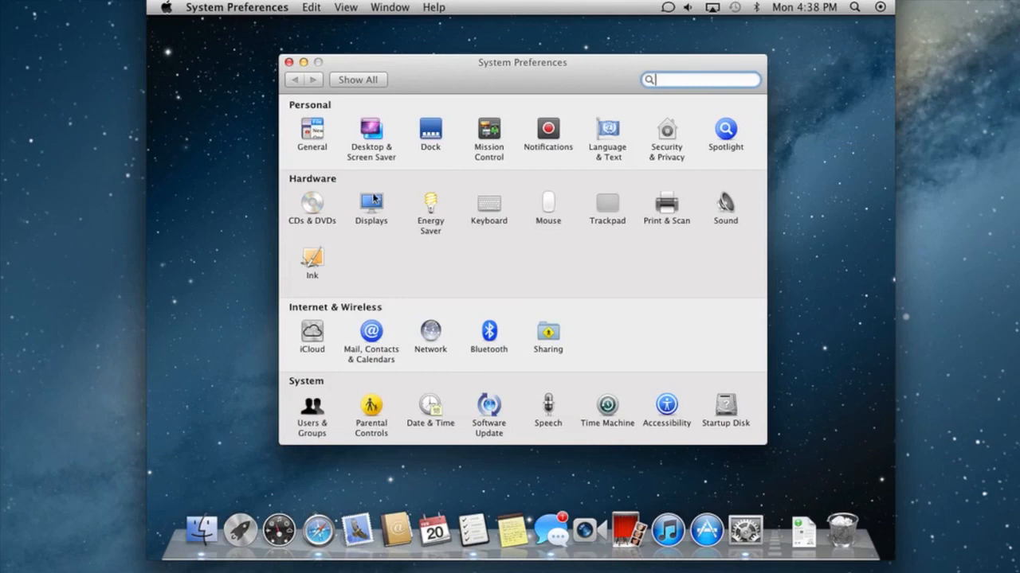
Step: Open the Display pane and keep the menu-bar display options at Always
left_click(369, 206)
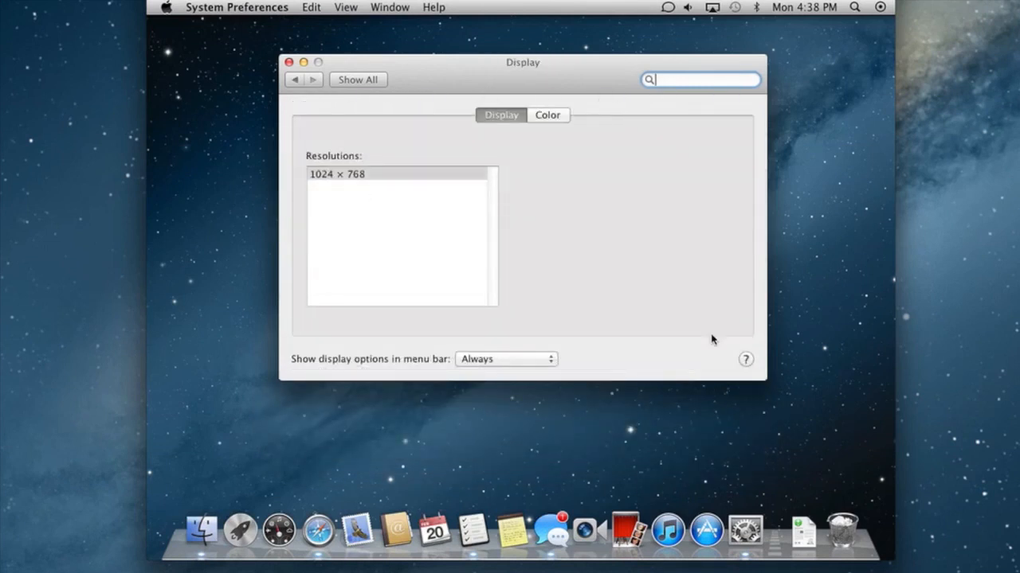
mouse_move(587, 352)
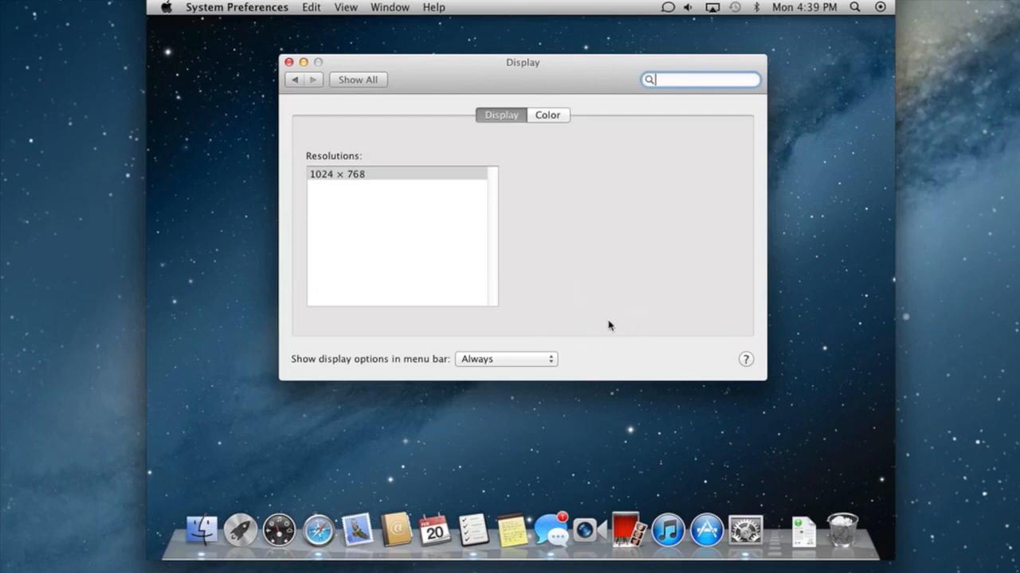
mouse_move(809, 245)
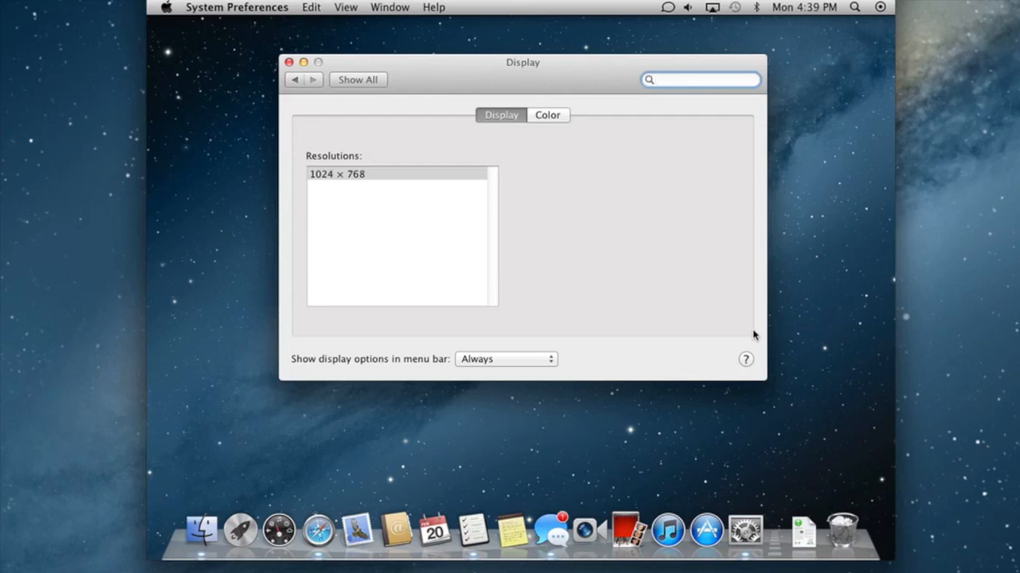
left_click(699, 80)
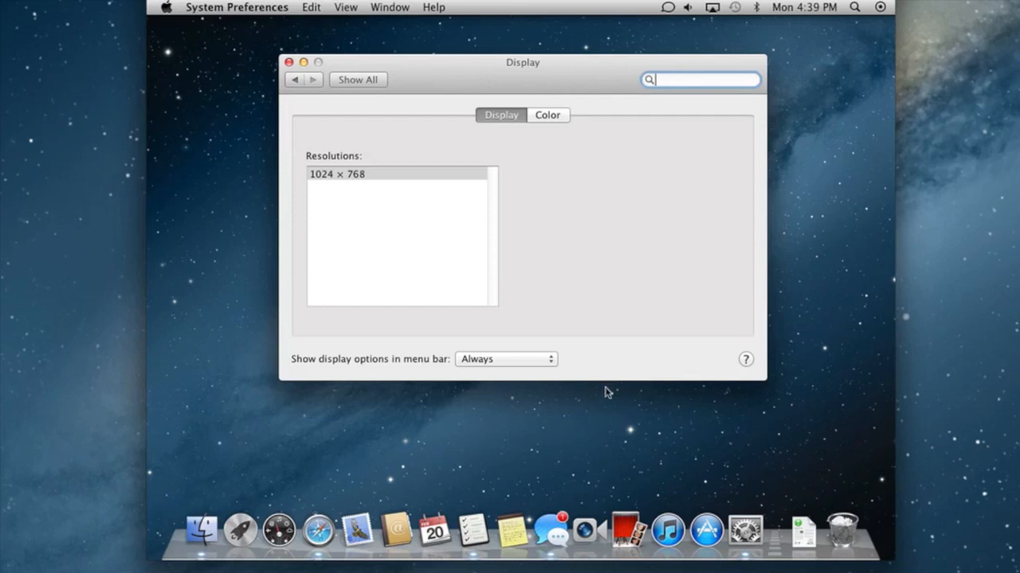
mouse_move(704, 24)
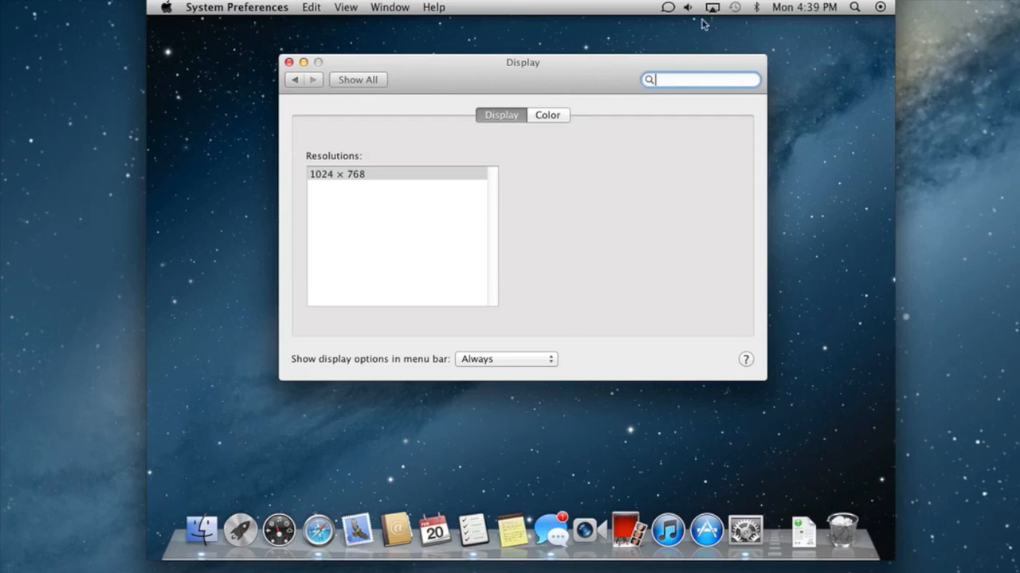
mouse_move(510, 363)
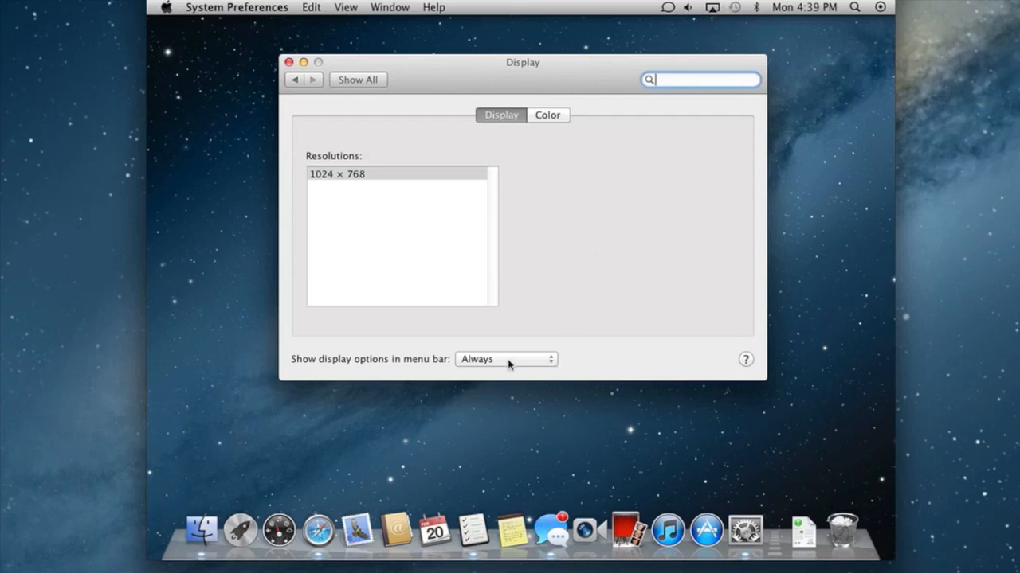
left_click(506, 360)
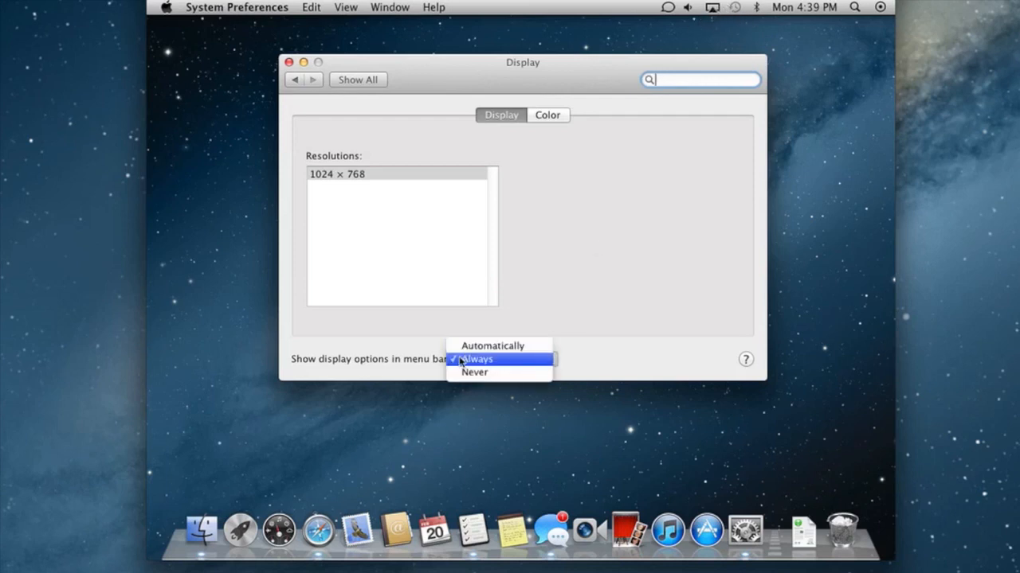
left_click(475, 359)
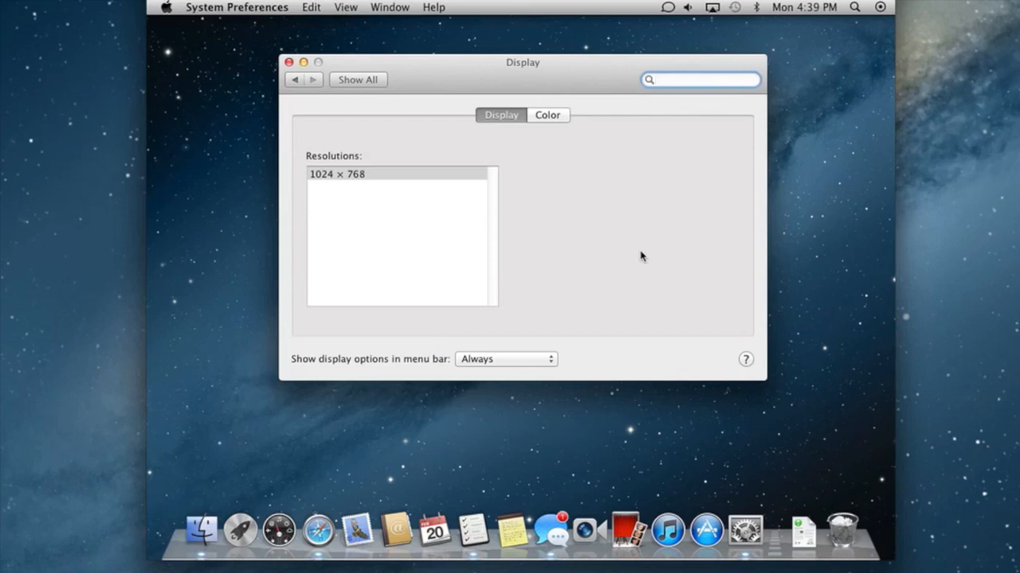
Step: Show and dismiss the AirPlay display options menu from the menu bar
left_click(712, 6)
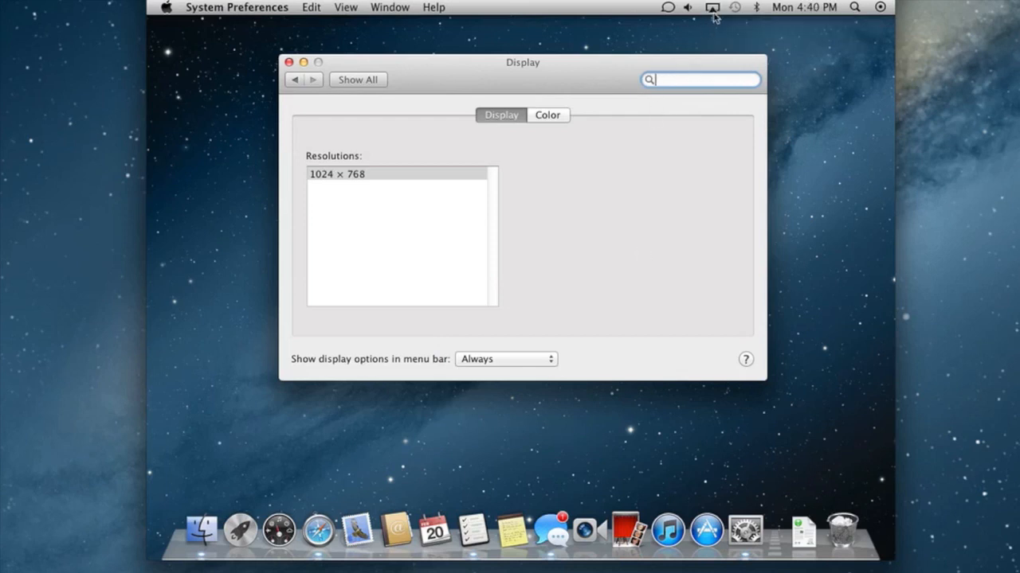
left_click(710, 7)
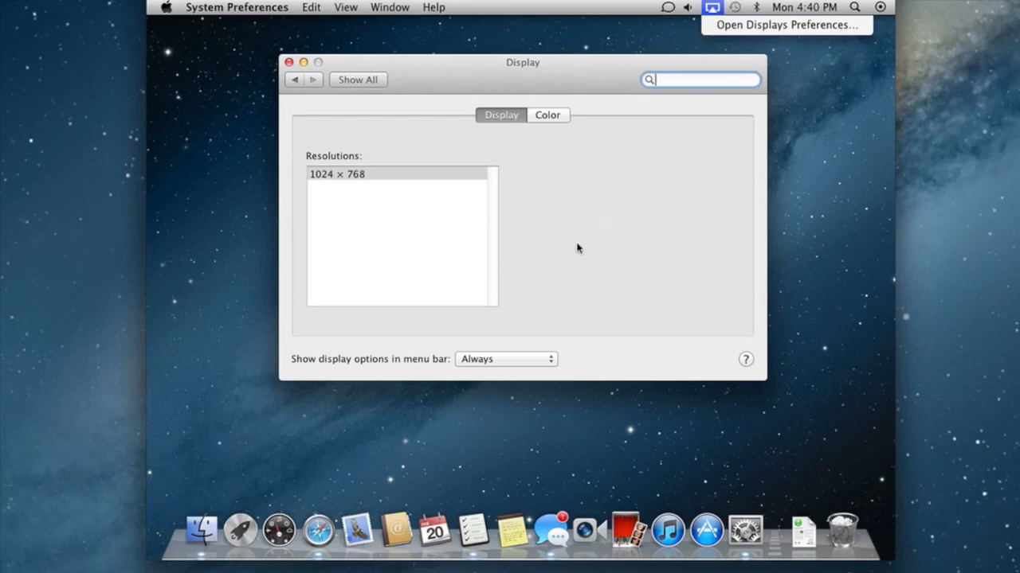
left_click(357, 79)
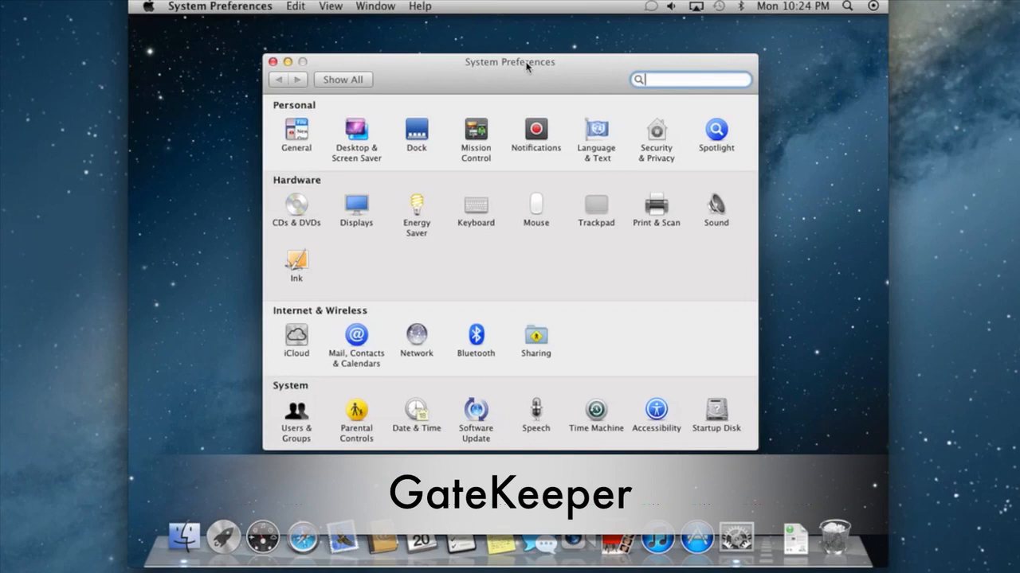
Step: Open Security & Privacy's General settings showing allowed app download sources
left_click(655, 130)
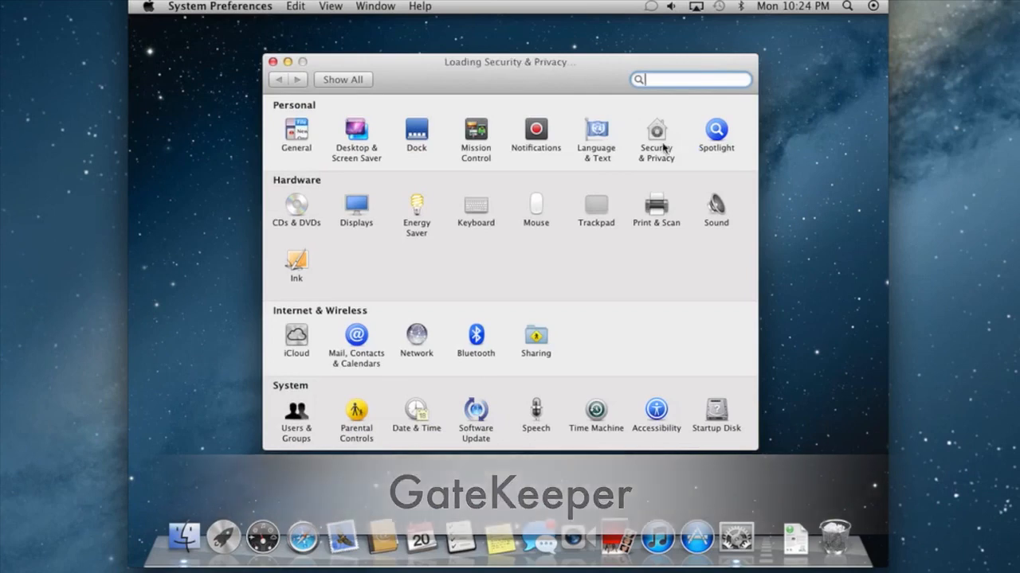
left_click(657, 131)
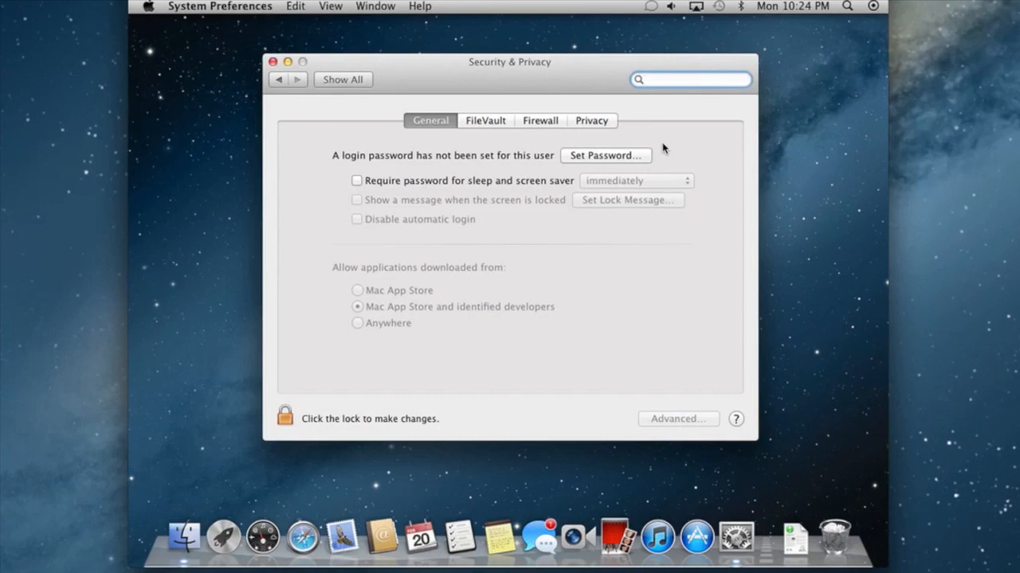
mouse_move(535, 114)
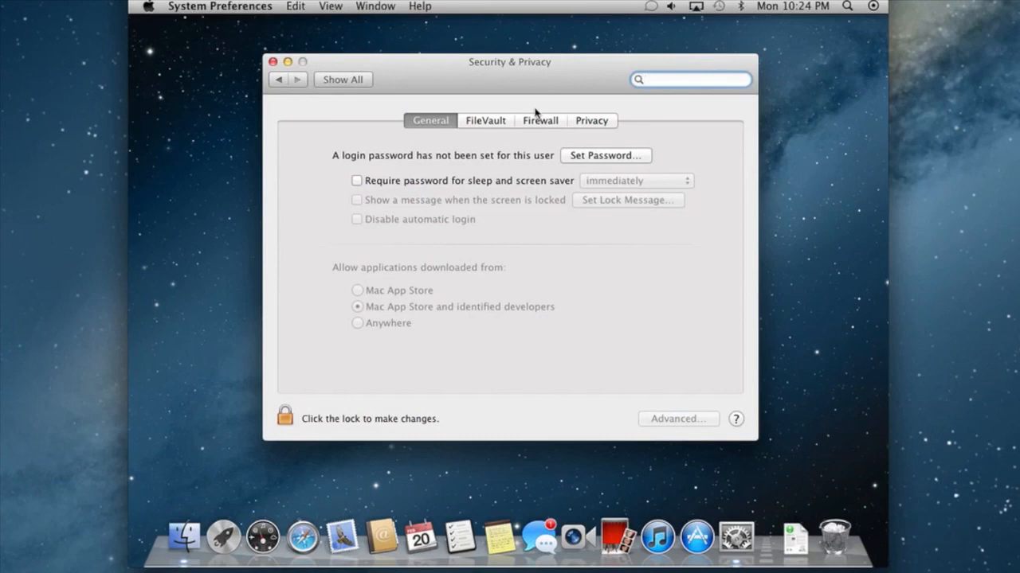
left_click(688, 80)
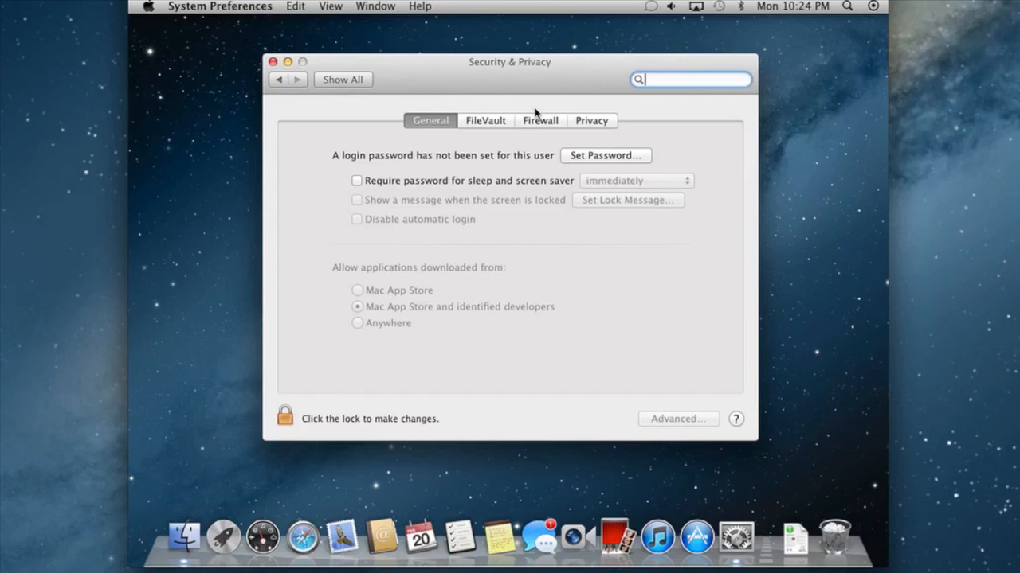
mouse_move(308, 355)
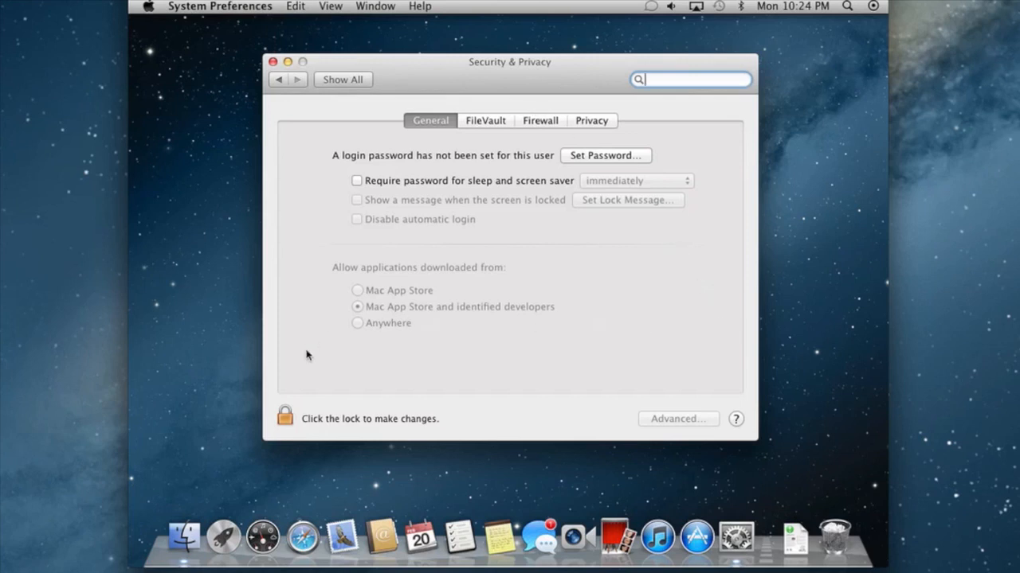
mouse_move(450, 290)
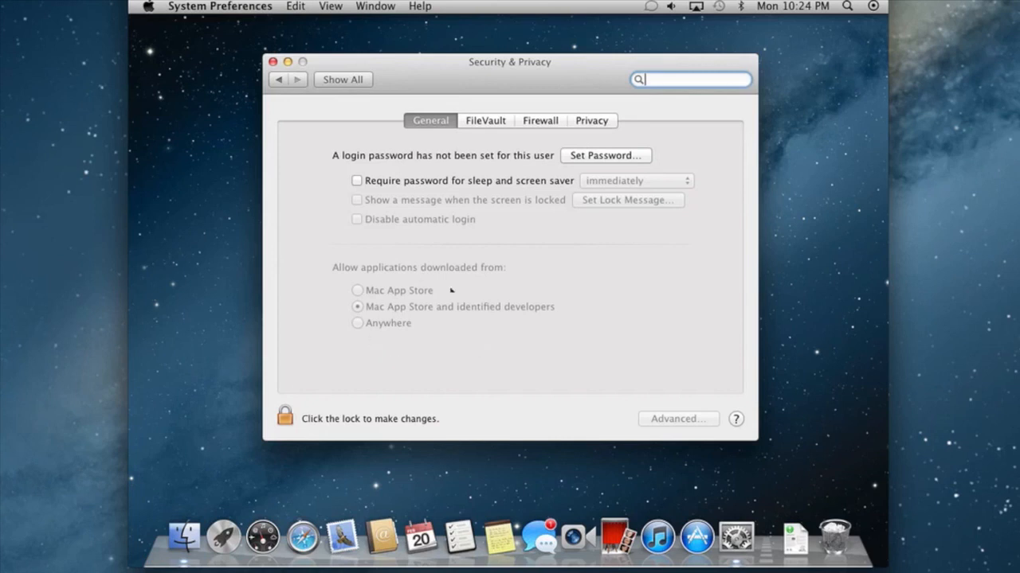
Step: Unlock Security & Privacy to review the 'Allow applications downloaded from' Gatekeeper options, then close preferences
left_click(284, 416)
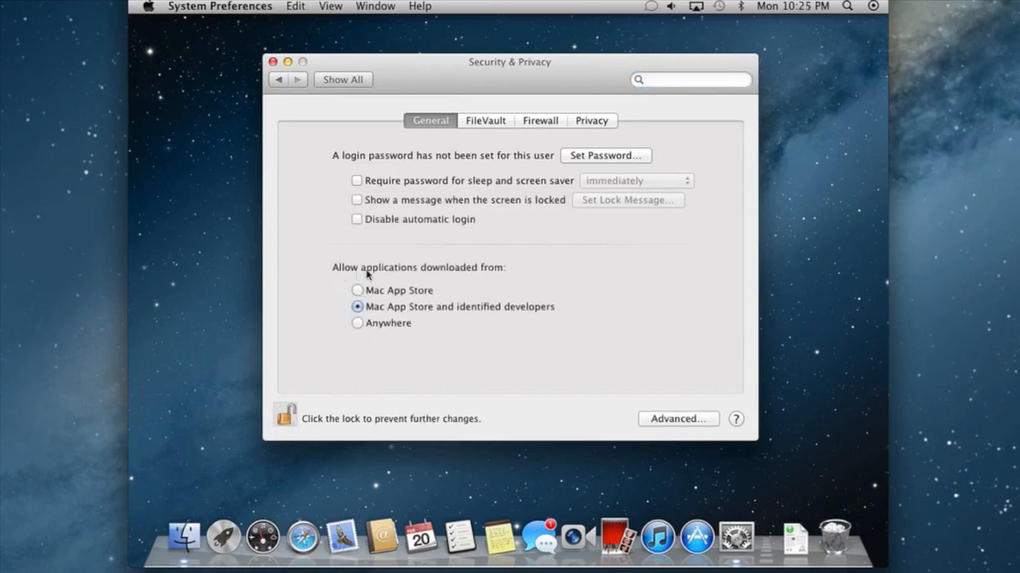
mouse_move(408, 285)
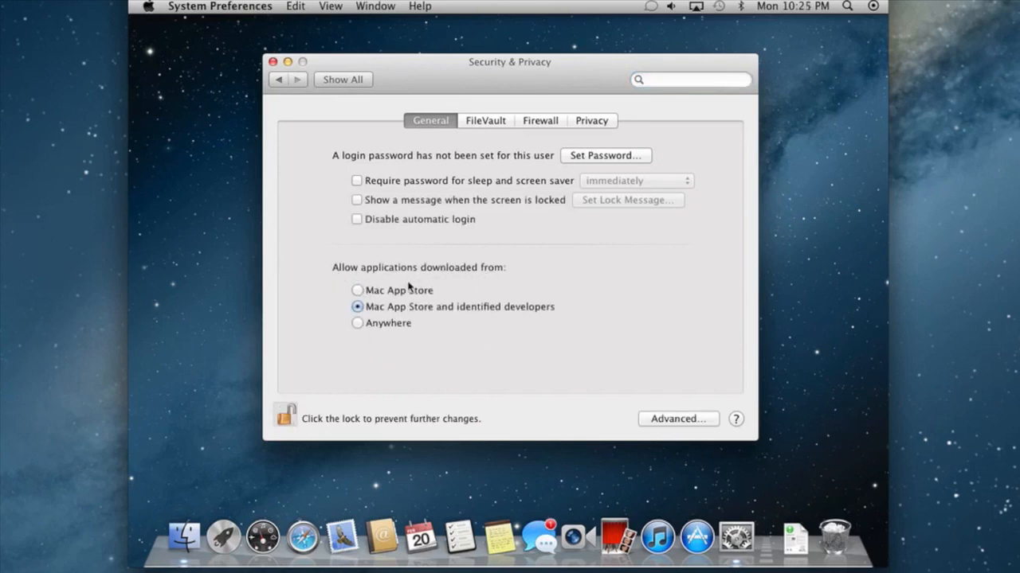
mouse_move(357, 306)
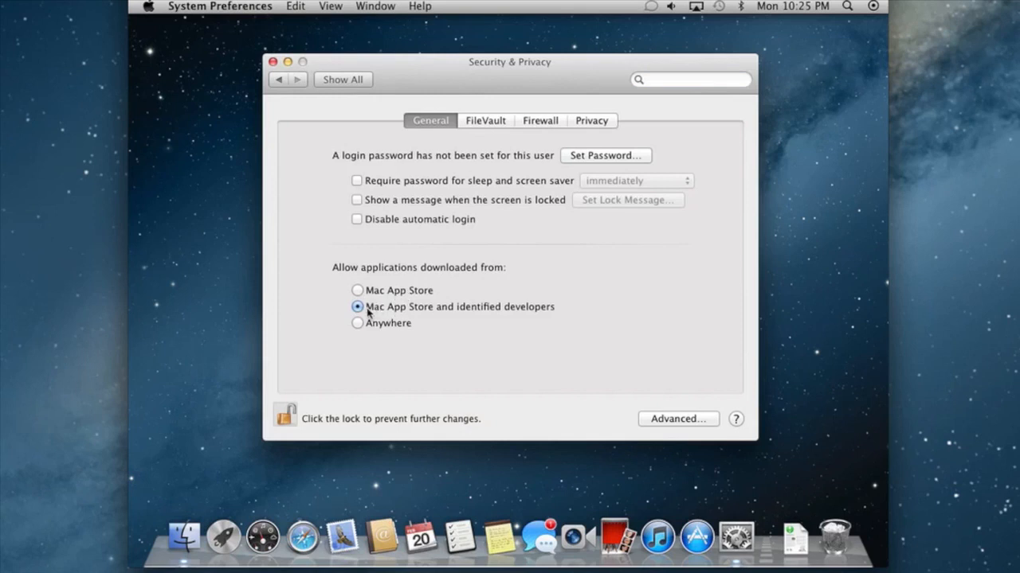
mouse_move(554, 315)
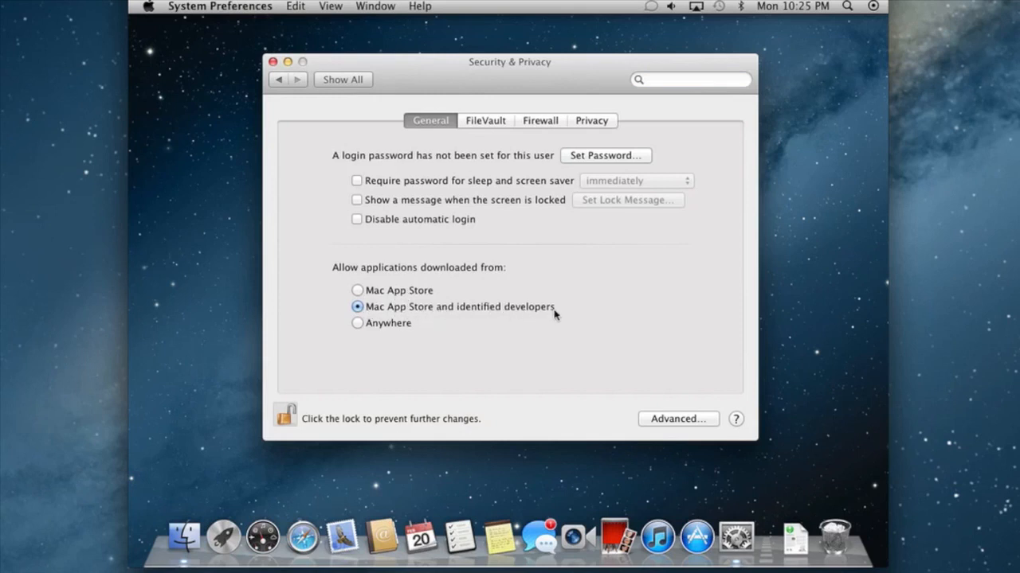
mouse_move(373, 336)
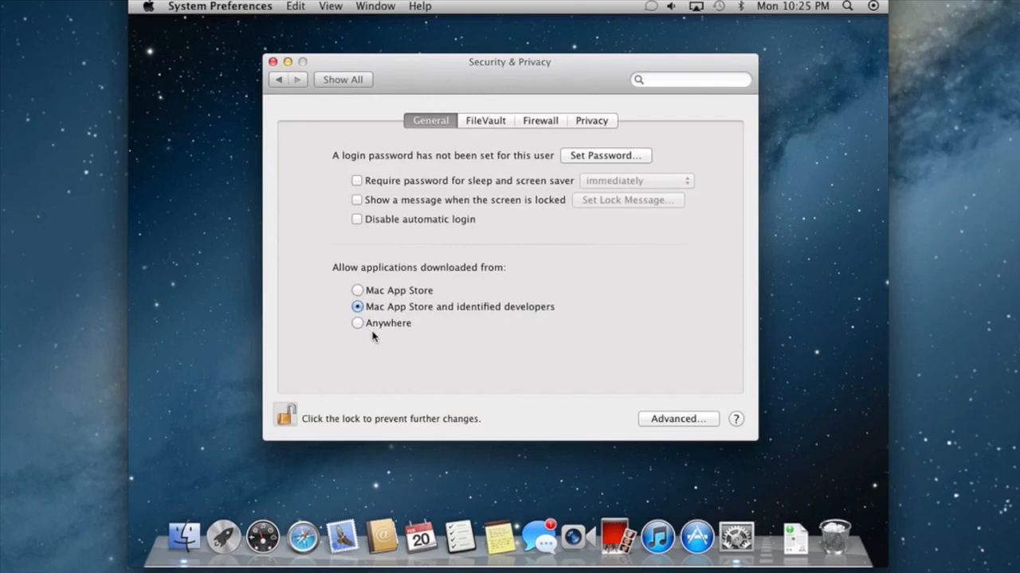
mouse_move(357, 293)
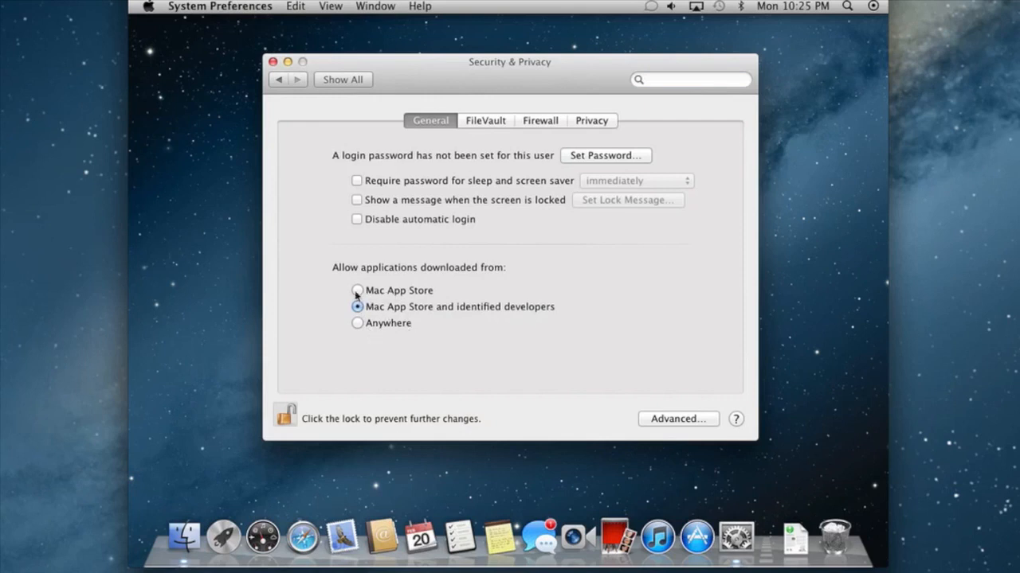
mouse_move(411, 293)
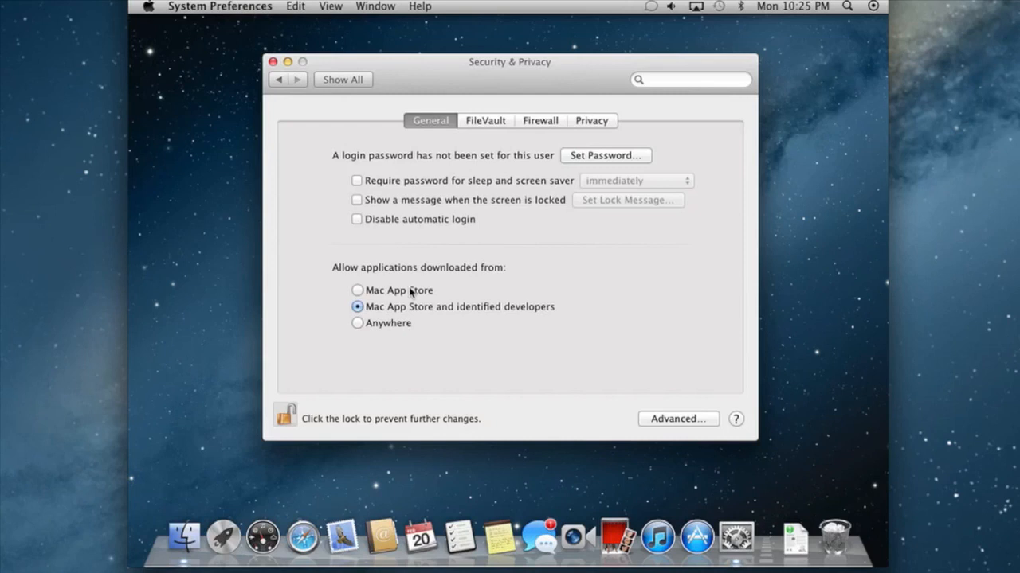
mouse_move(492, 353)
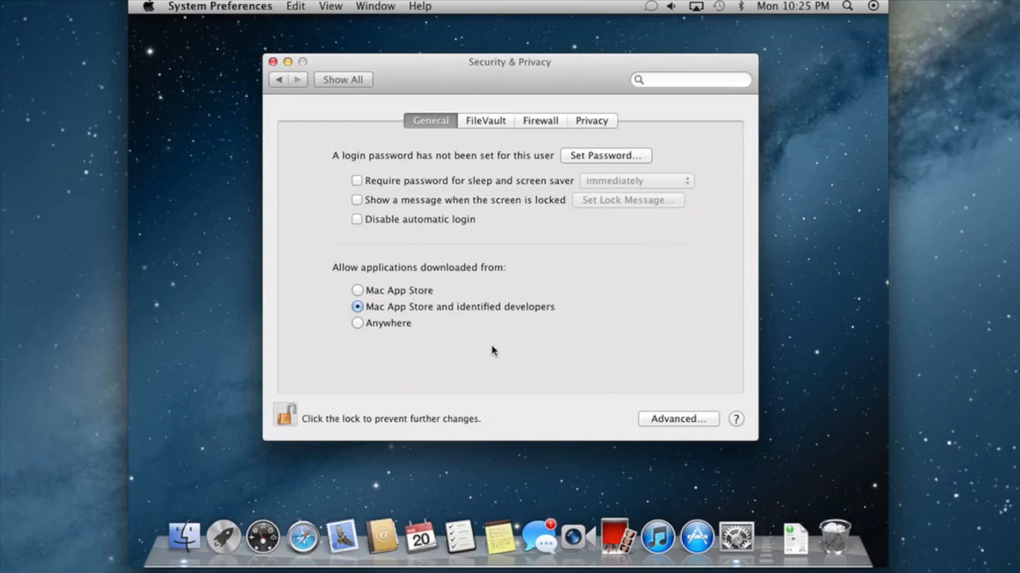
mouse_move(575, 315)
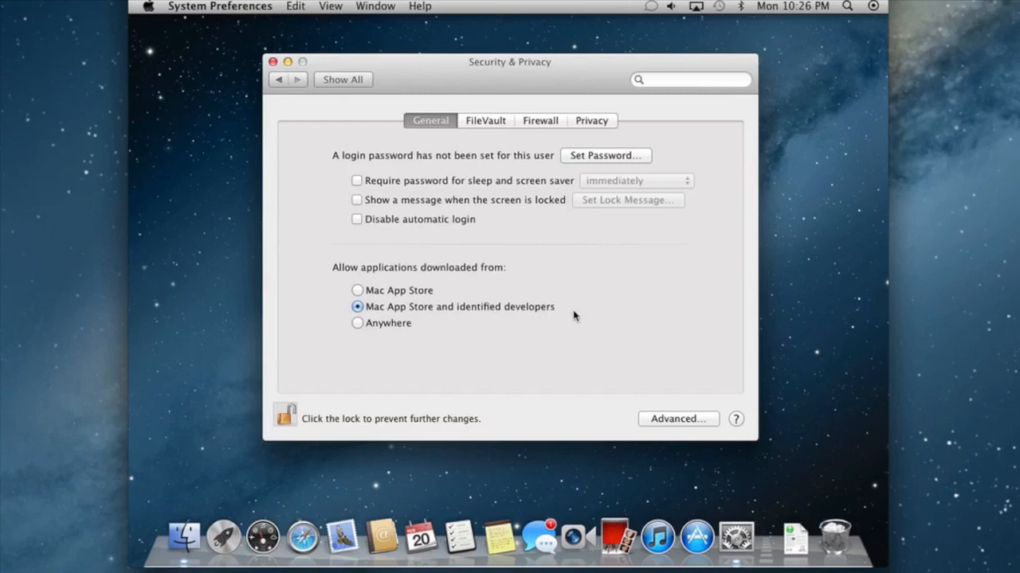
mouse_move(412, 335)
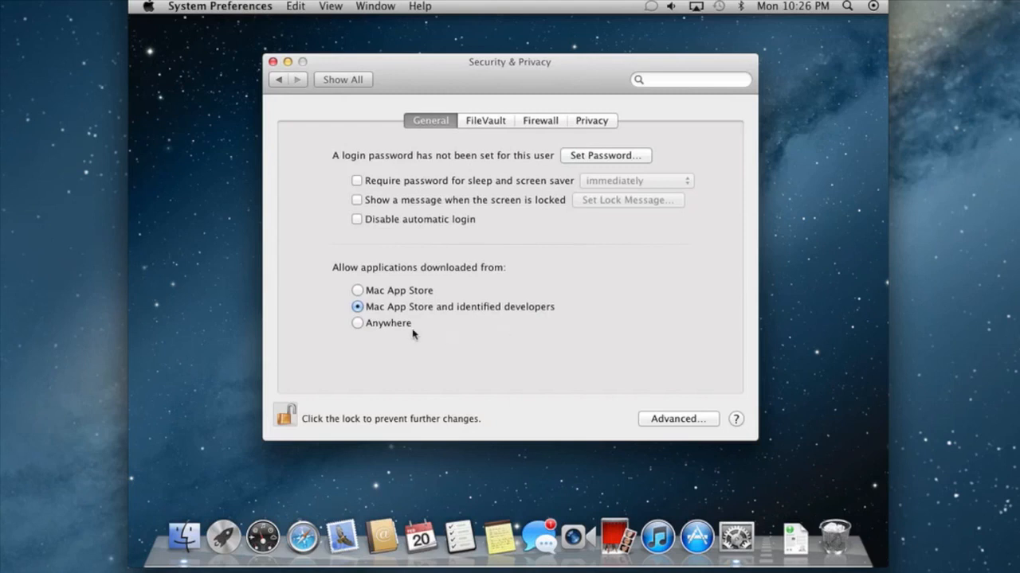
mouse_move(427, 325)
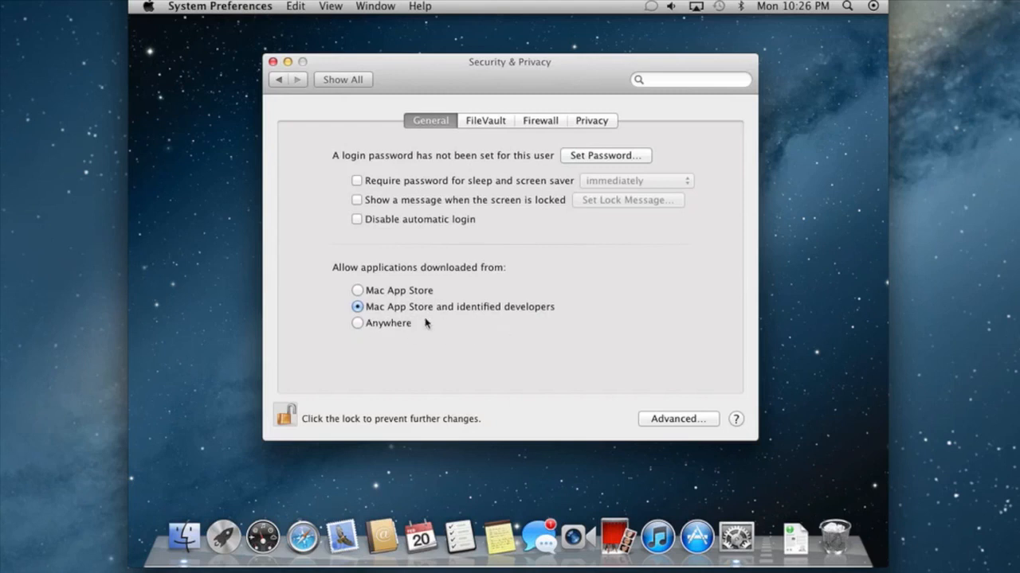
mouse_move(533, 292)
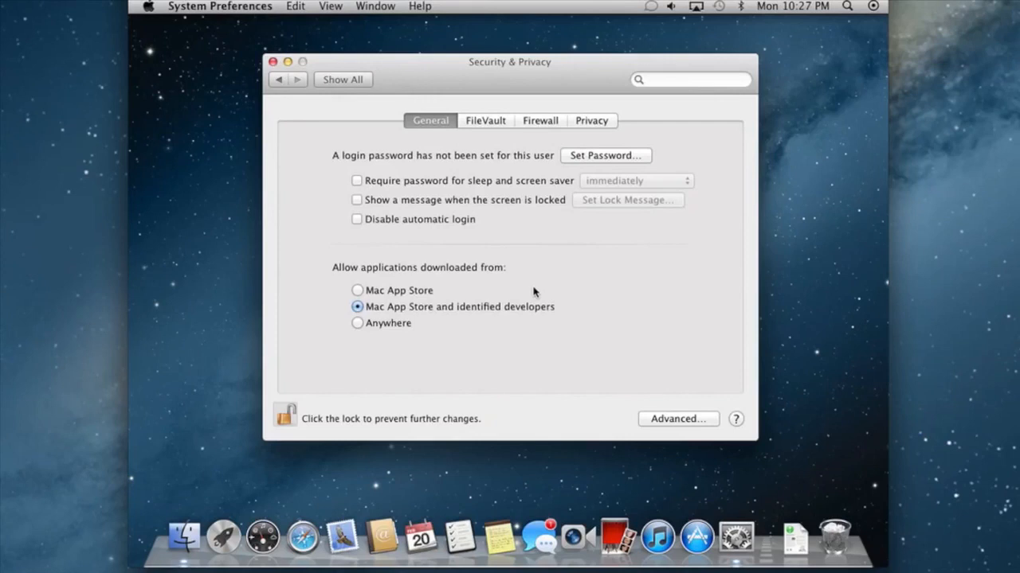
mouse_move(497, 301)
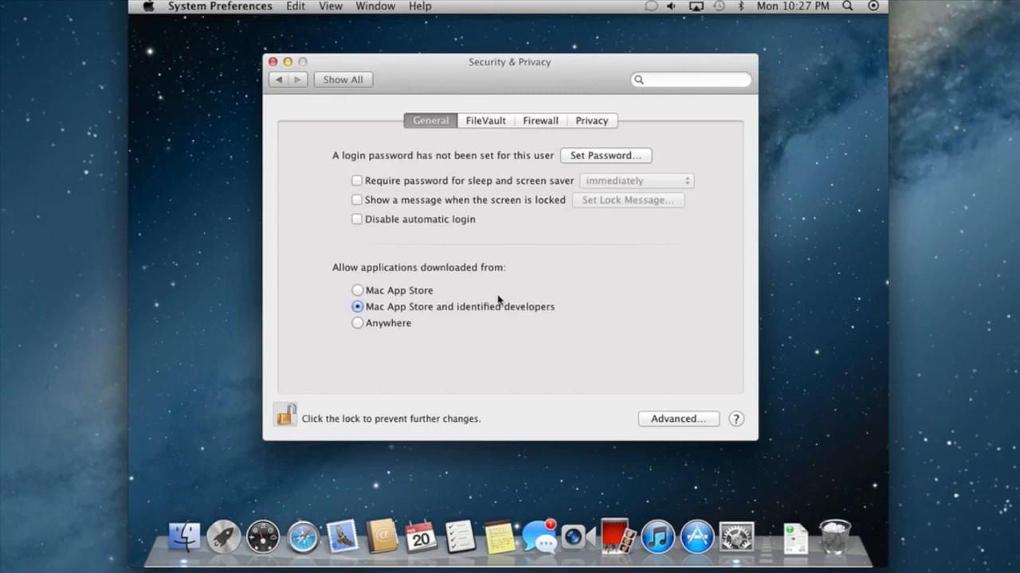
mouse_move(452, 255)
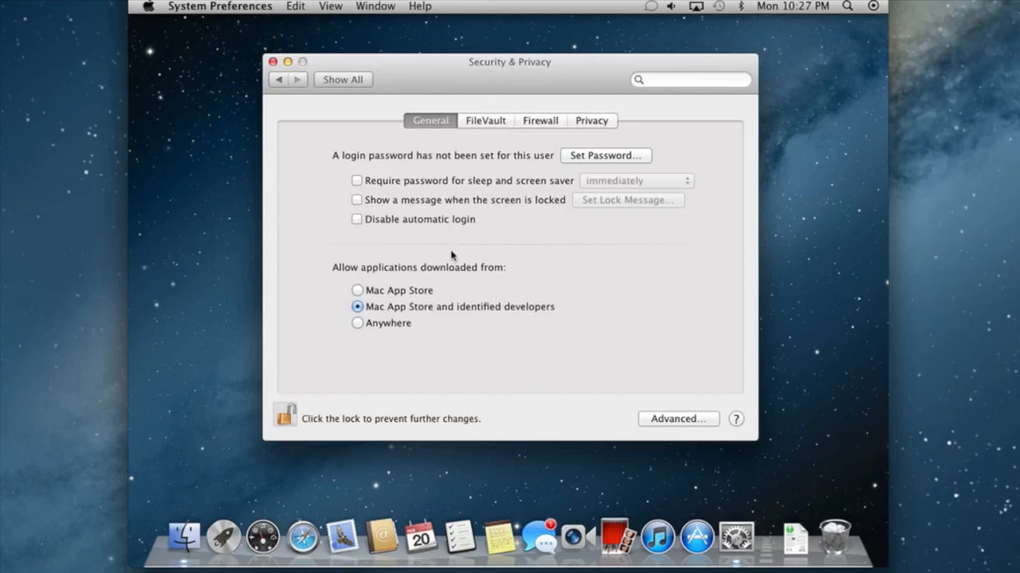
left_click(274, 61)
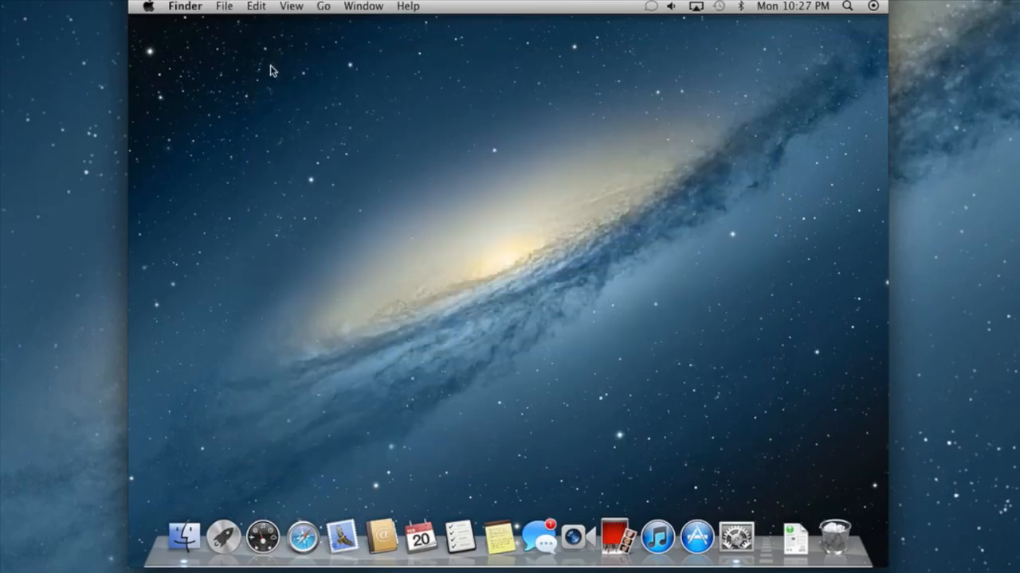